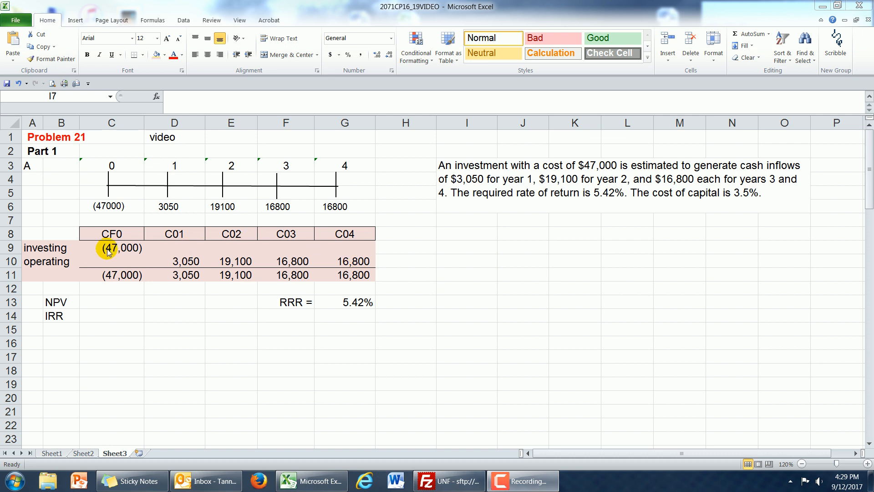
pyautogui.moveTo(50, 258)
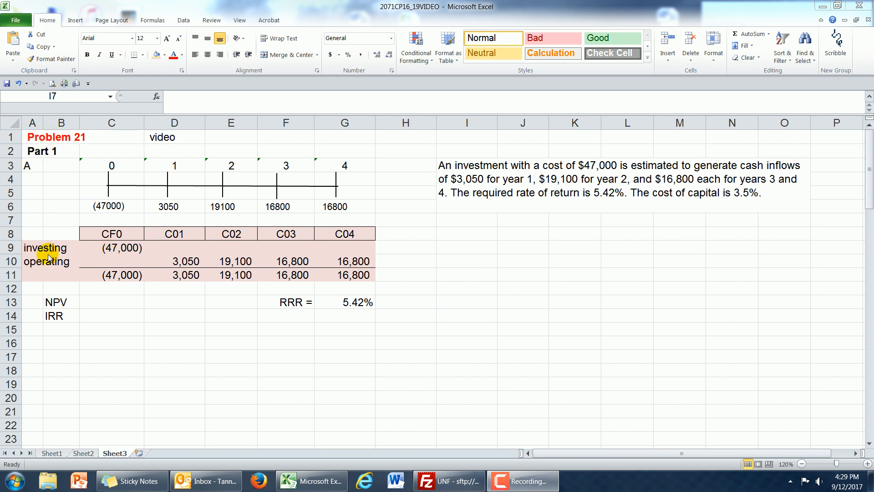
pyautogui.moveTo(86, 300)
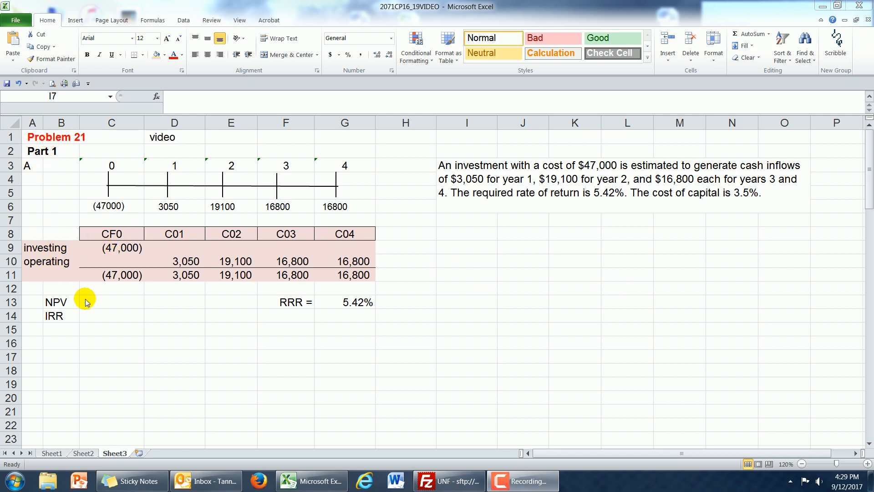
pyautogui.moveTo(361, 277)
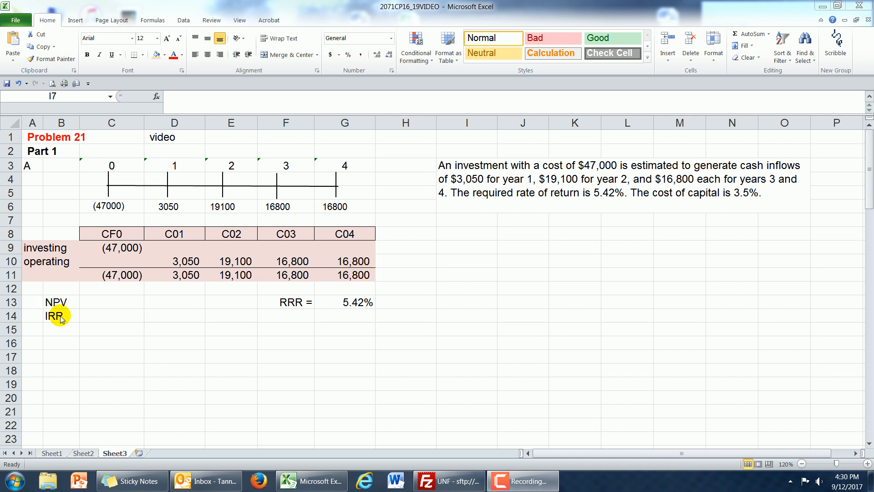
pyautogui.moveTo(113, 325)
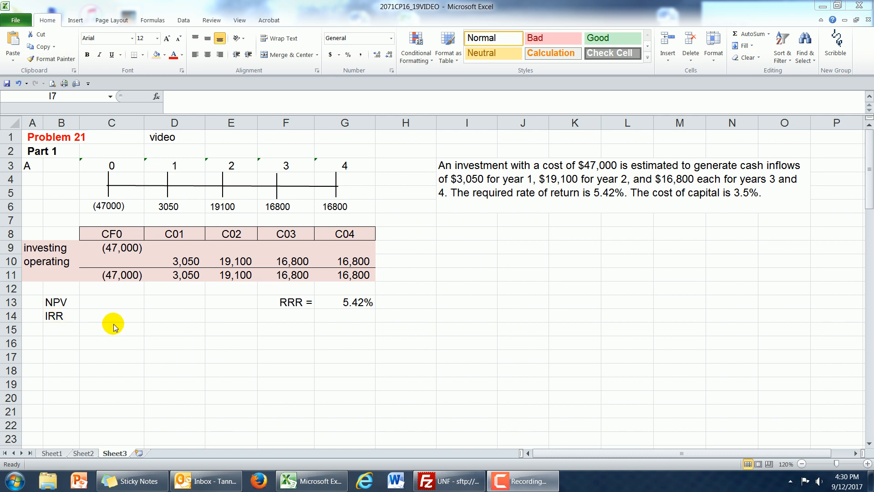
# Select the IRR result cell and search the Insert Function list for IRR.
pyautogui.click(111, 315)
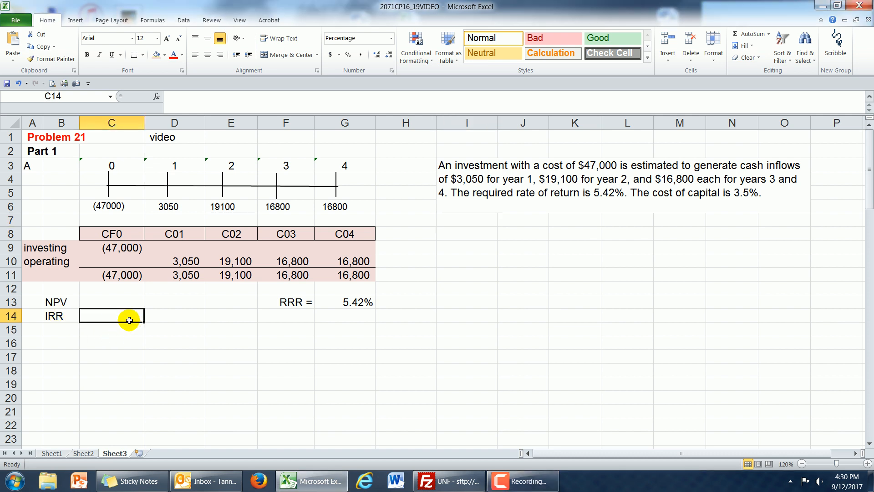
pyautogui.moveTo(141, 278)
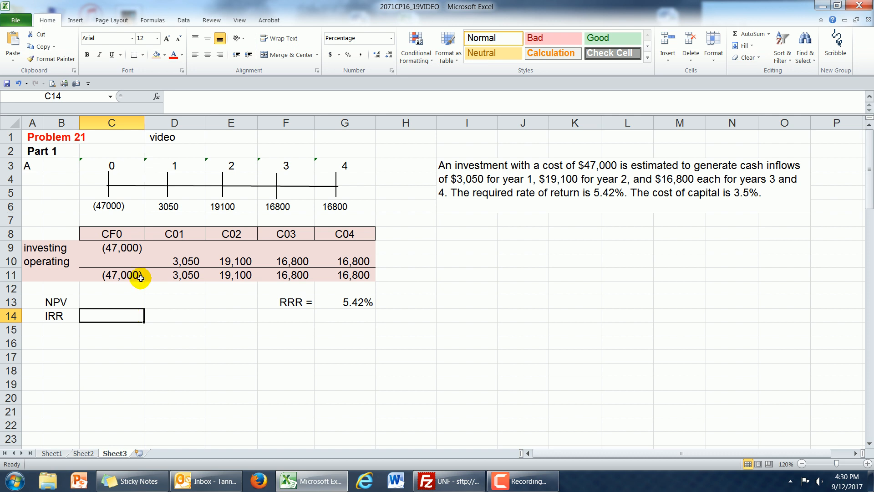
pyautogui.moveTo(66, 300)
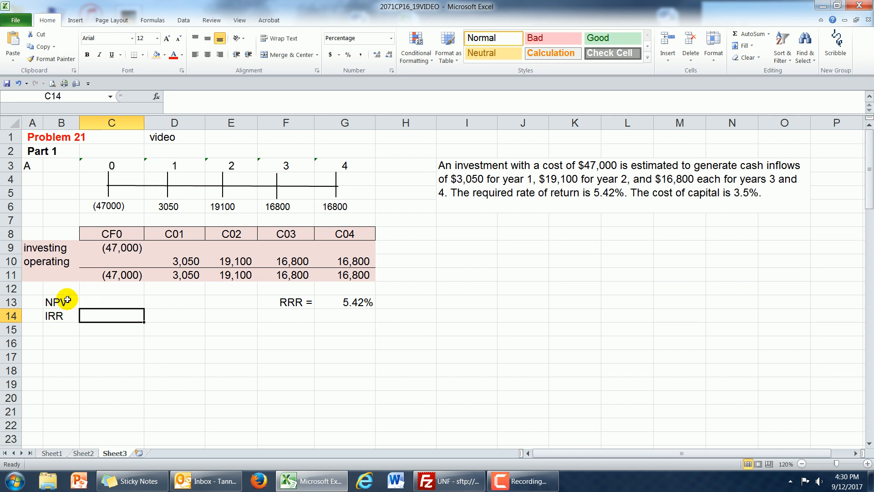
pyautogui.moveTo(96, 318)
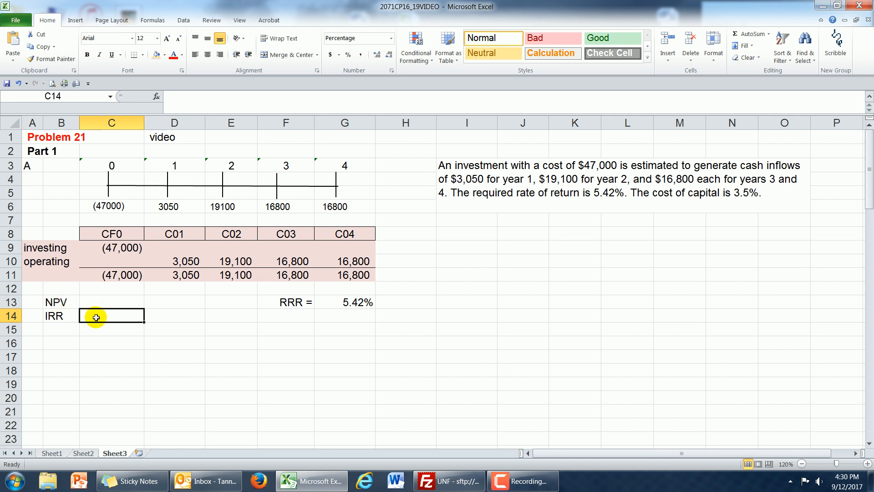
pyautogui.moveTo(104, 288)
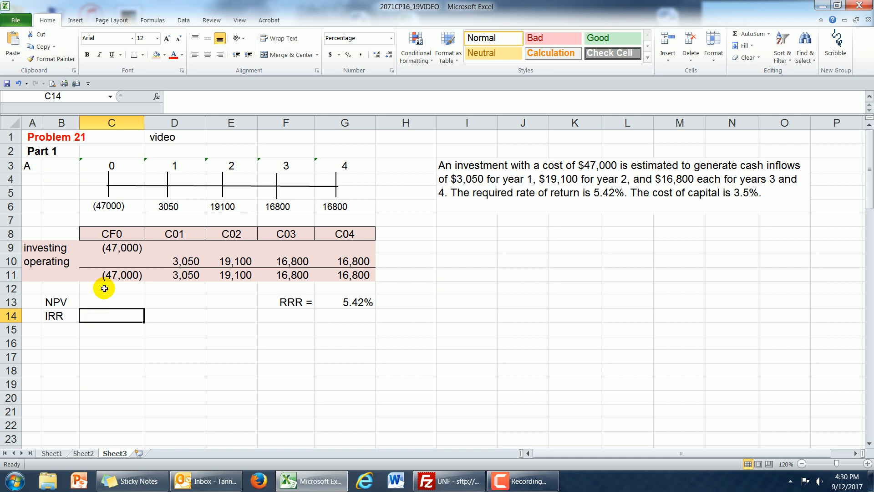
pyautogui.click(152, 20)
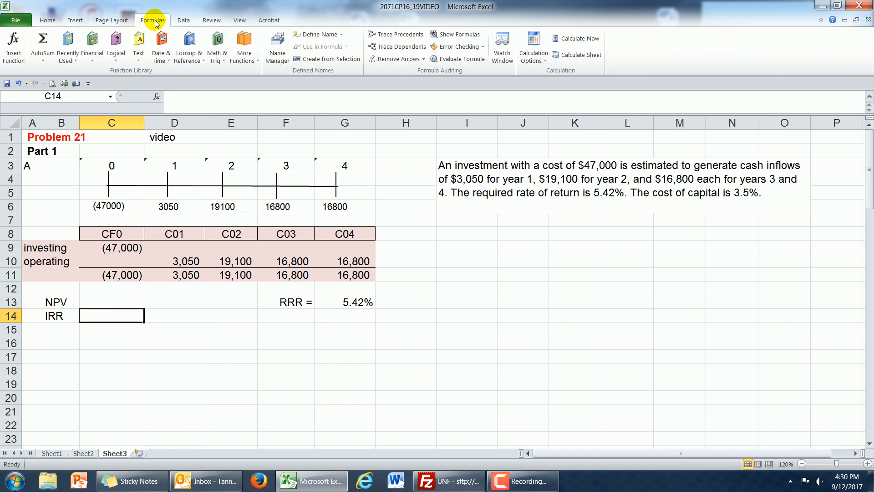
pyautogui.moveTo(13, 47)
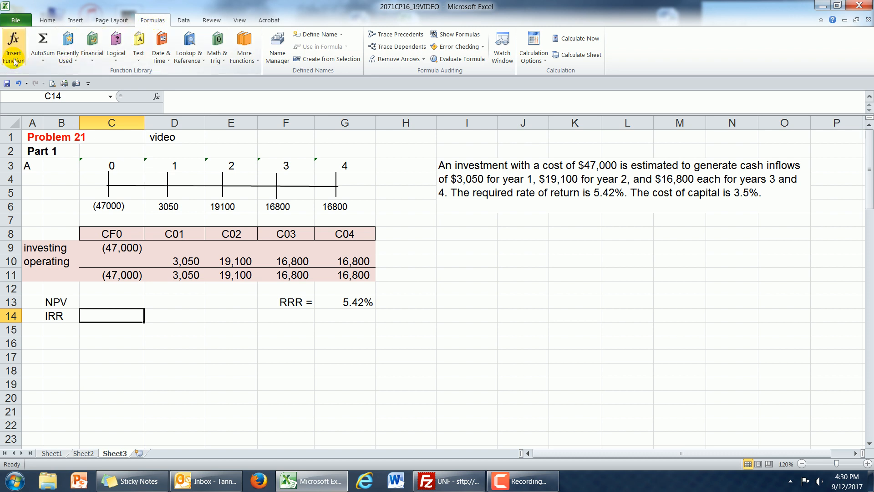
pyautogui.click(13, 46)
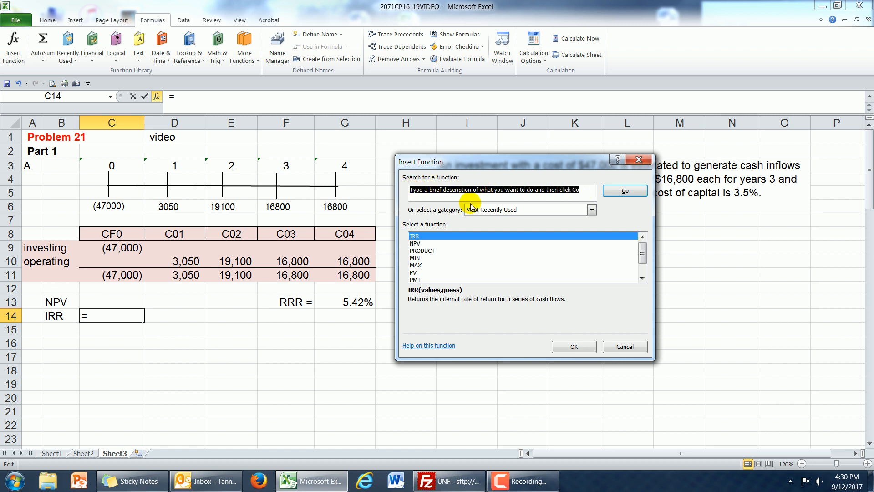
pyautogui.write('IRR')
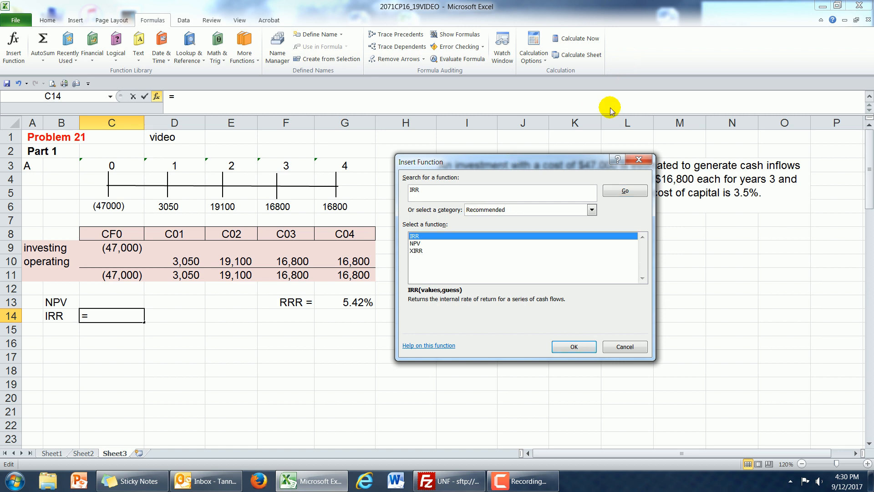
pyautogui.moveTo(427, 255)
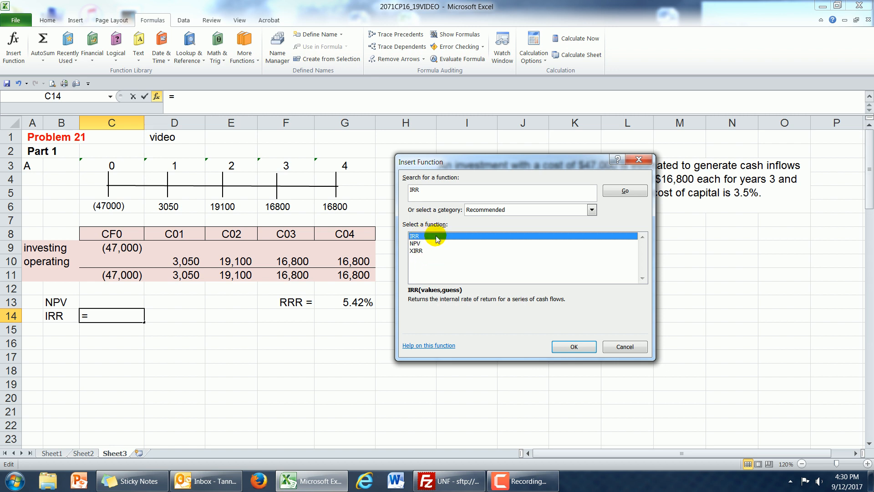
pyautogui.moveTo(438, 252)
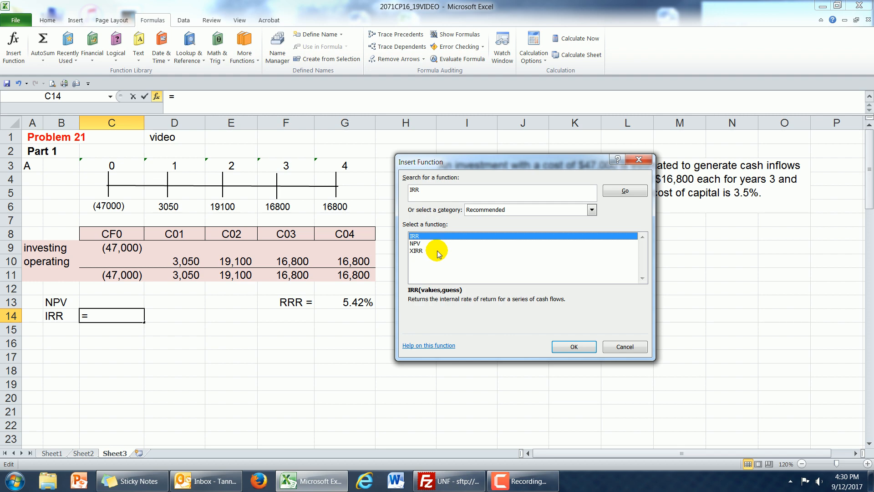
pyautogui.moveTo(420, 241)
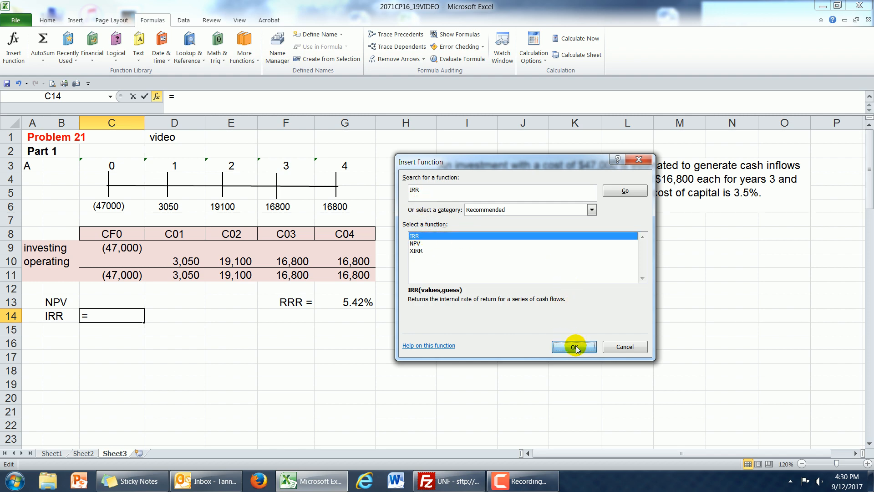
# Choose IRR and use total cash flows C11:G11 as Values, previewing 6.23%.
pyautogui.click(574, 346)
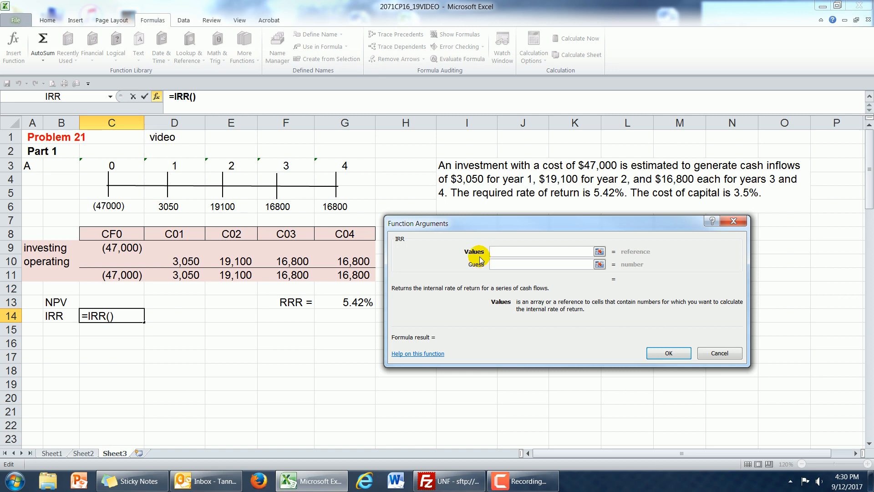
pyautogui.moveTo(305, 240)
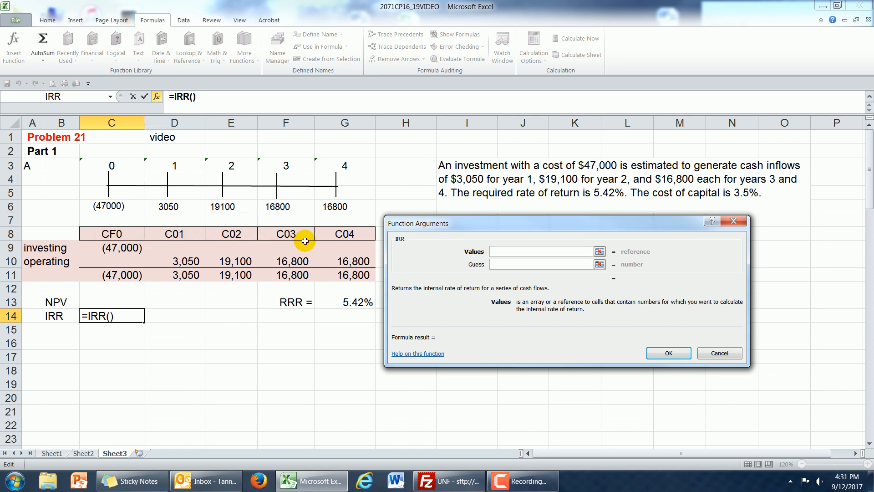
pyautogui.moveTo(247, 317)
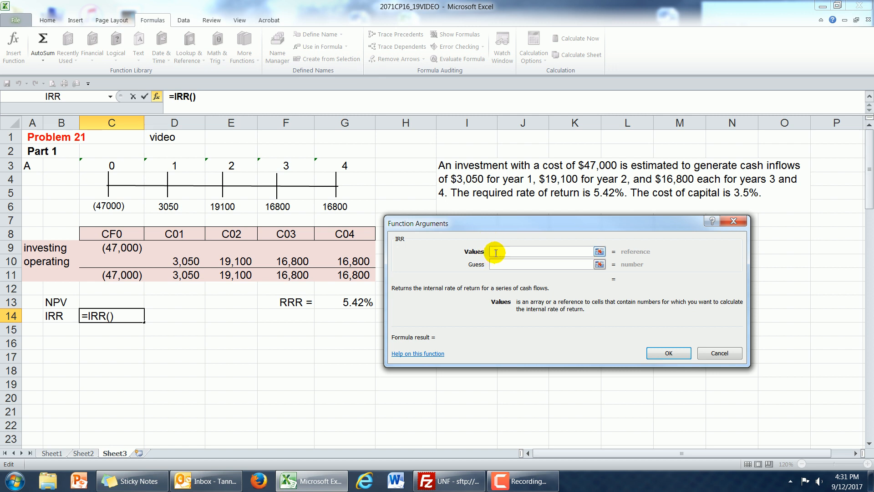
pyautogui.moveTo(501, 250)
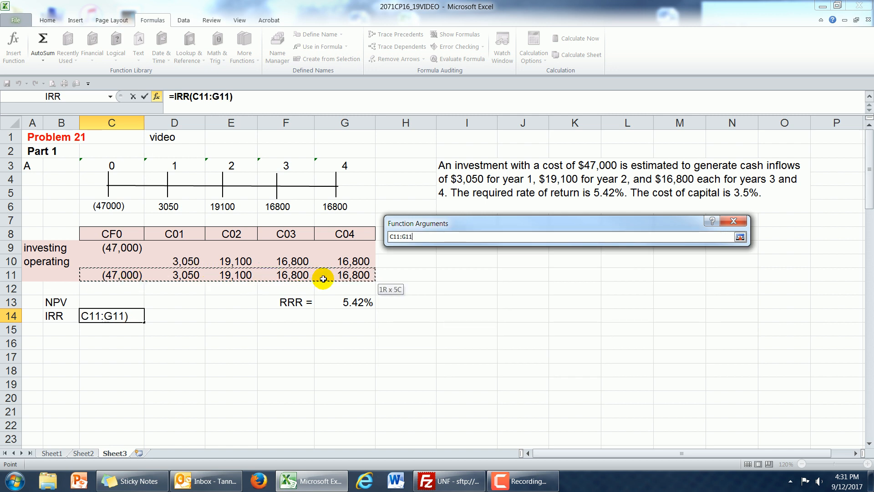
pyautogui.click(739, 236)
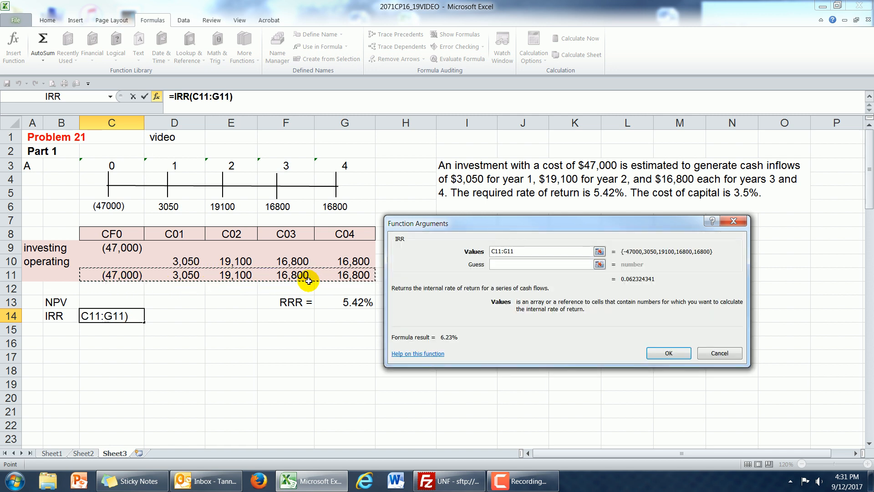
pyautogui.moveTo(328, 284)
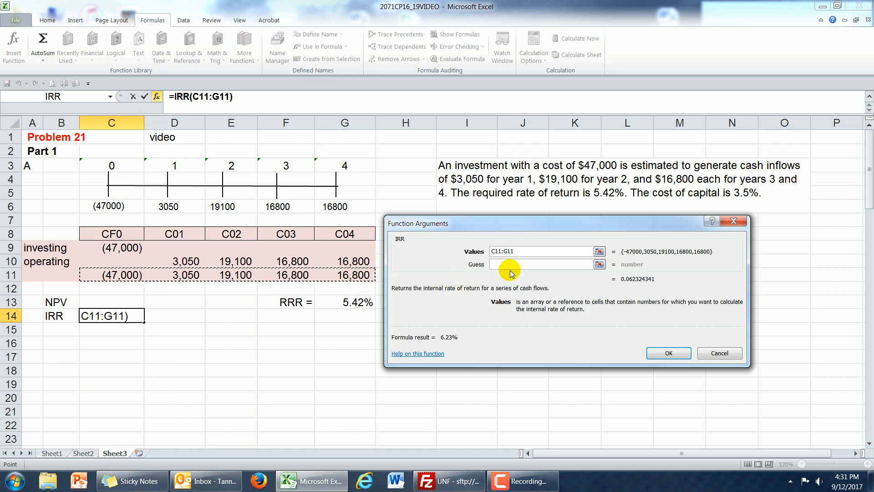
pyautogui.moveTo(510, 264)
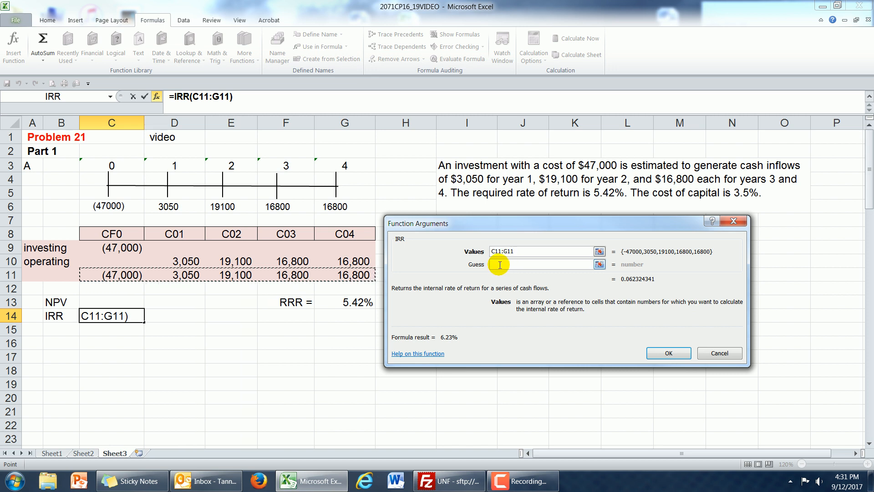
pyautogui.click(668, 353)
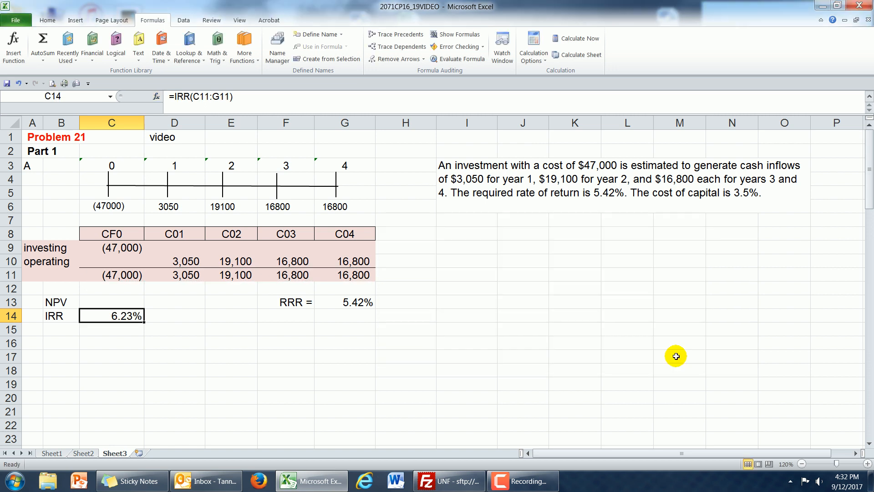
pyautogui.moveTo(120, 323)
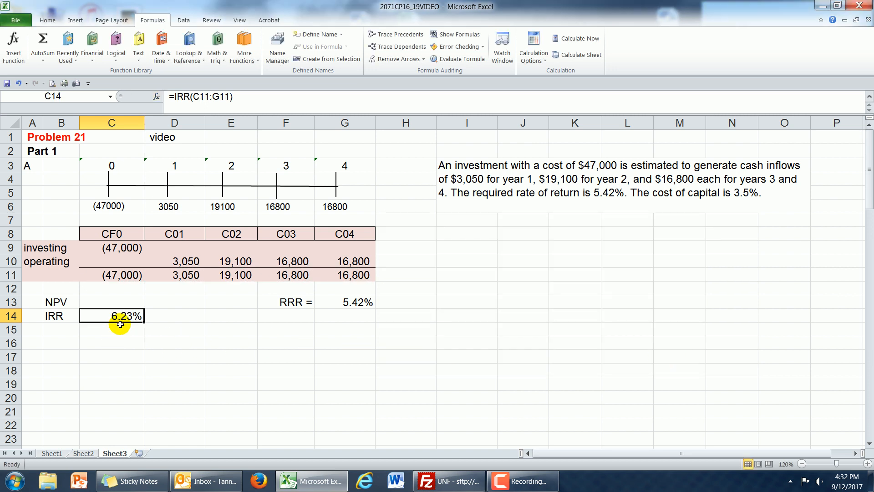
pyautogui.moveTo(119, 329)
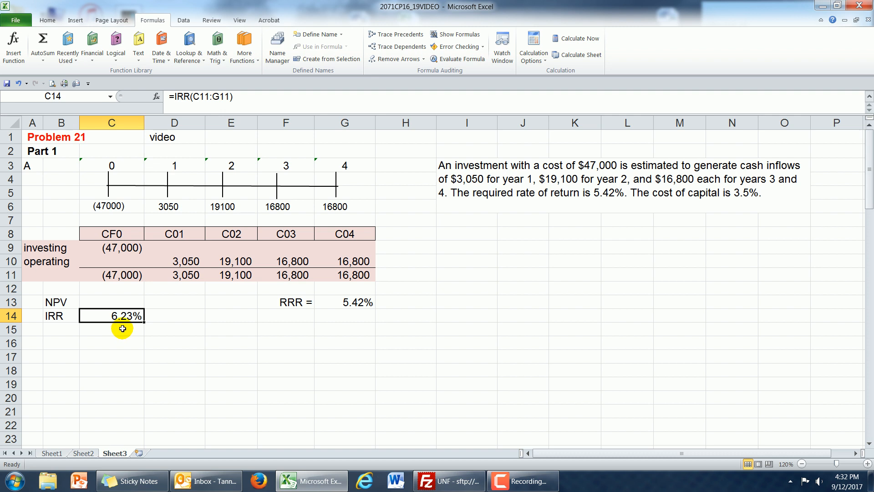
pyautogui.moveTo(319, 307)
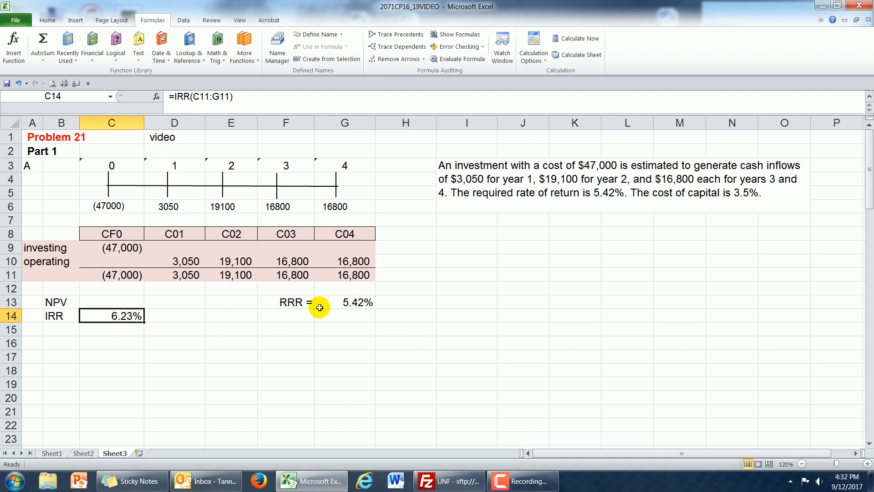
pyautogui.moveTo(115, 187)
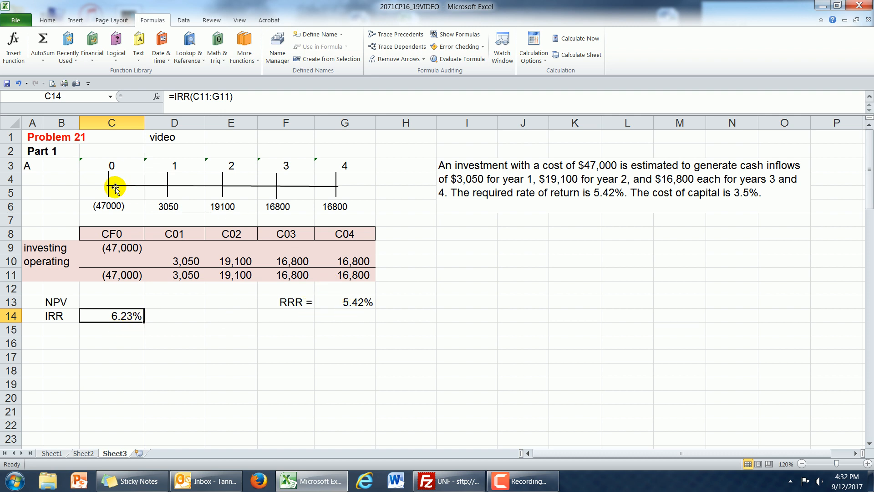
pyautogui.moveTo(184, 326)
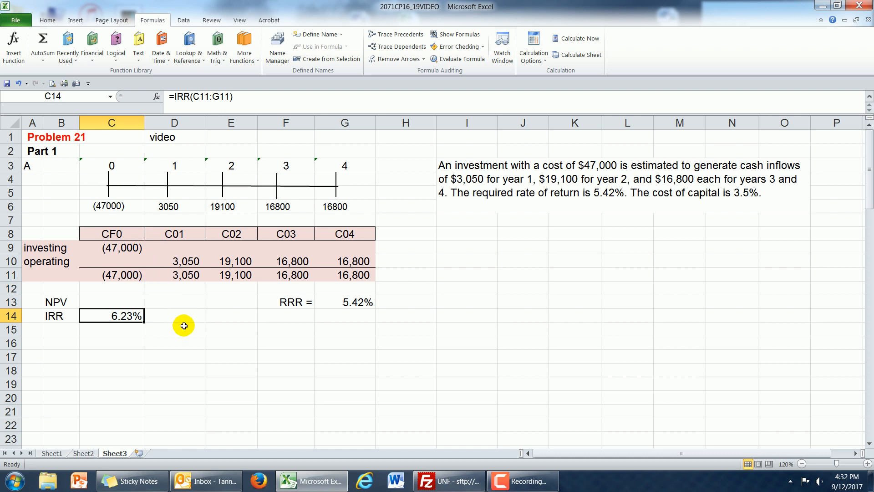
# Select C13 and search Insert Function for NPV.
pyautogui.click(111, 302)
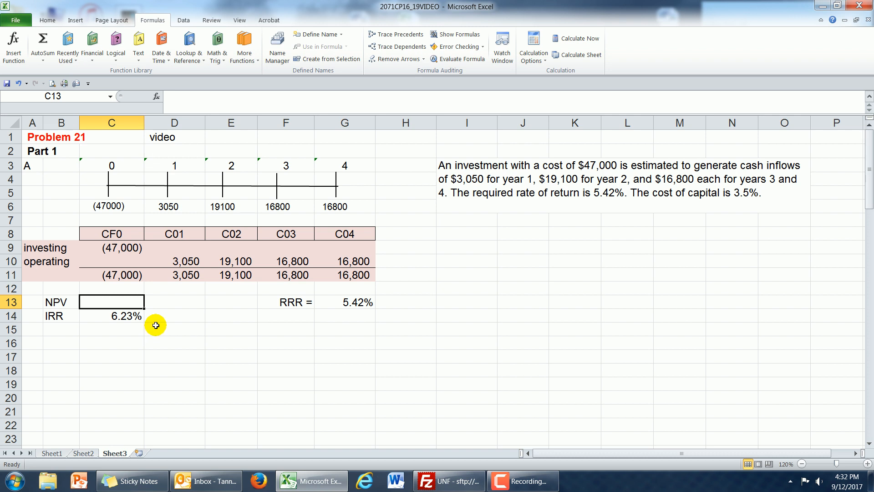
pyautogui.moveTo(13, 46)
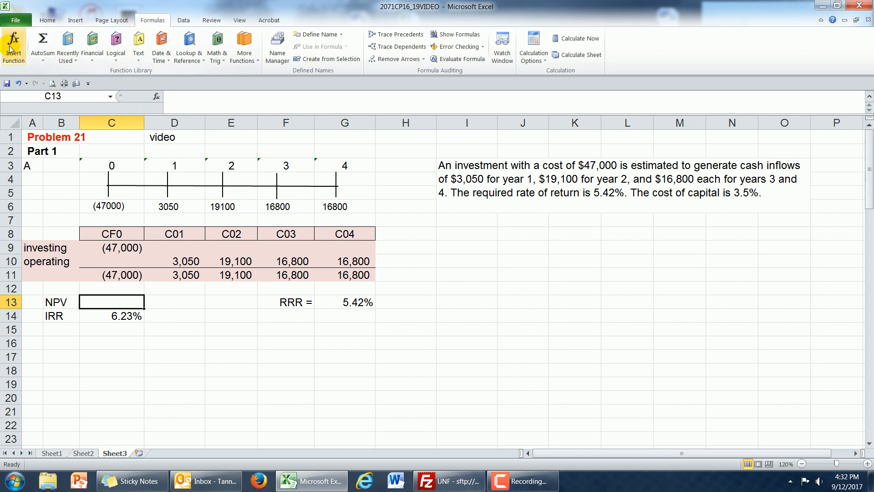
pyautogui.moveTo(13, 46)
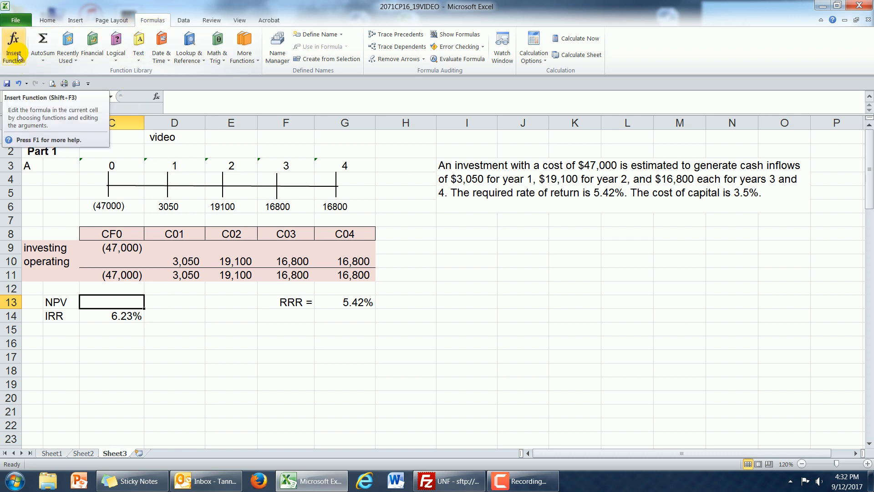
pyautogui.click(13, 47)
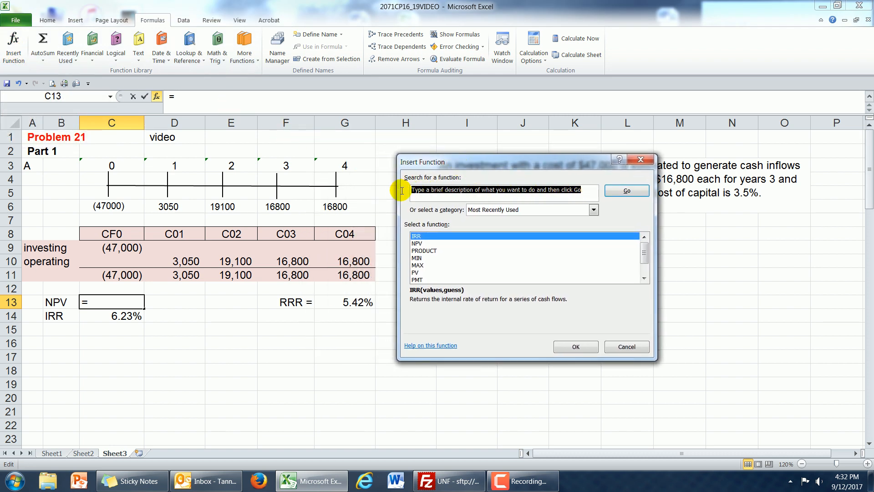
pyautogui.moveTo(466, 217)
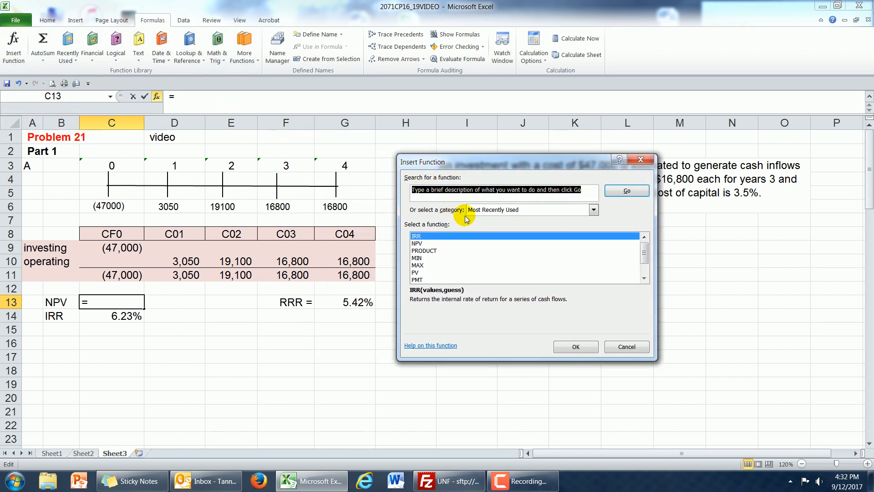
pyautogui.write('N')
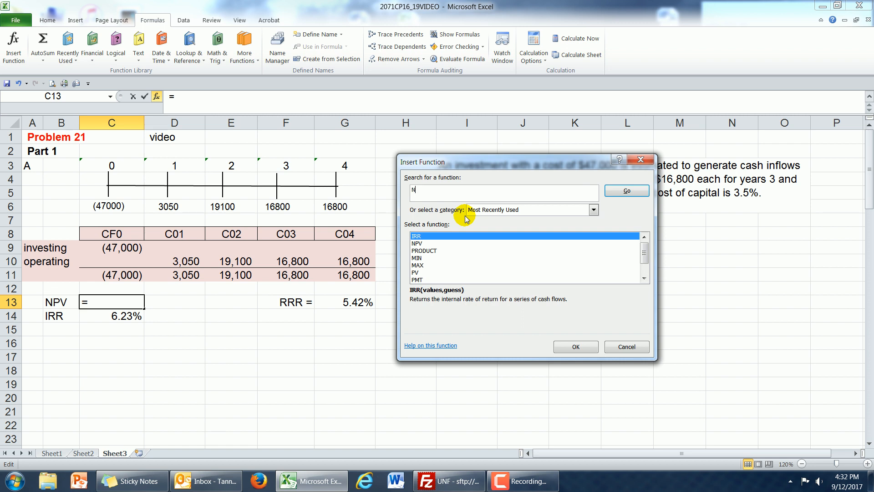
pyautogui.write('PV')
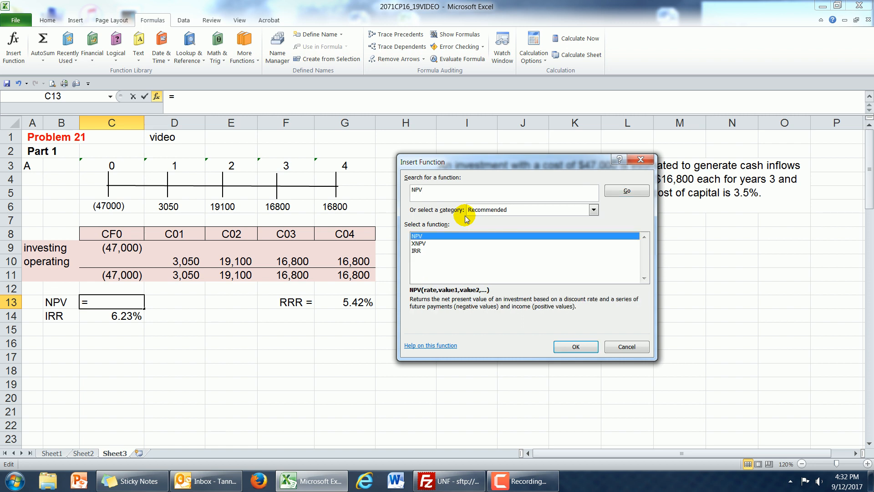
pyautogui.moveTo(430, 248)
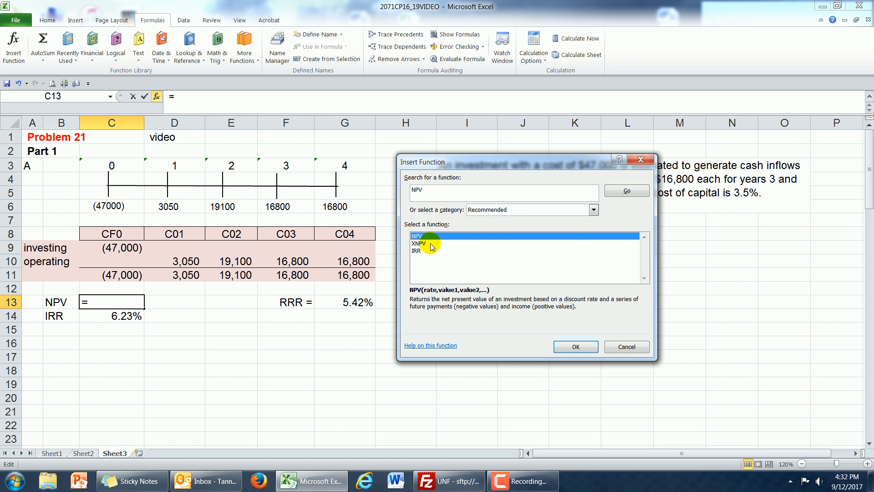
pyautogui.moveTo(431, 203)
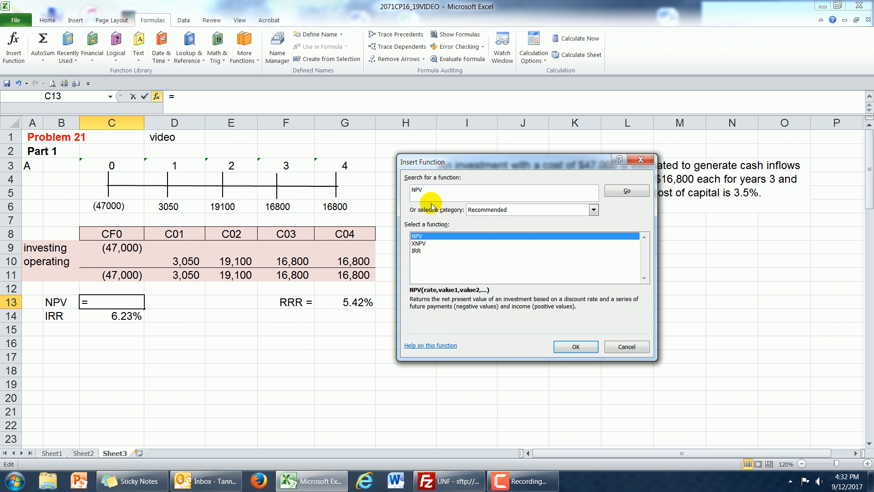
pyautogui.moveTo(435, 235)
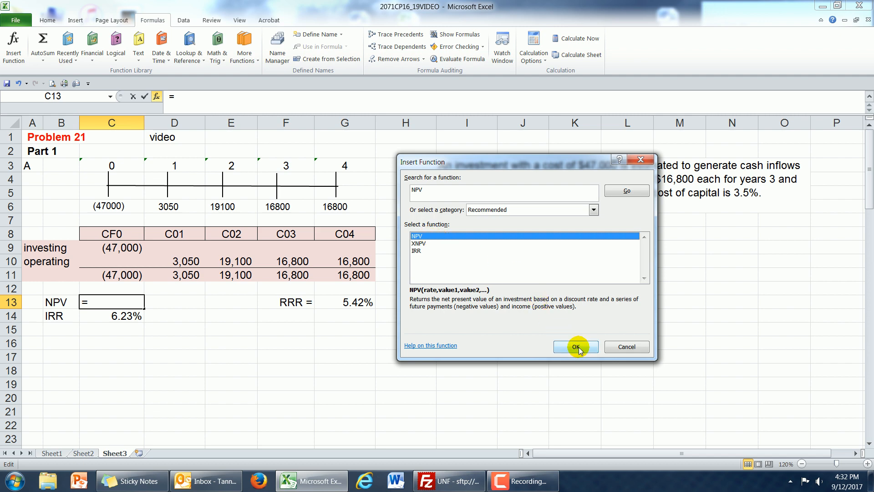
# Choose NPV with rate .0542 and values D11:G11, previewing $48,022.
pyautogui.click(576, 346)
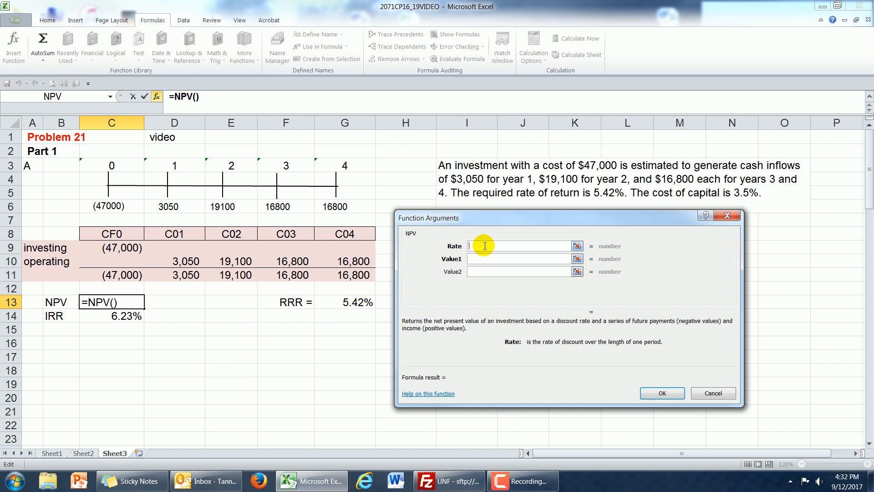
pyautogui.moveTo(534, 233)
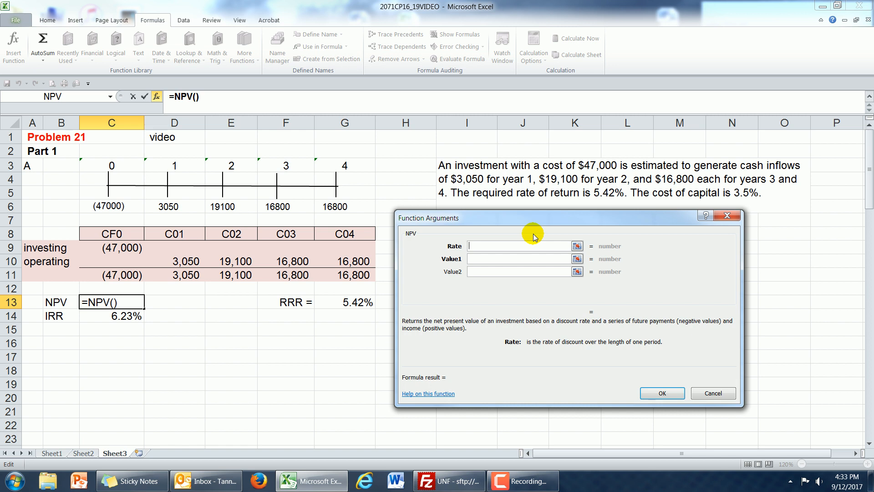
pyautogui.write('0')
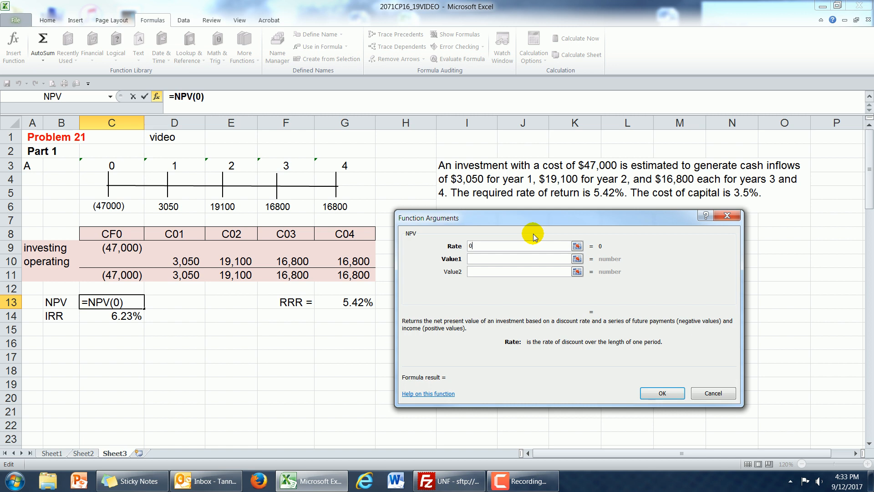
pyautogui.write('.05')
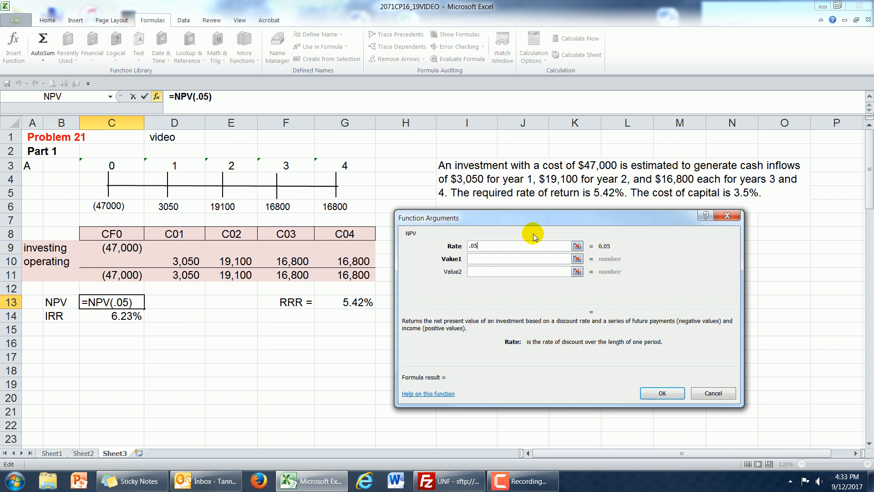
pyautogui.write('42')
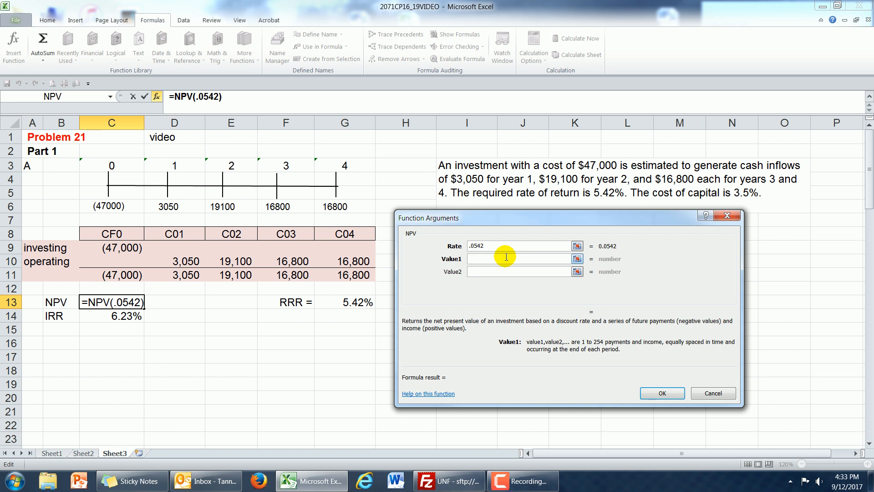
pyautogui.moveTo(106, 274)
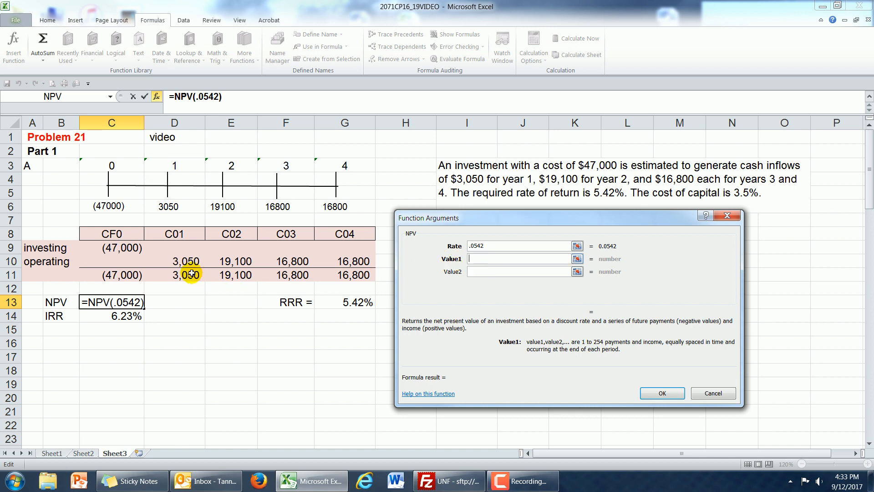
pyautogui.click(173, 274)
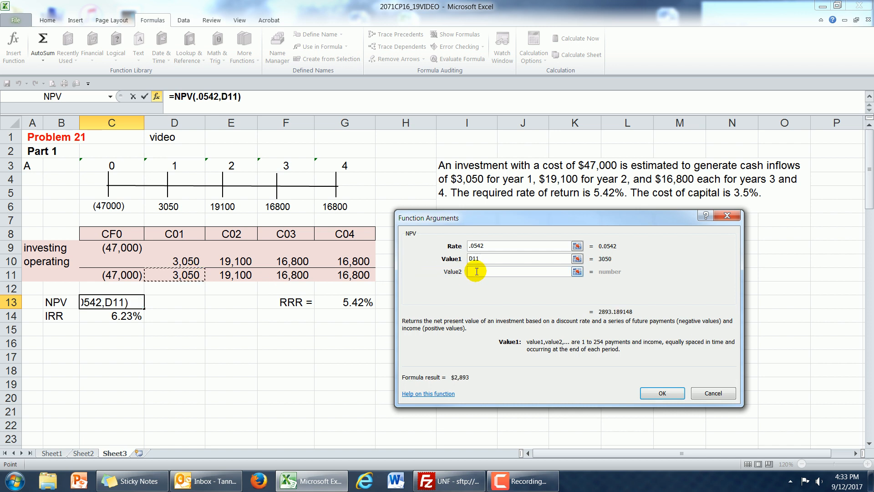
pyautogui.click(231, 275)
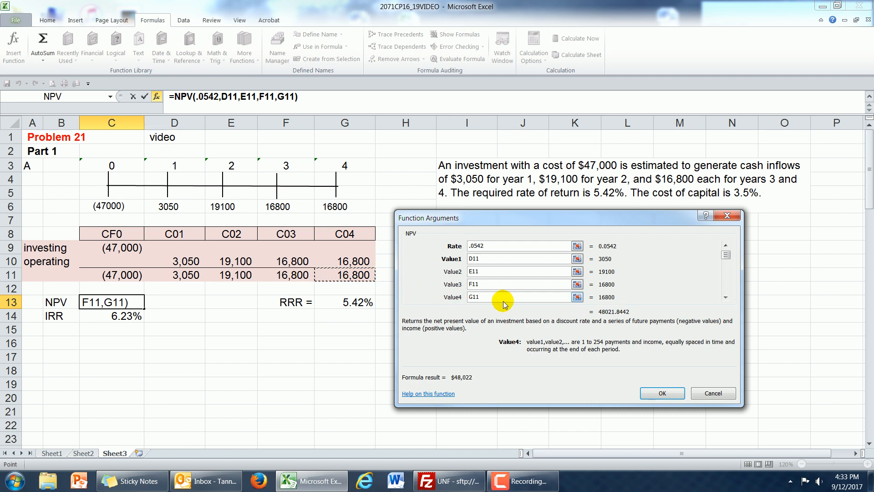
pyautogui.moveTo(418, 307)
pyautogui.write(':G11')
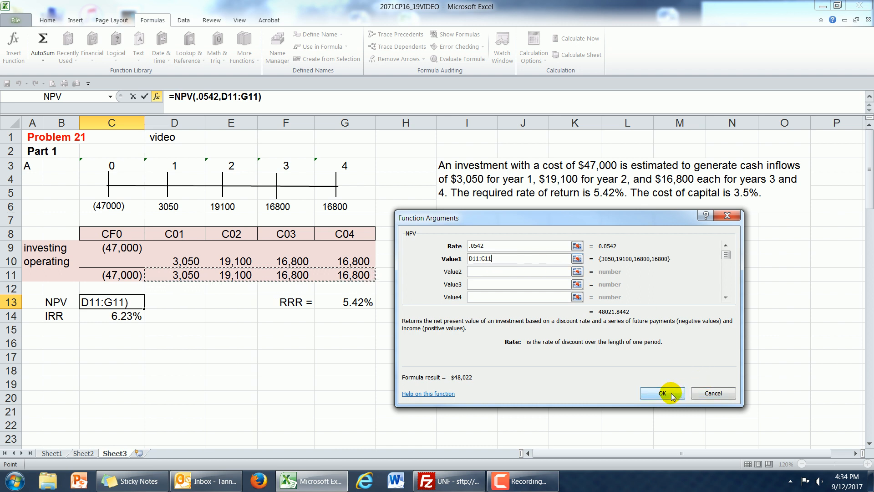
# Commit the $48,022 NPV in C13 and shade cash flows D11:G11 green.
pyautogui.click(661, 393)
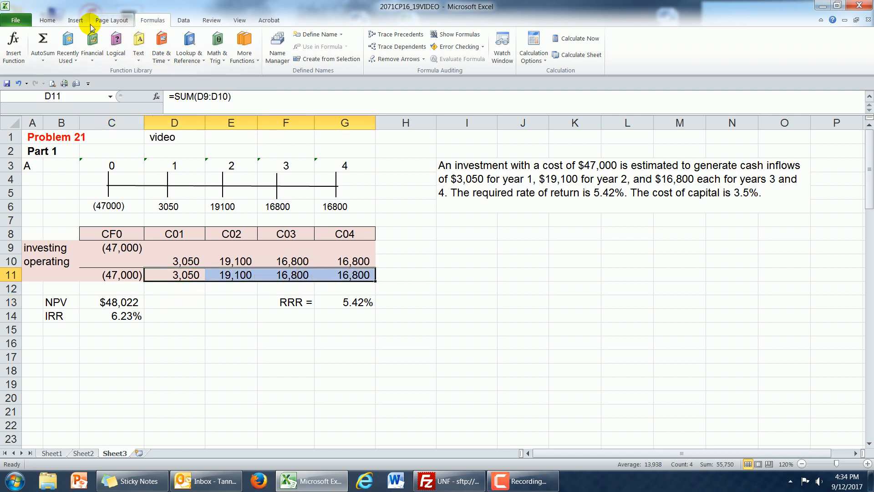
pyautogui.click(47, 20)
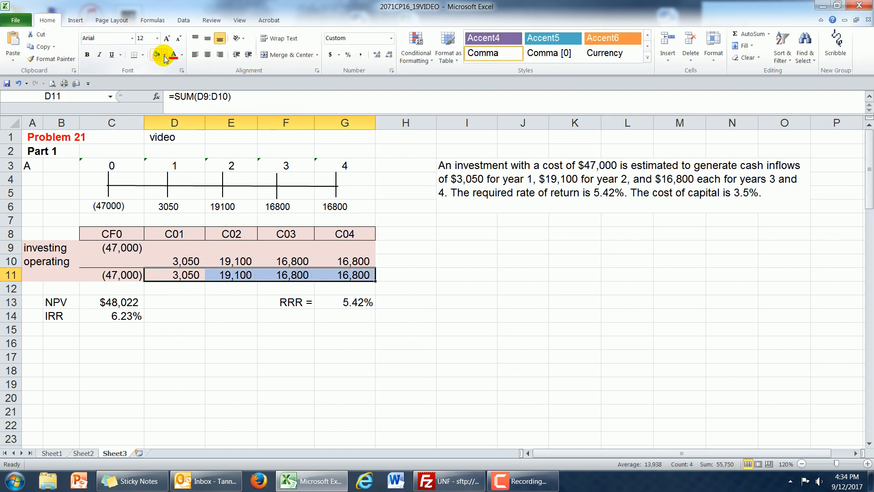
pyautogui.click(163, 55)
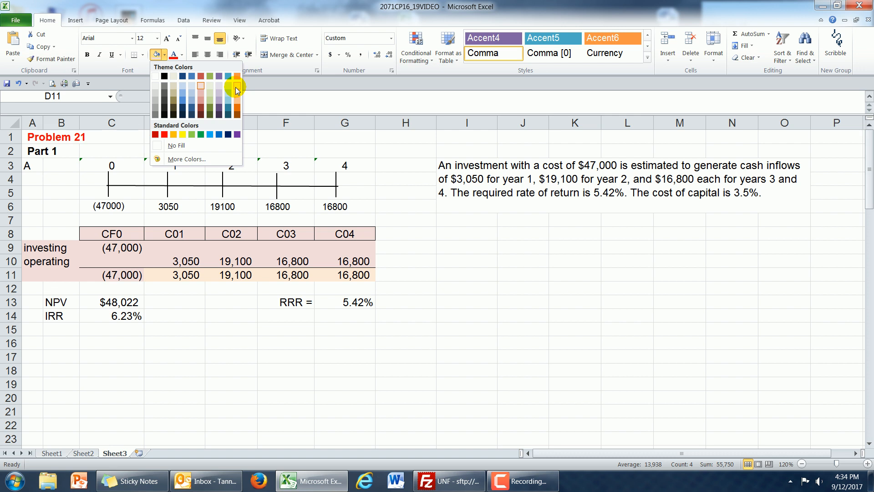
pyautogui.click(235, 89)
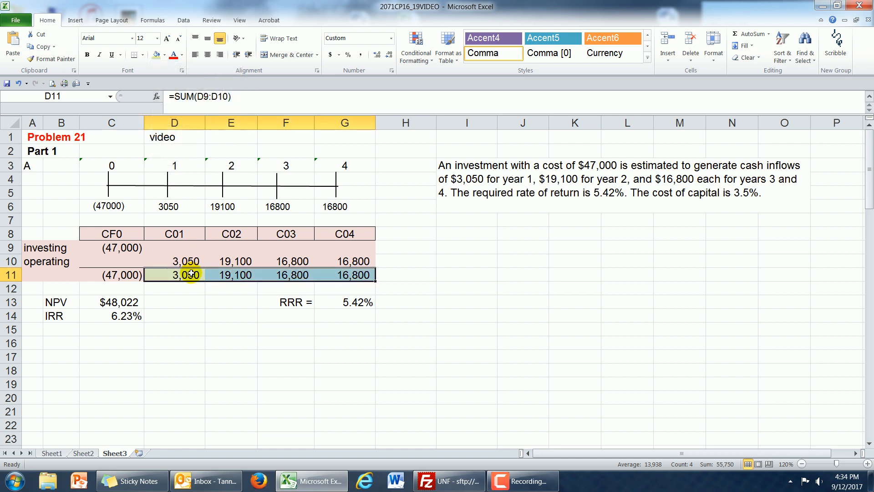
pyautogui.click(174, 316)
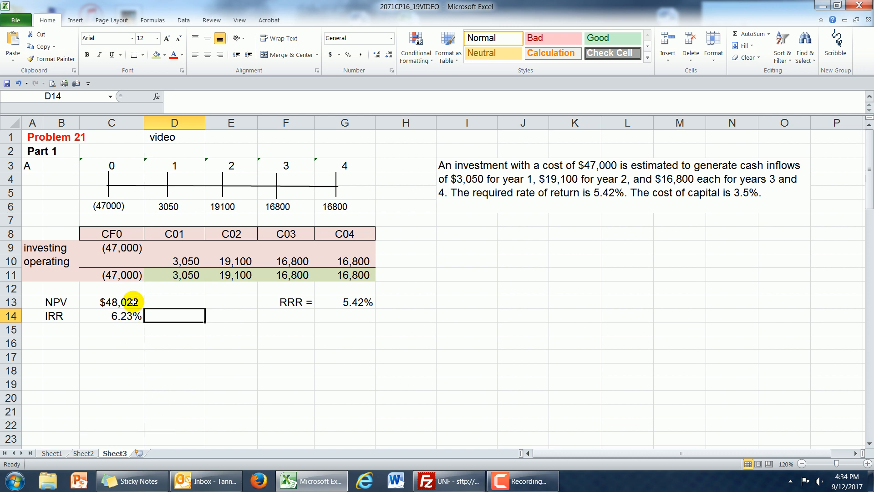
# Edit C13's NPV formula to add outlay C11, making the NPV $1,022.
pyautogui.doubleClick(119, 301)
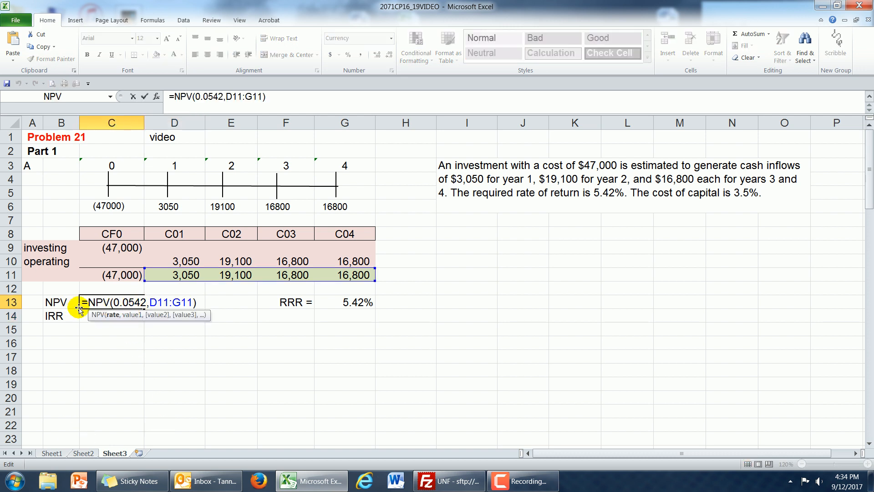
pyautogui.moveTo(112, 295)
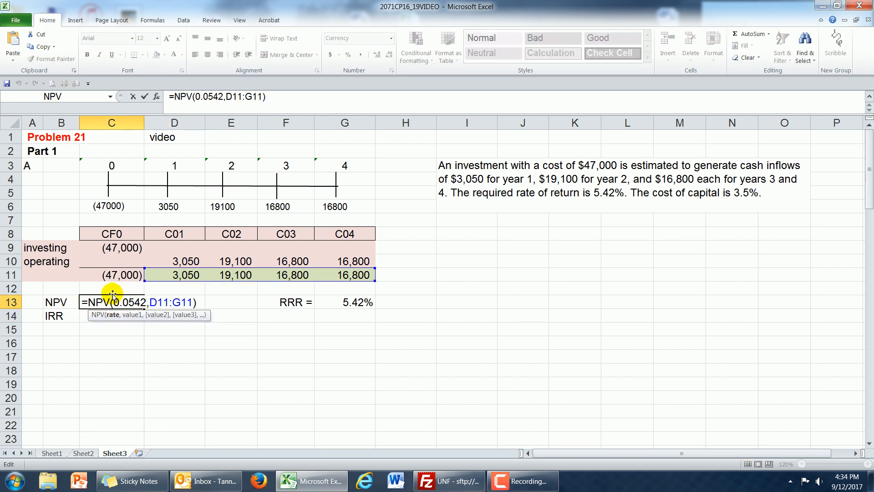
pyautogui.moveTo(115, 310)
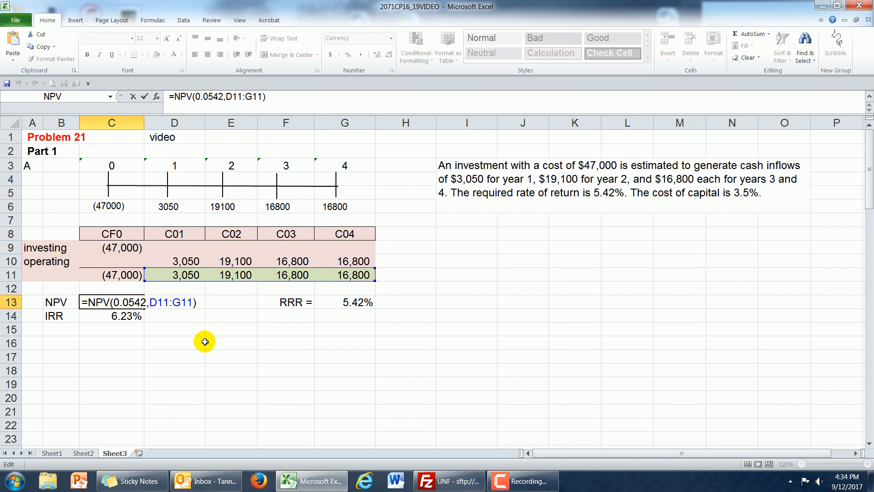
pyautogui.moveTo(198, 320)
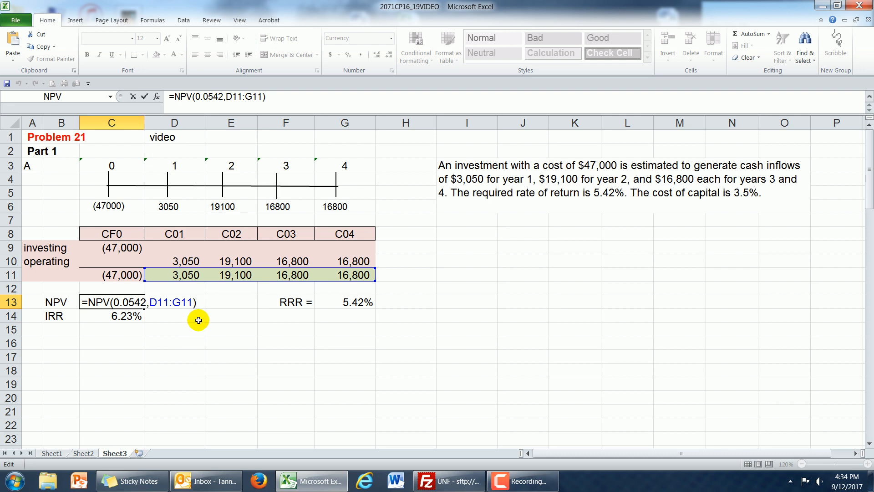
pyautogui.moveTo(196, 325)
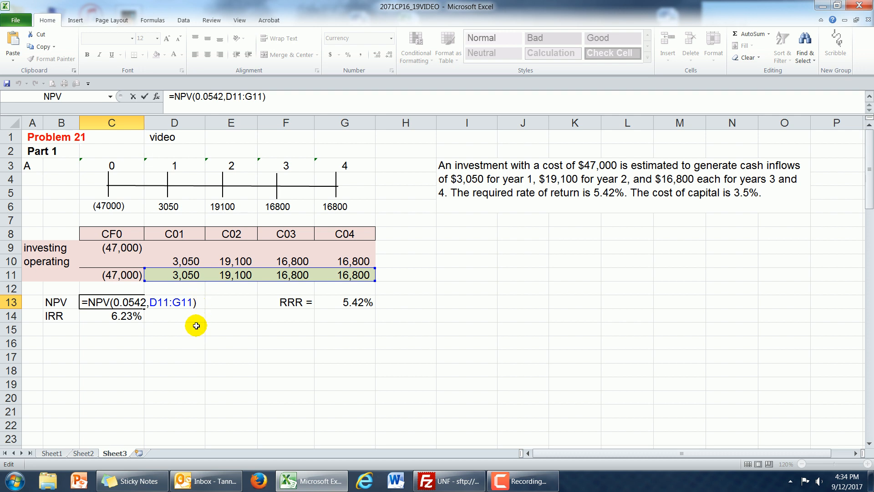
pyautogui.write('+')
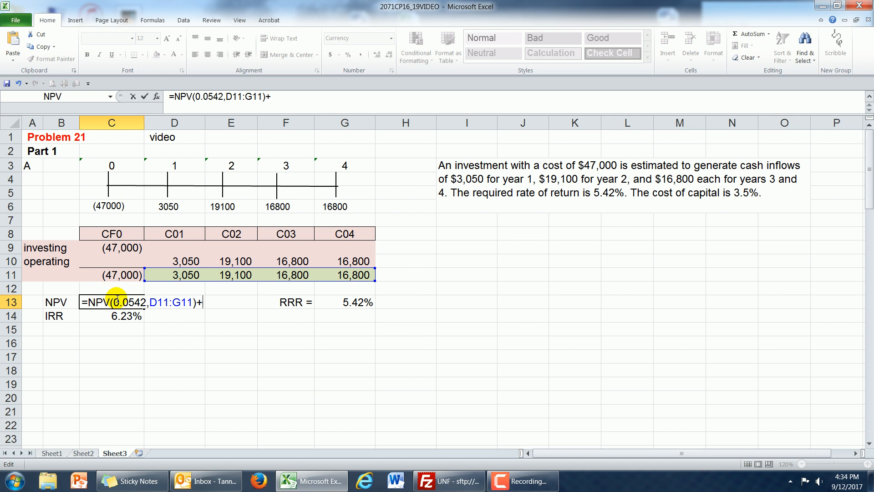
pyautogui.moveTo(117, 274)
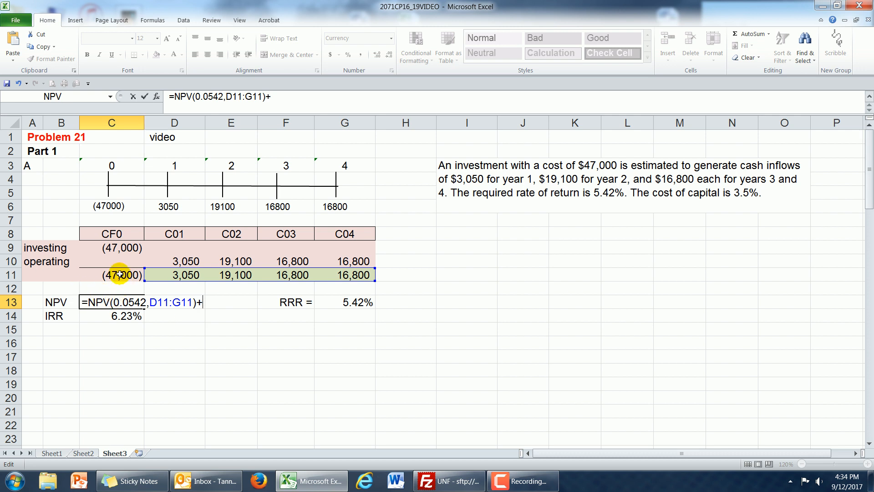
pyautogui.click(110, 274)
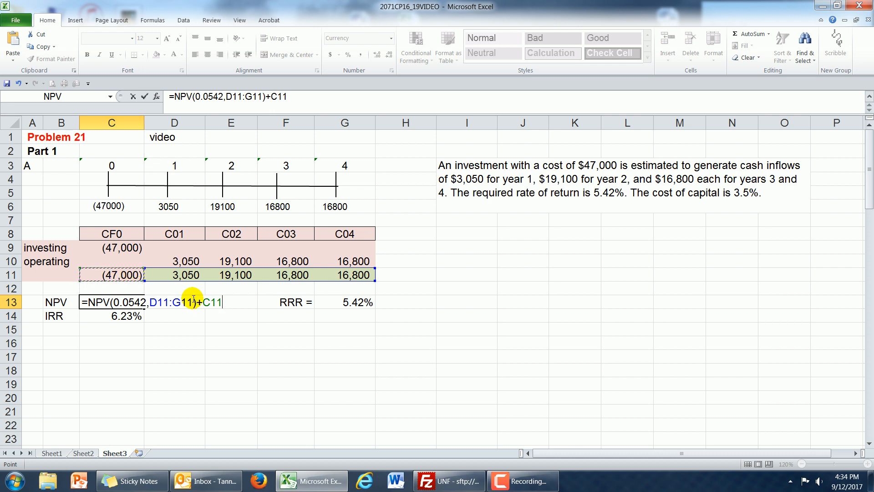
pyautogui.moveTo(211, 301)
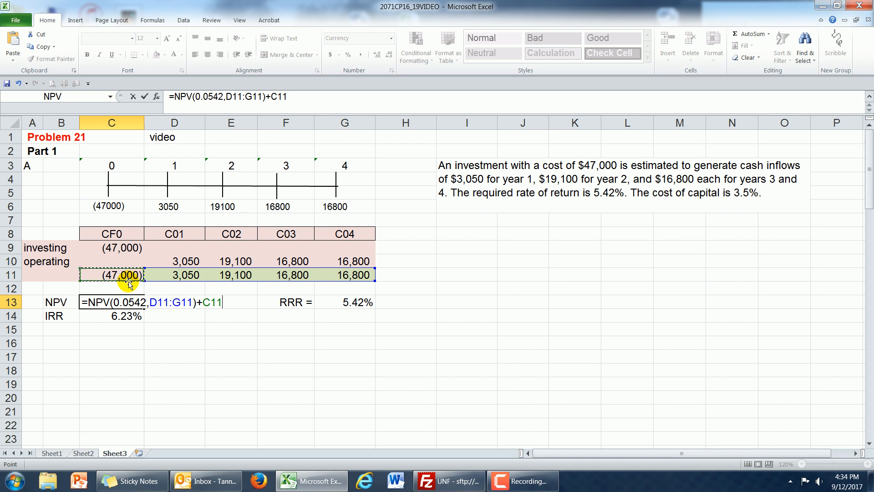
pyautogui.moveTo(233, 321)
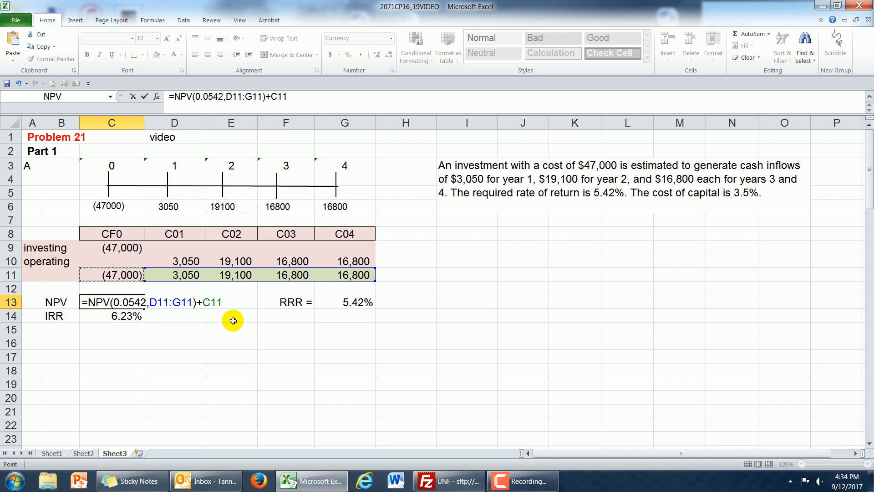
pyautogui.press('Return')
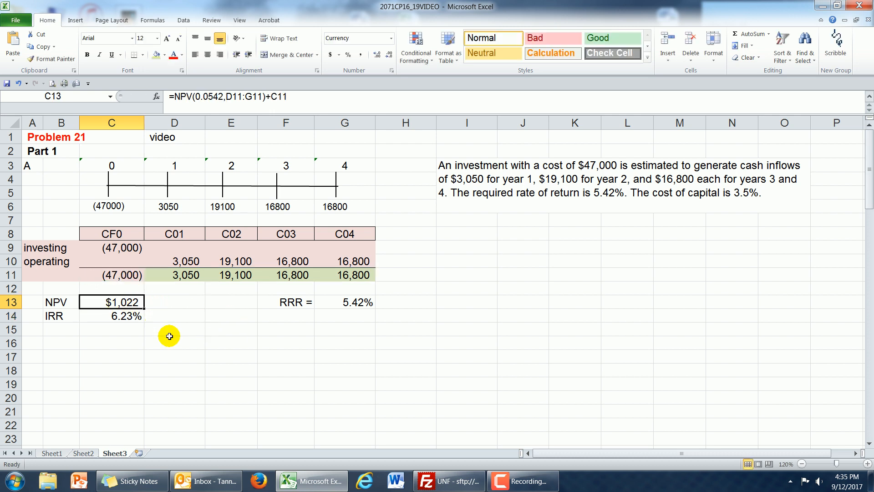
pyautogui.moveTo(167, 338)
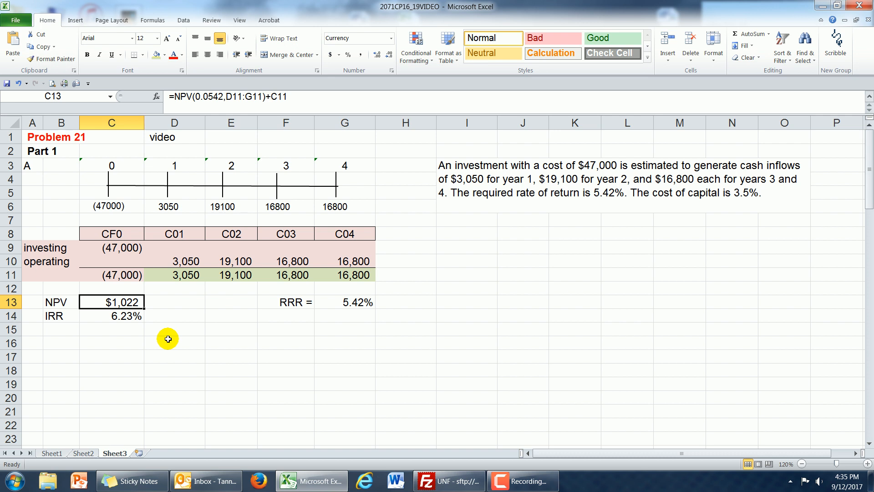
pyautogui.moveTo(326, 313)
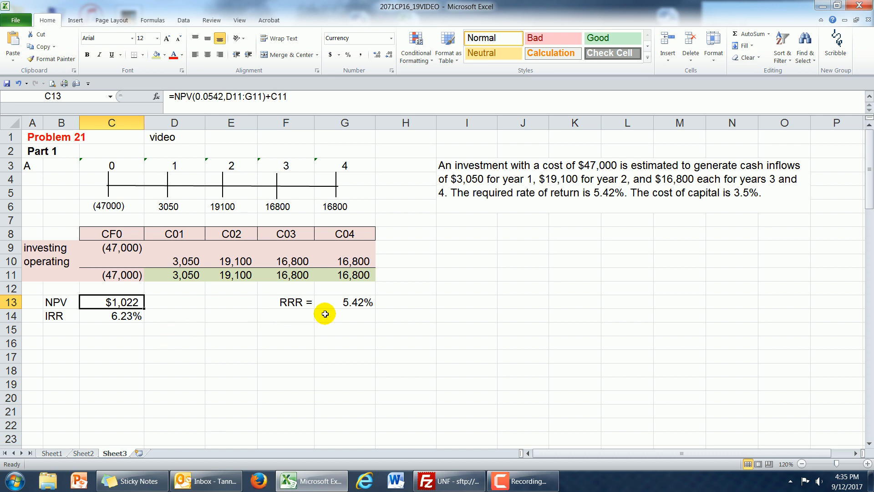
pyautogui.moveTo(368, 302)
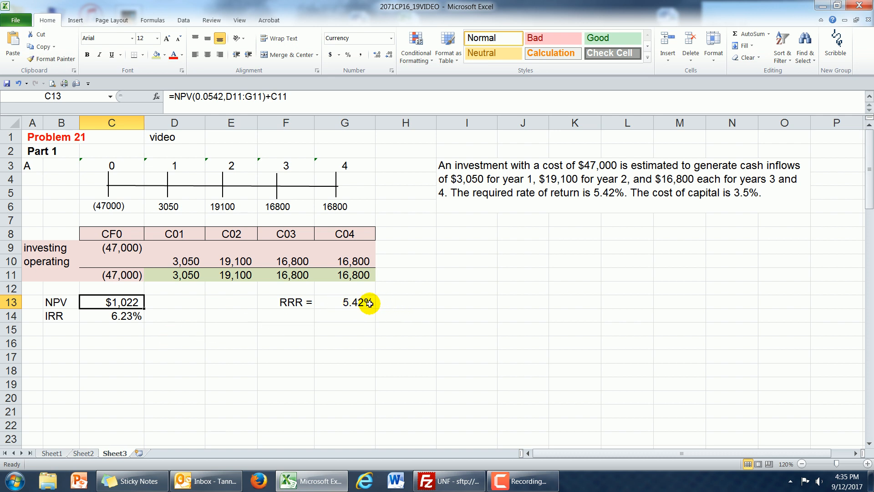
# Scroll down to Part B and select an empty cell beside its table.
pyautogui.click(466, 302)
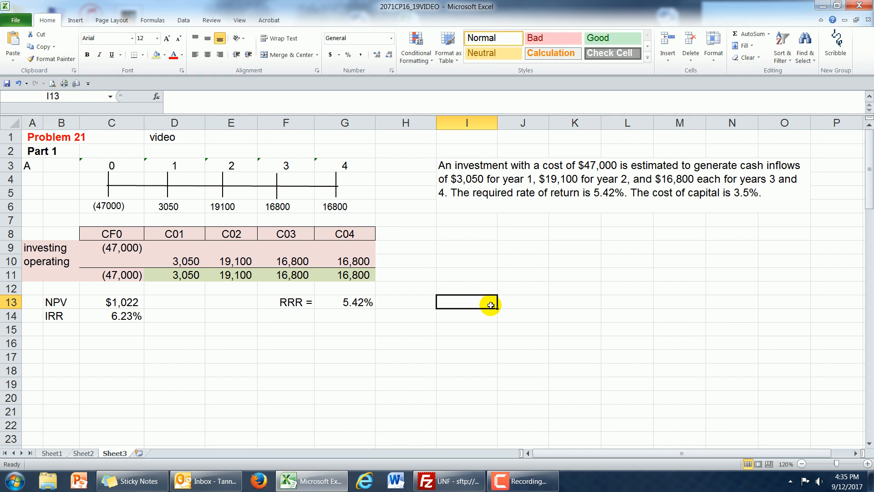
pyautogui.scroll(-3)
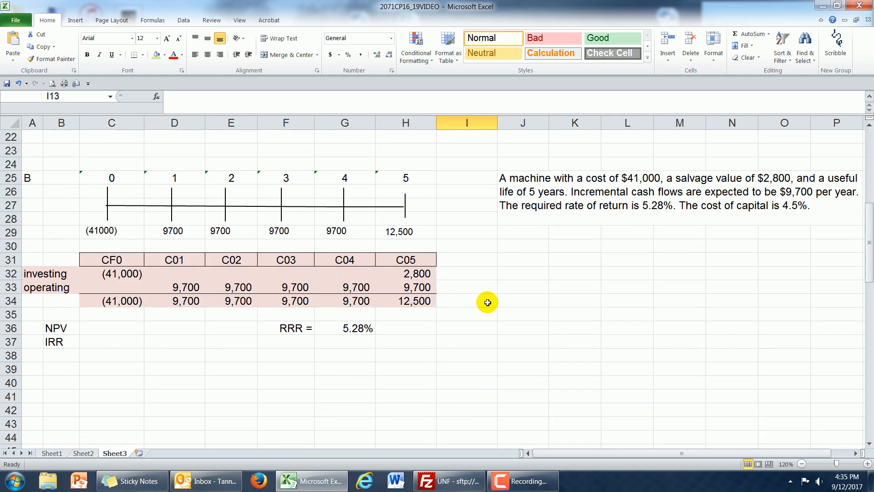
pyautogui.click(522, 258)
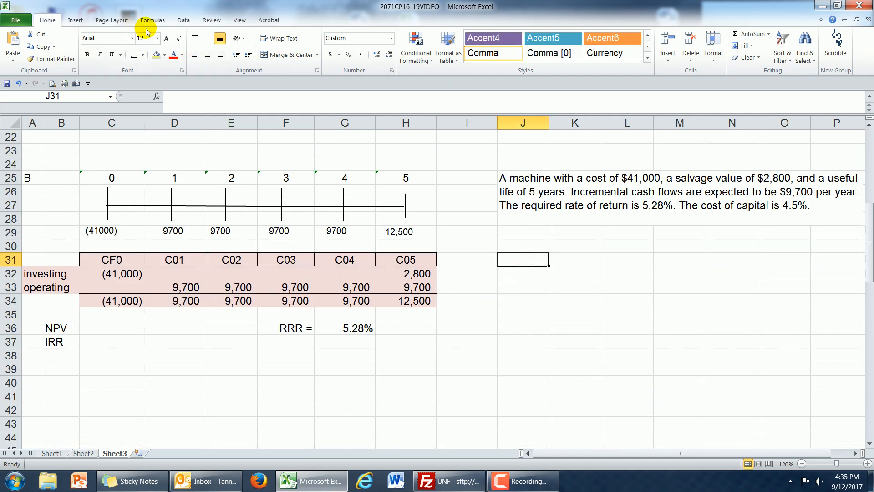
pyautogui.moveTo(152, 20)
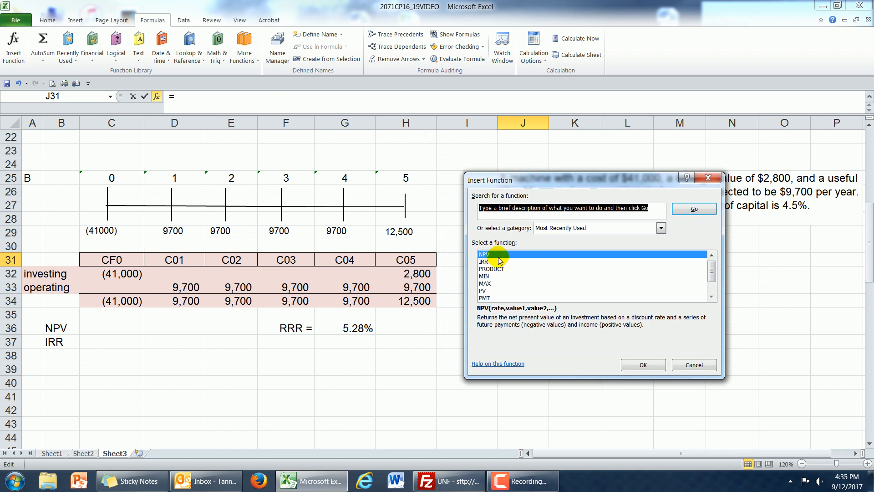
# Insert an IRR formula on Part B's total cash flows C34:H34.
pyautogui.click(483, 261)
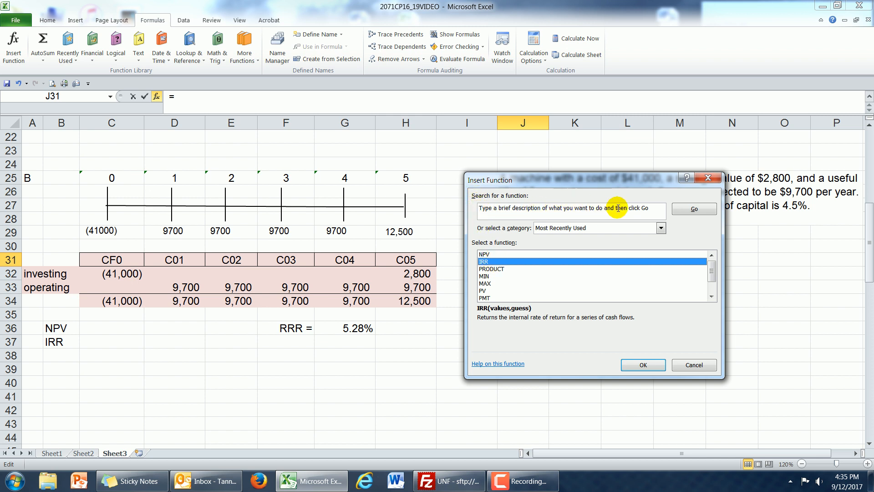
pyautogui.moveTo(489, 262)
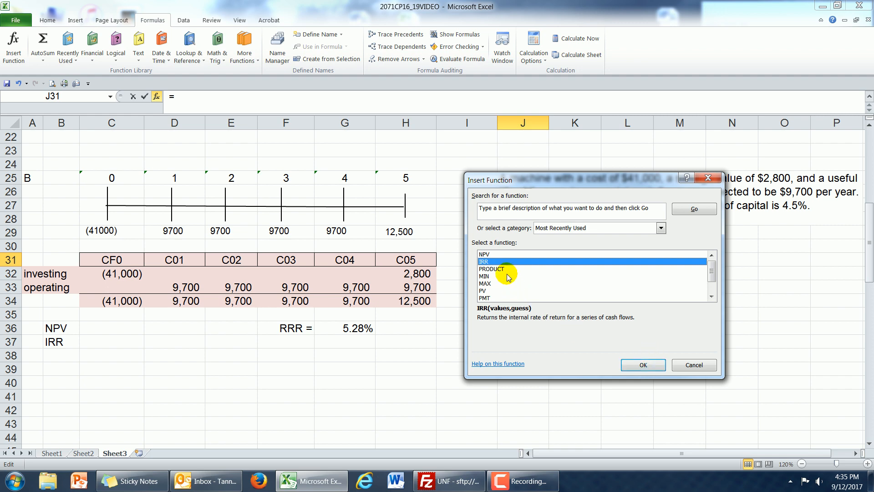
pyautogui.click(642, 365)
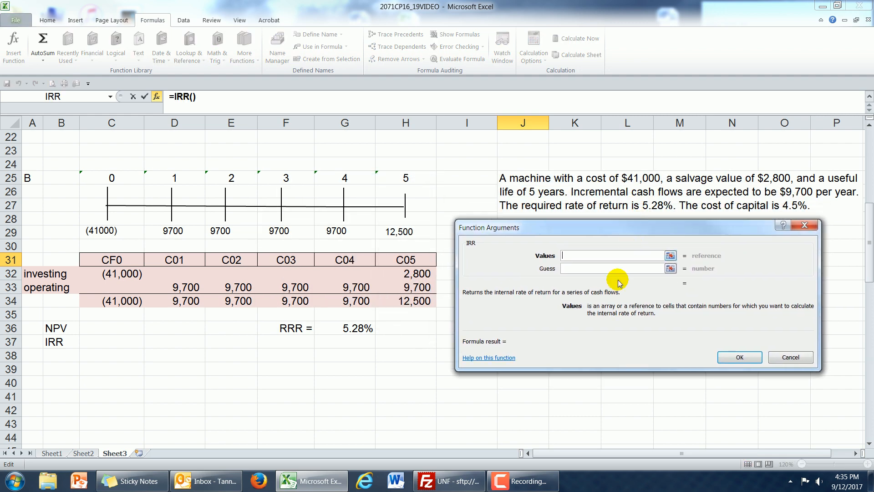
pyautogui.click(112, 300)
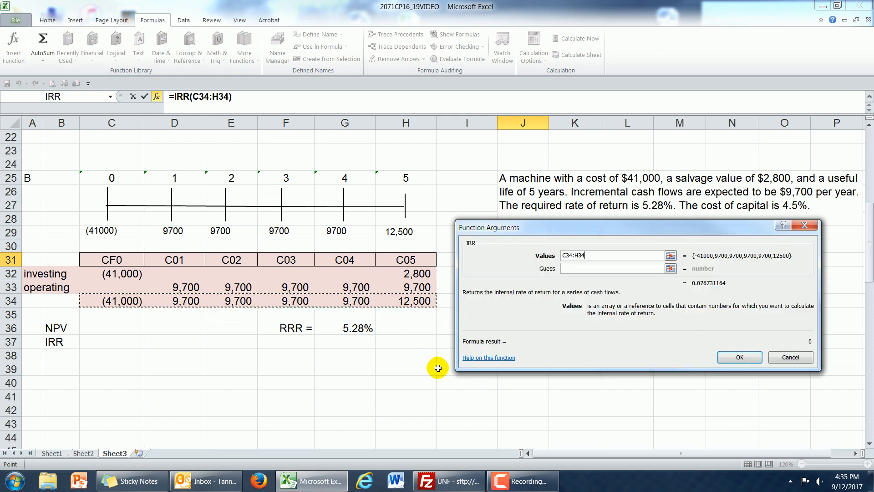
pyautogui.moveTo(427, 320)
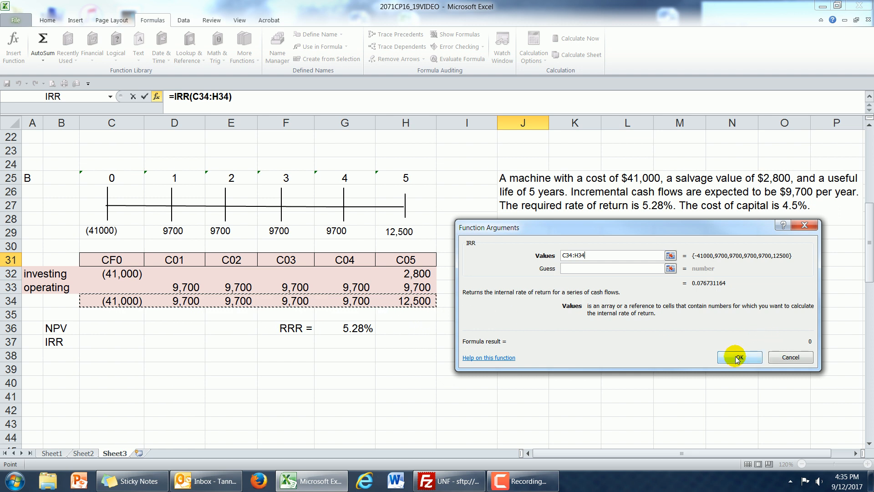
pyautogui.click(737, 357)
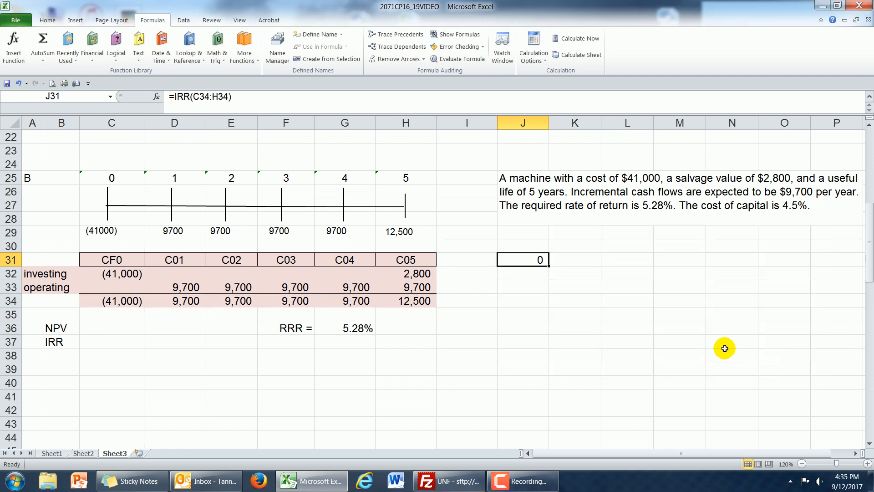
pyautogui.moveTo(529, 258)
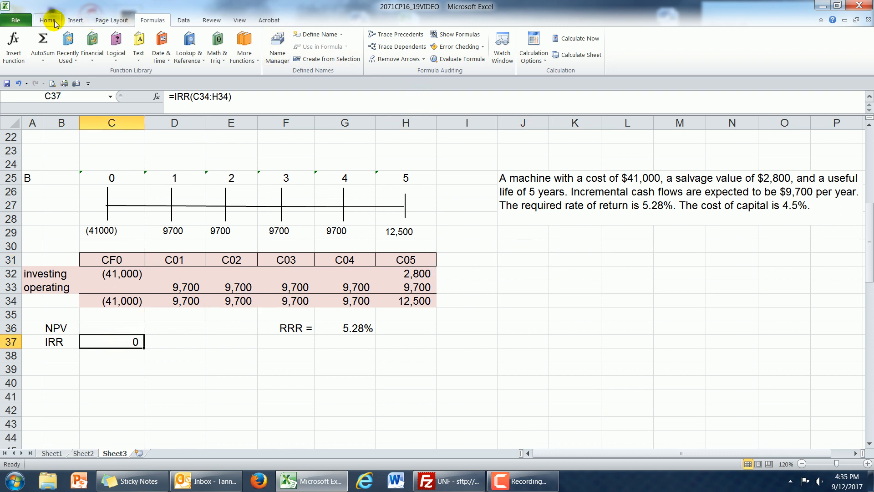
# Format Part B's IRR as a percentage with an extra decimal (7.67%), then check G36.
pyautogui.click(48, 20)
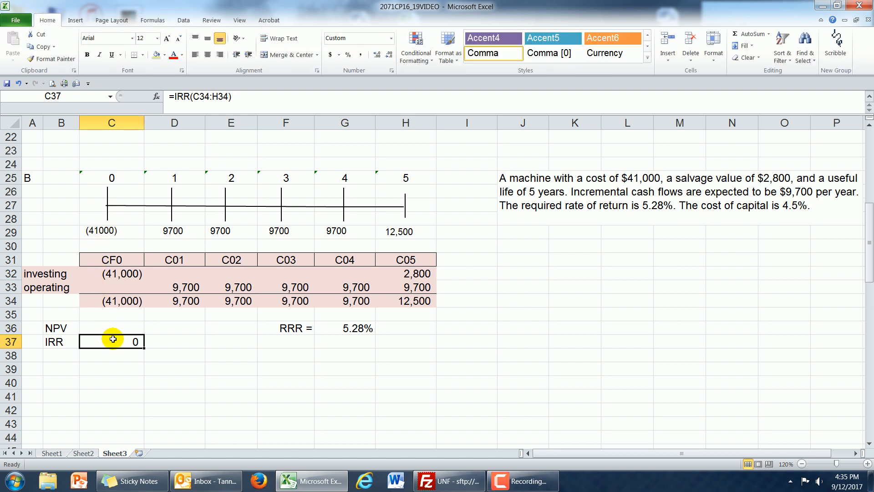
pyautogui.click(377, 54)
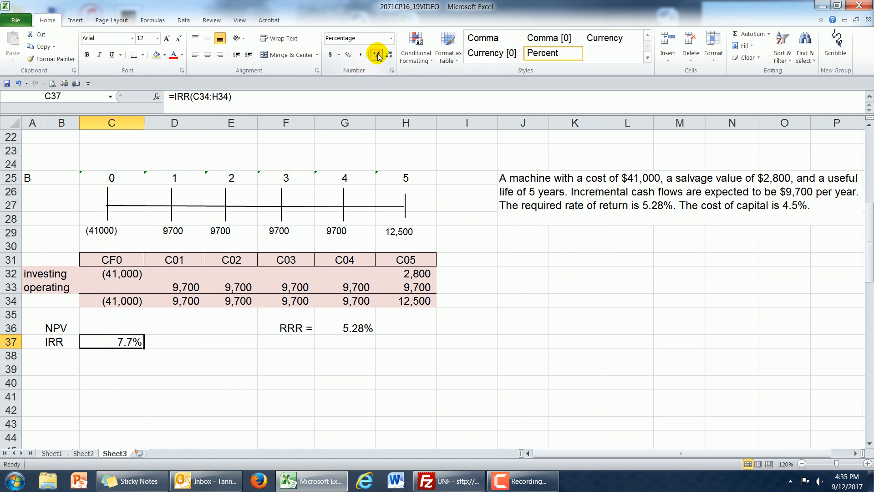
pyautogui.click(378, 55)
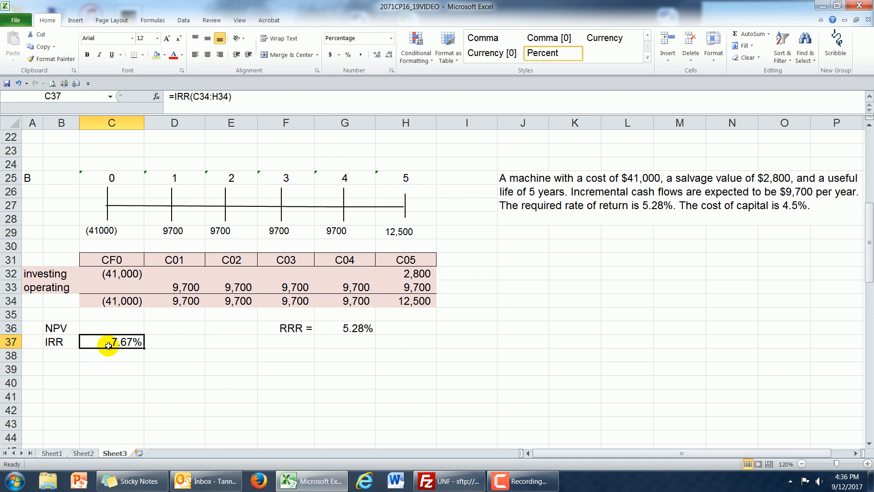
pyautogui.moveTo(112, 359)
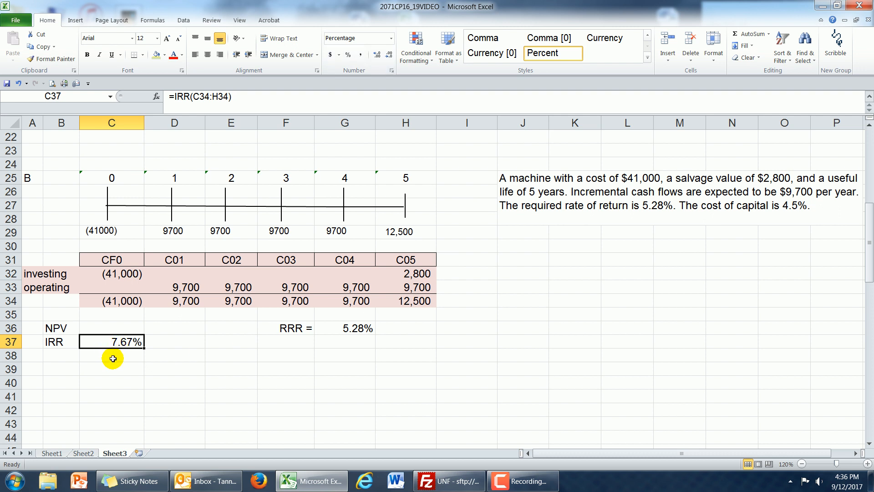
pyautogui.moveTo(120, 351)
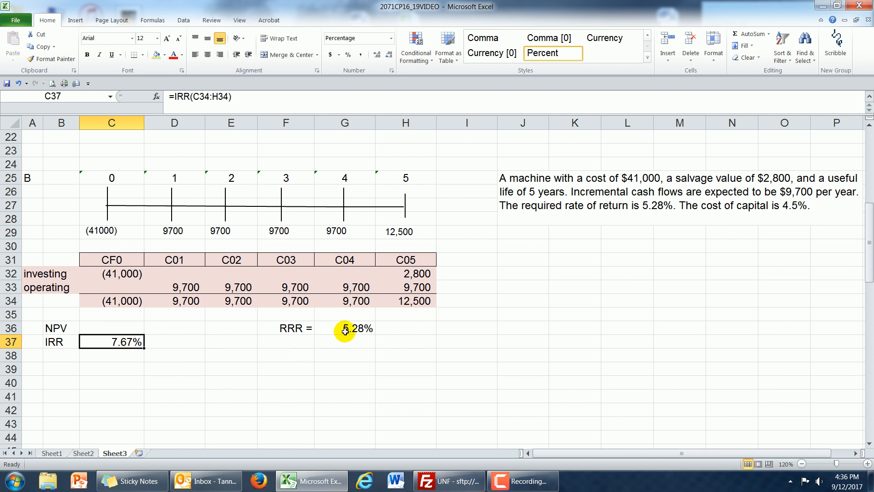
pyautogui.click(345, 328)
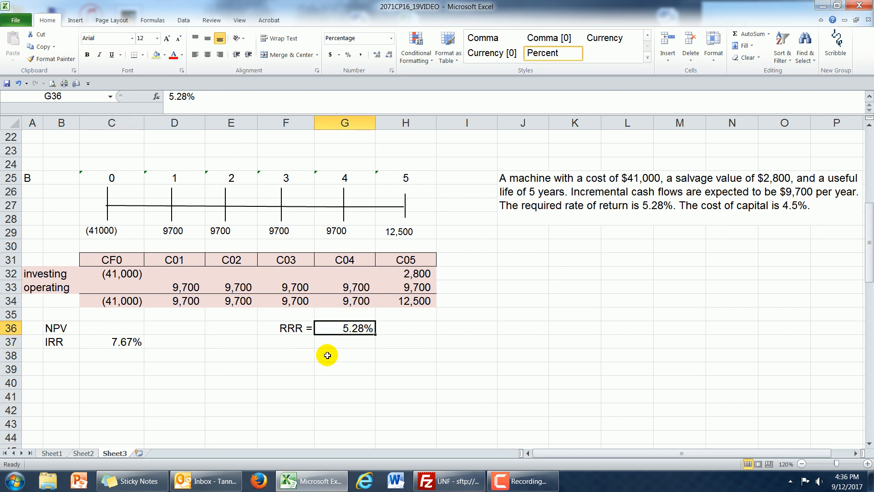
pyautogui.moveTo(327, 342)
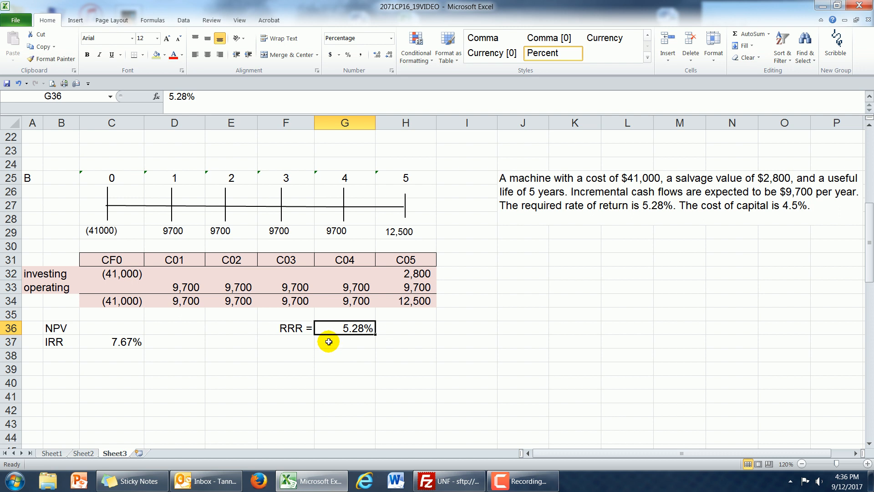
# Select C36 and insert the NPV function from the function picker.
pyautogui.click(111, 328)
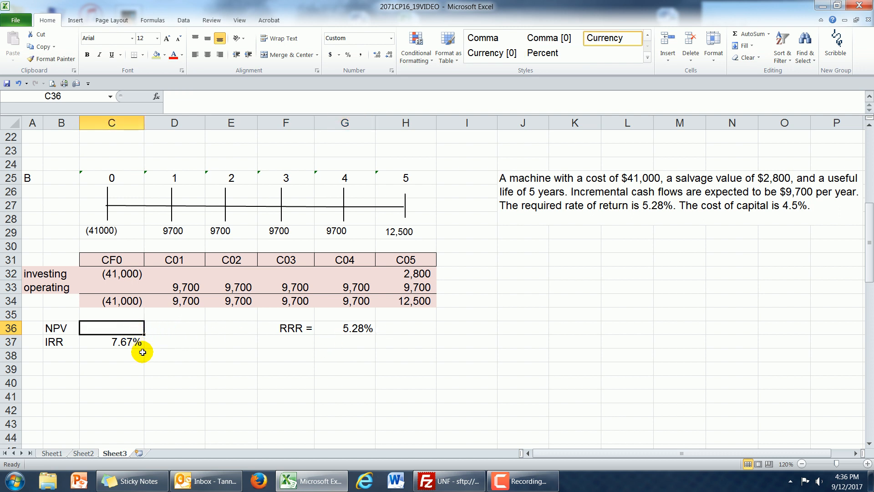
pyautogui.moveTo(142, 361)
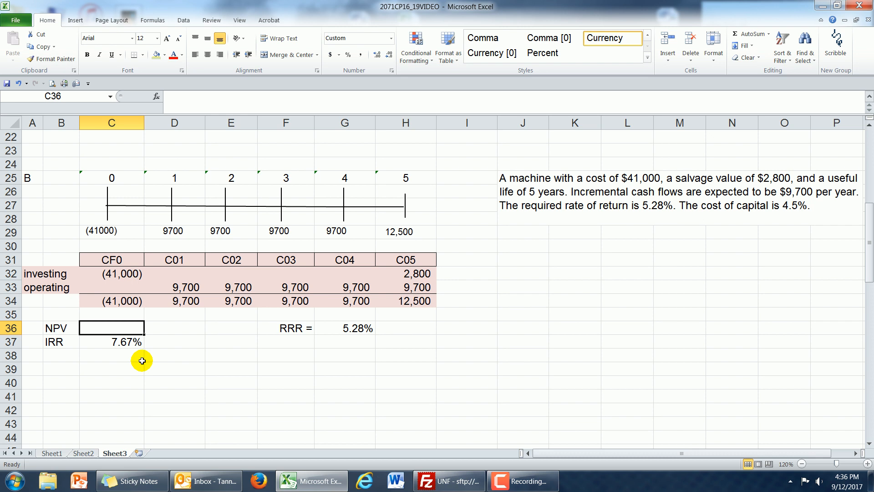
pyautogui.moveTo(153, 20)
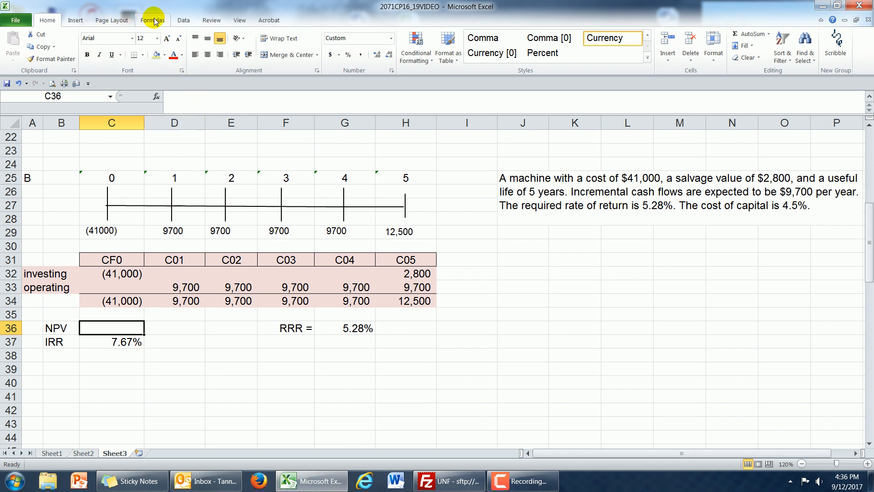
pyautogui.click(151, 20)
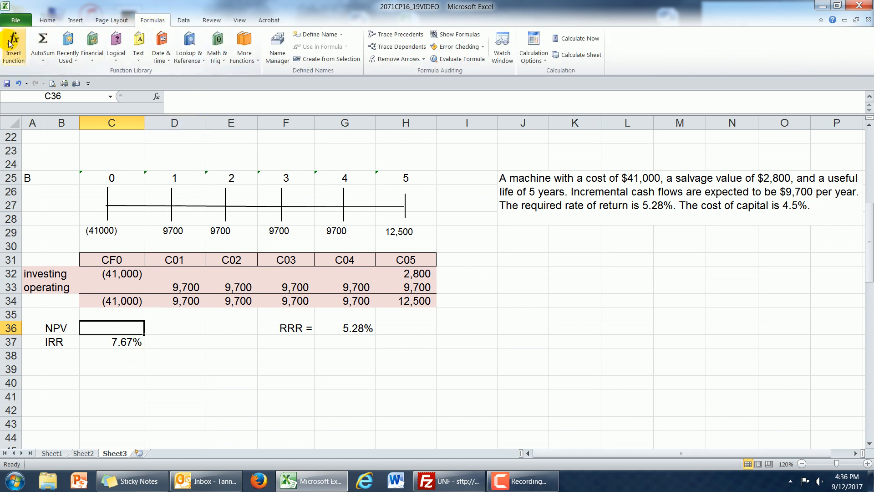
pyautogui.click(13, 45)
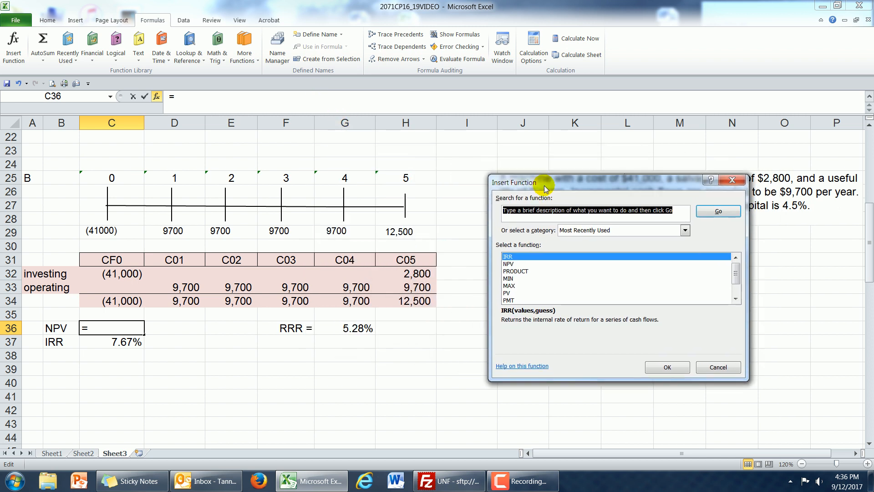
pyautogui.click(509, 263)
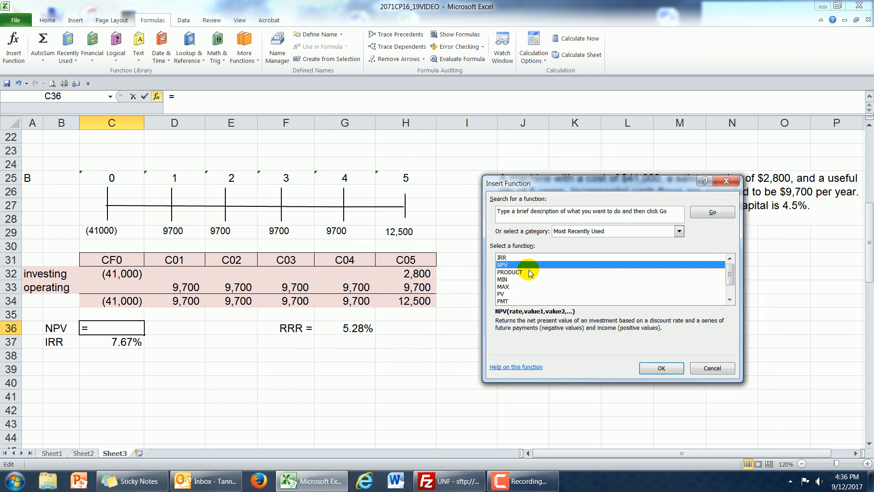
pyautogui.moveTo(536, 270)
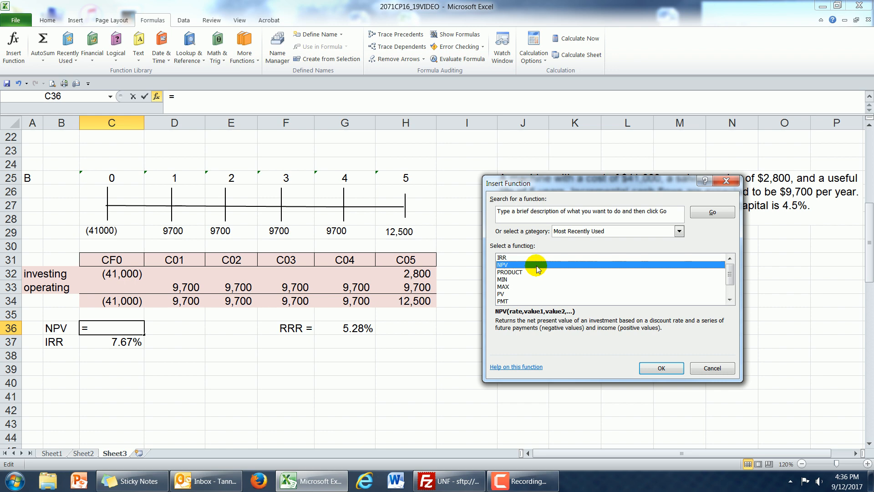
pyautogui.moveTo(655, 328)
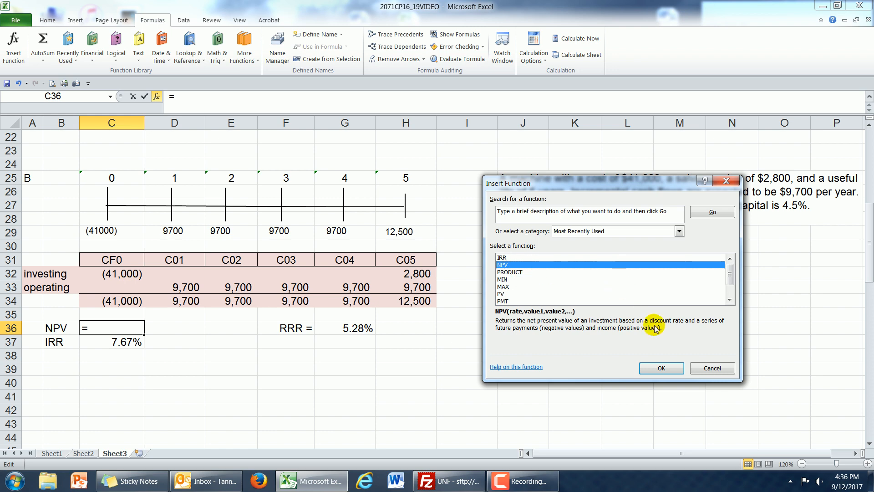
pyautogui.click(660, 368)
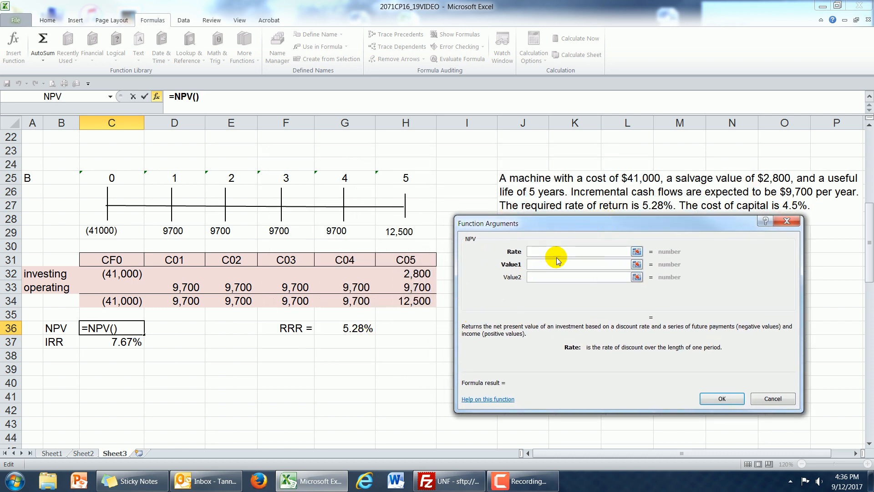
# Enter =NPV(5.28%,D34:H34) in C36 for Part B, giving $43,838.
pyautogui.write('5')
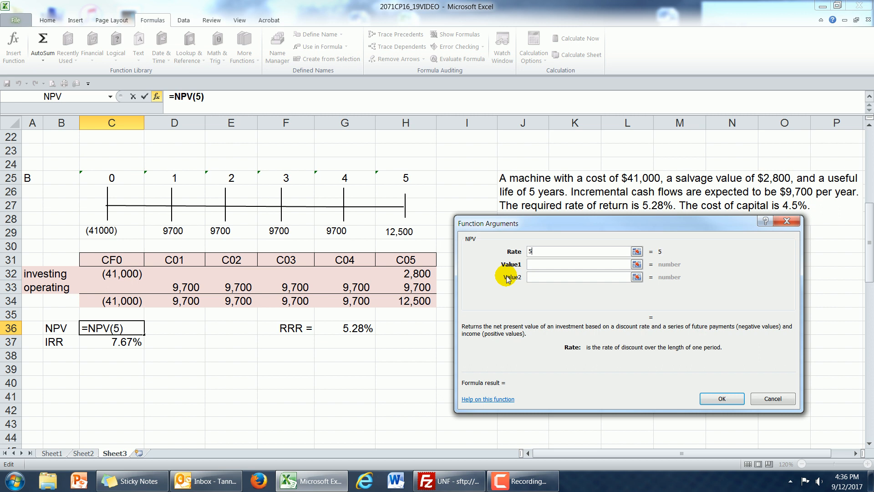
pyautogui.write('.28%')
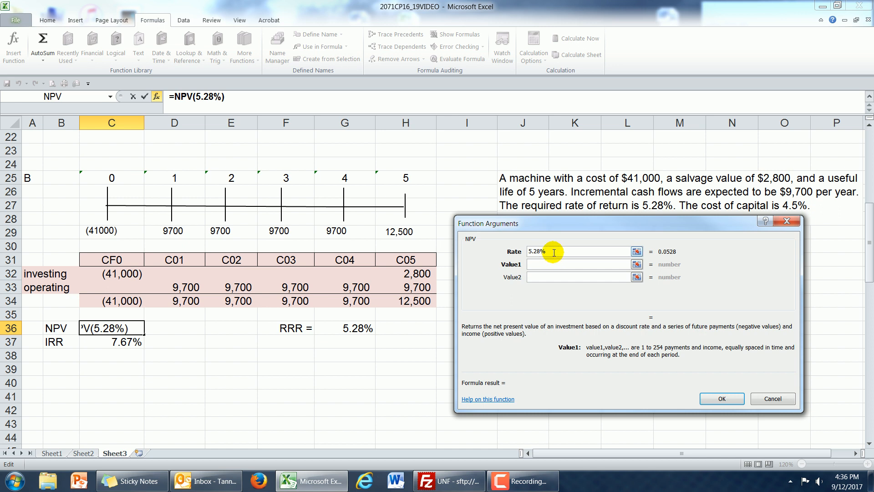
pyautogui.click(576, 263)
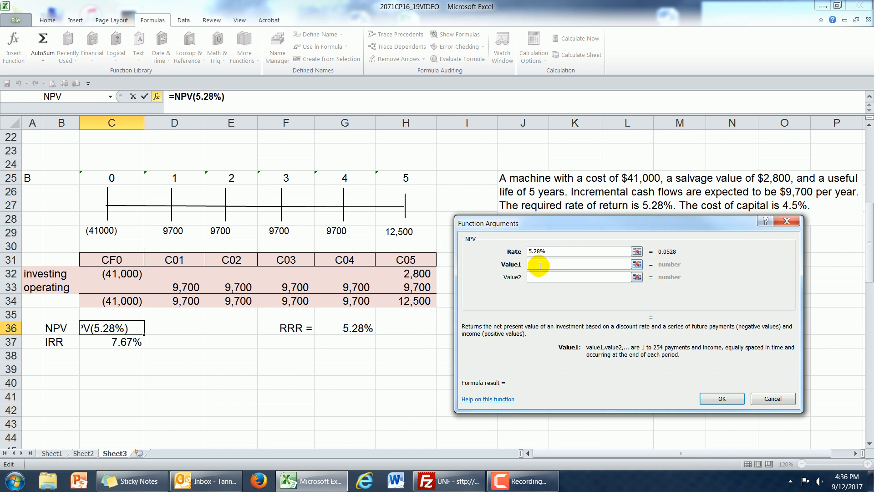
pyautogui.moveTo(513, 273)
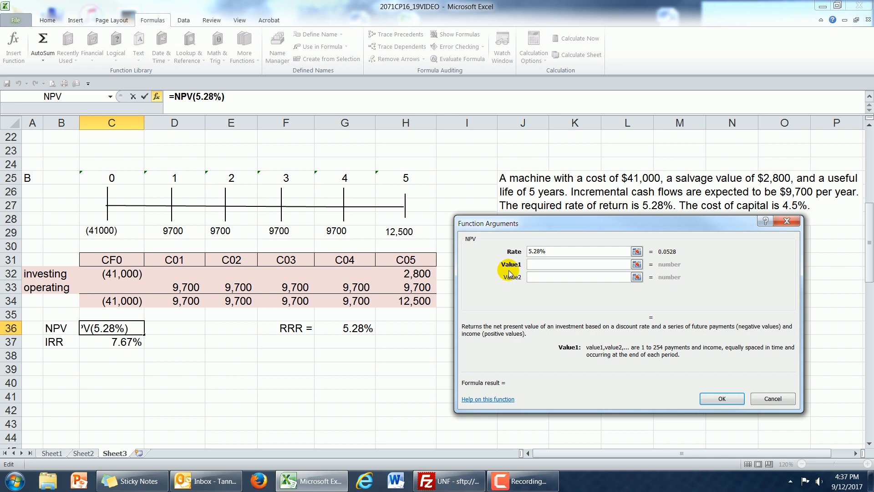
pyautogui.moveTo(301, 295)
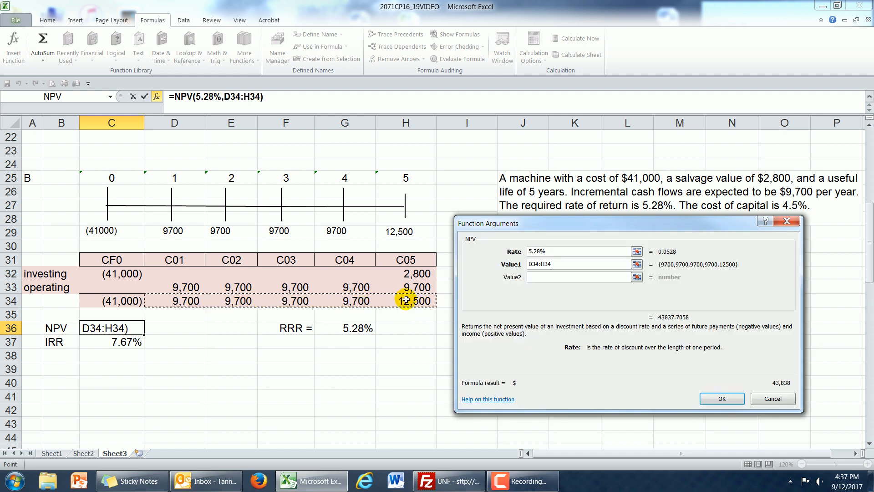
pyautogui.moveTo(538, 313)
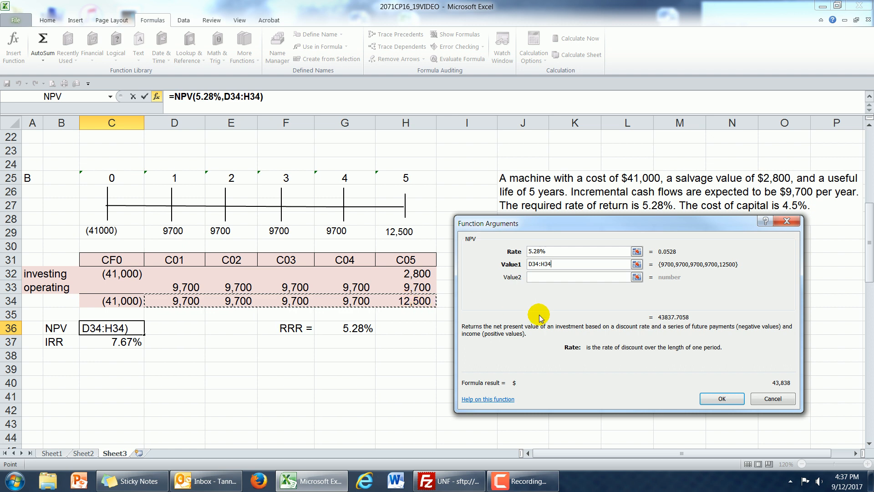
pyautogui.click(721, 398)
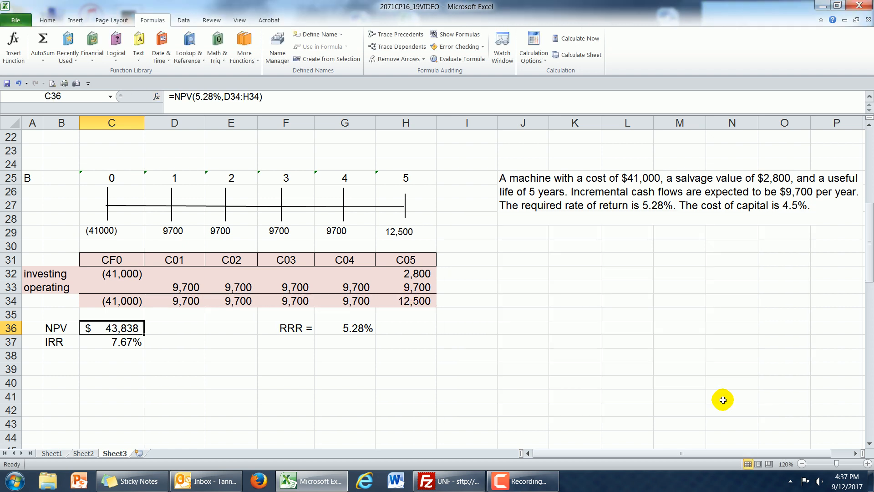
pyautogui.moveTo(137, 338)
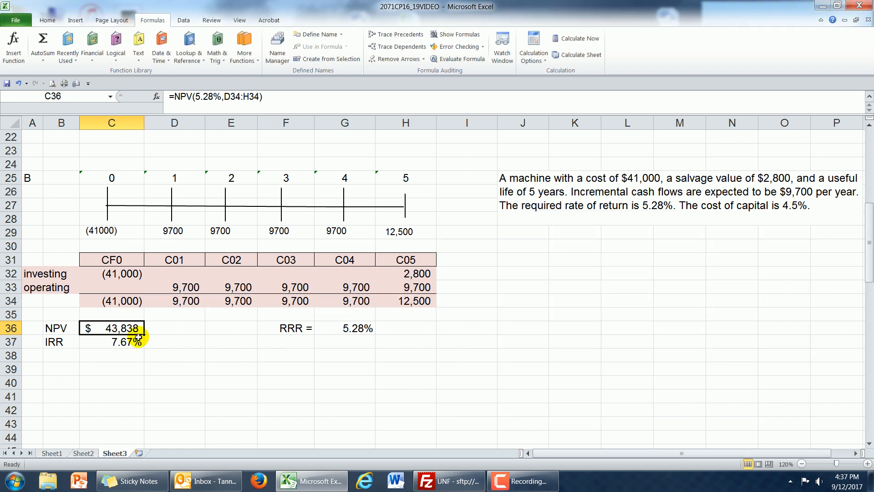
pyautogui.moveTo(141, 333)
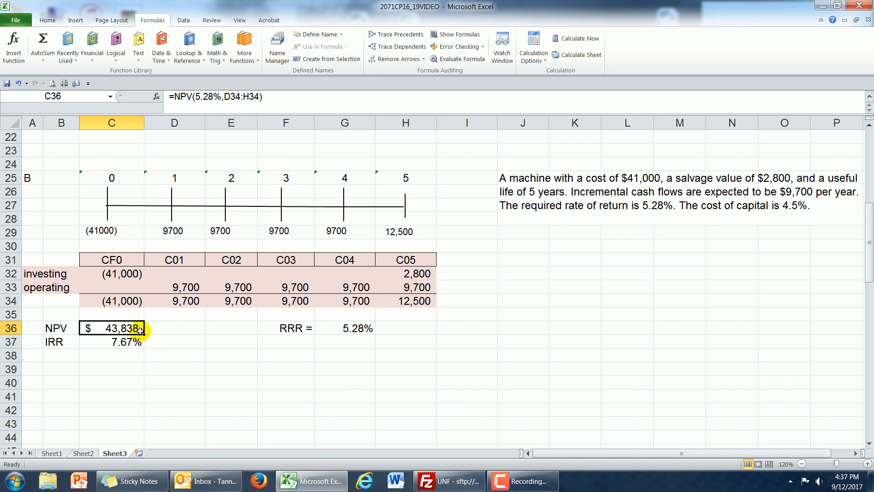
# Append +C34 to Part B's NPV formula in C36 so it shows $2,838.
pyautogui.click(230, 329)
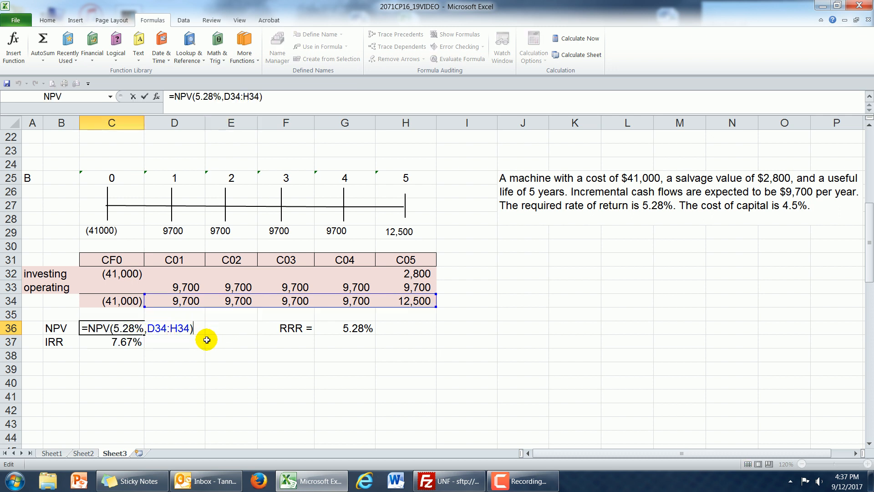
pyautogui.write('+')
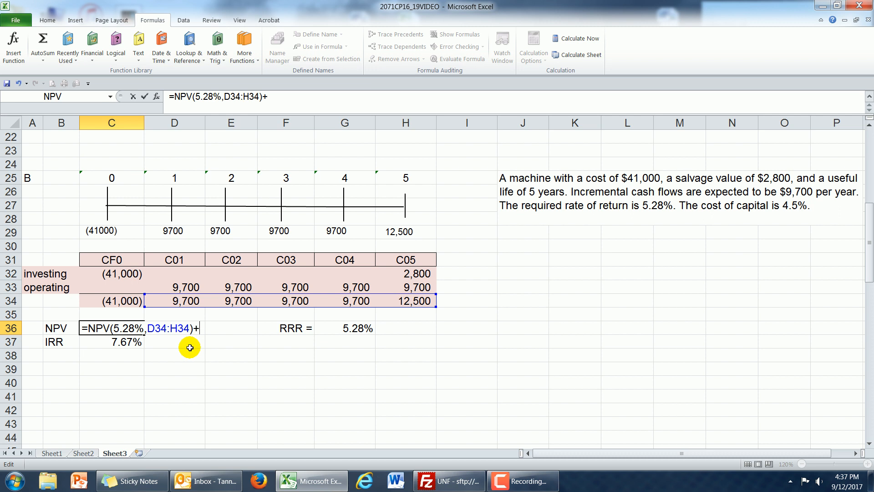
pyautogui.click(110, 301)
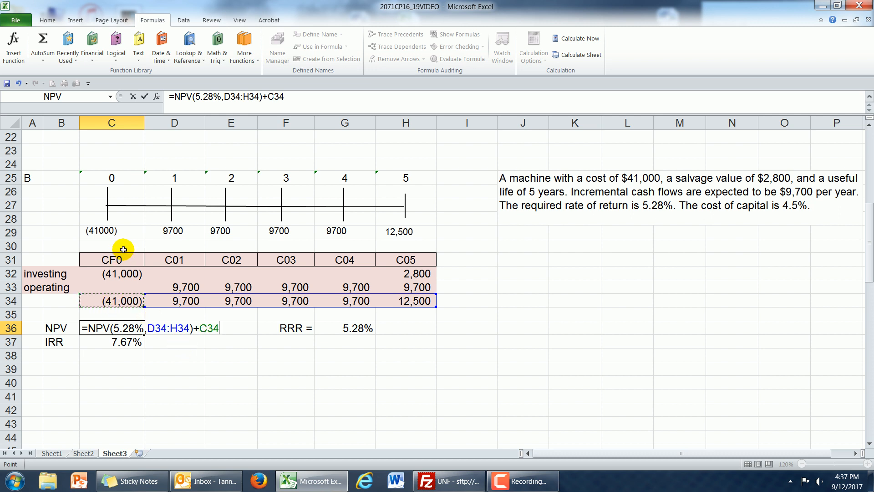
pyautogui.moveTo(170, 361)
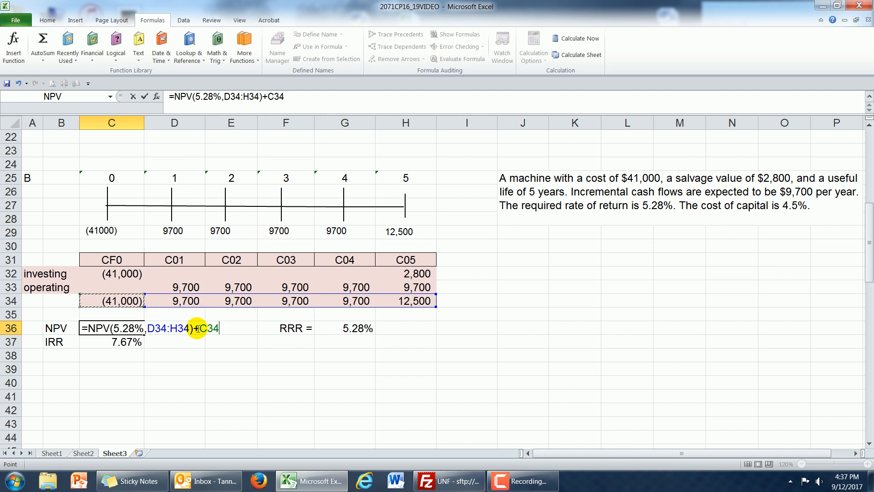
pyautogui.click(287, 96)
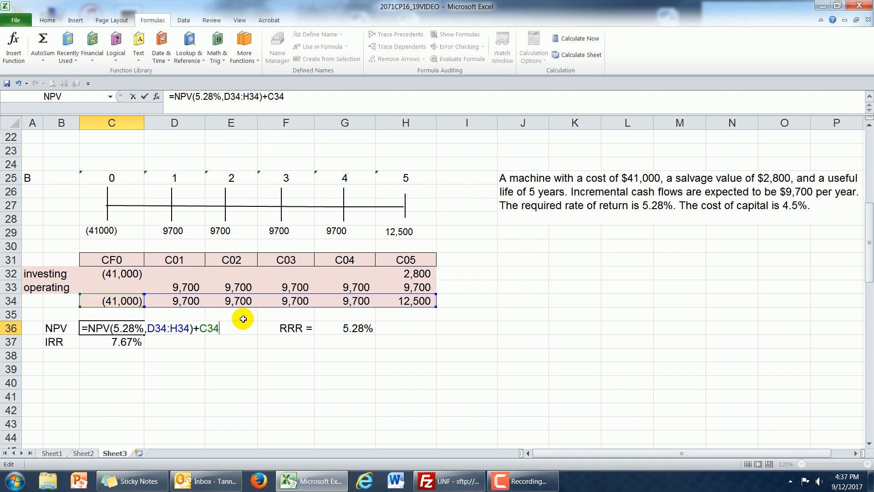
pyautogui.press('Return')
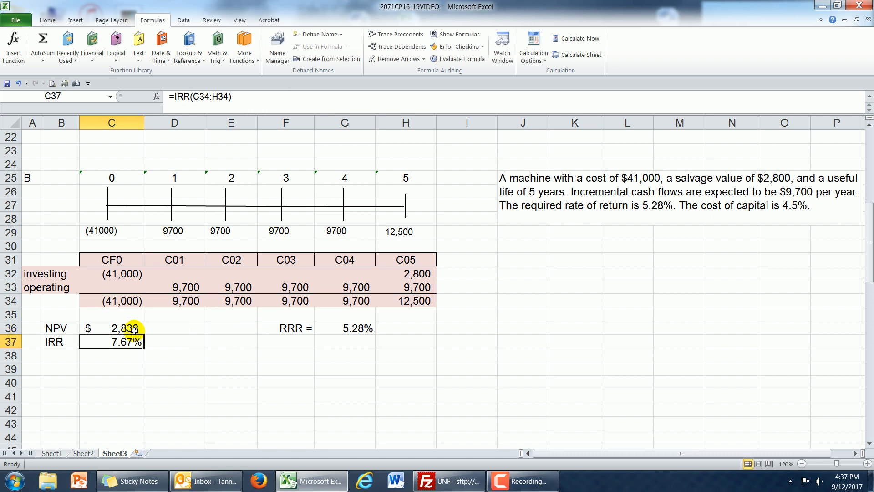
pyautogui.click(111, 328)
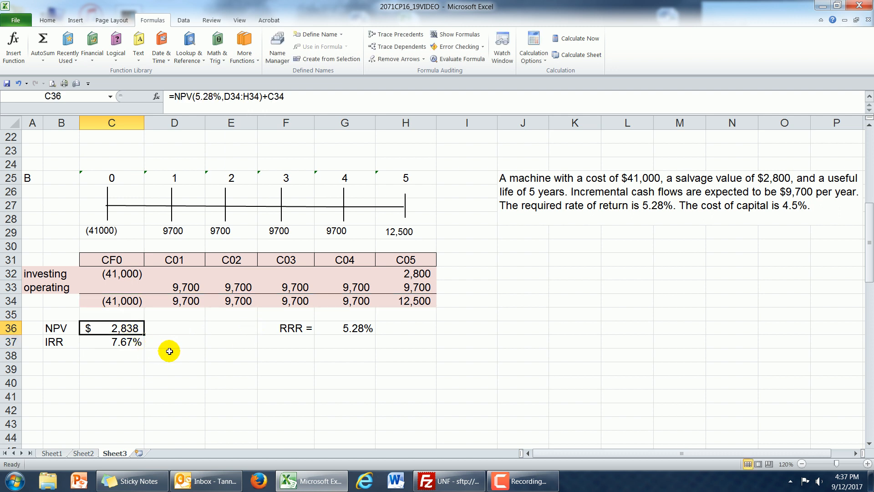
pyautogui.moveTo(172, 347)
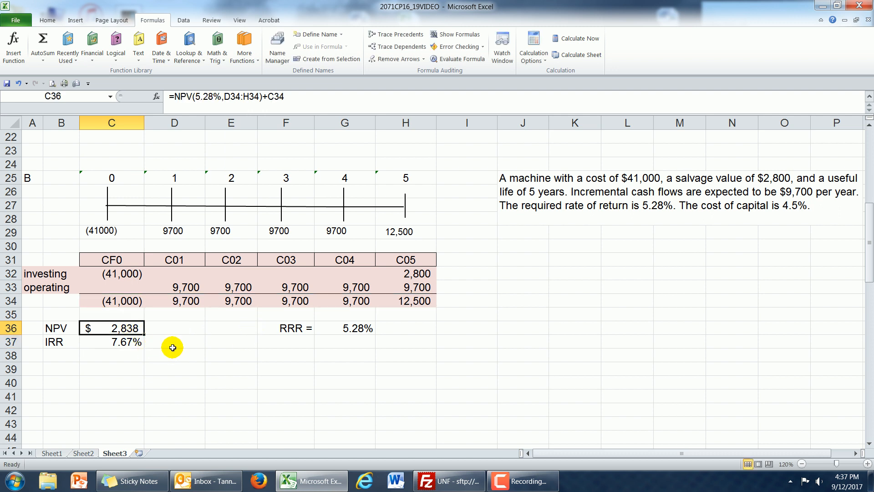
pyautogui.moveTo(352, 330)
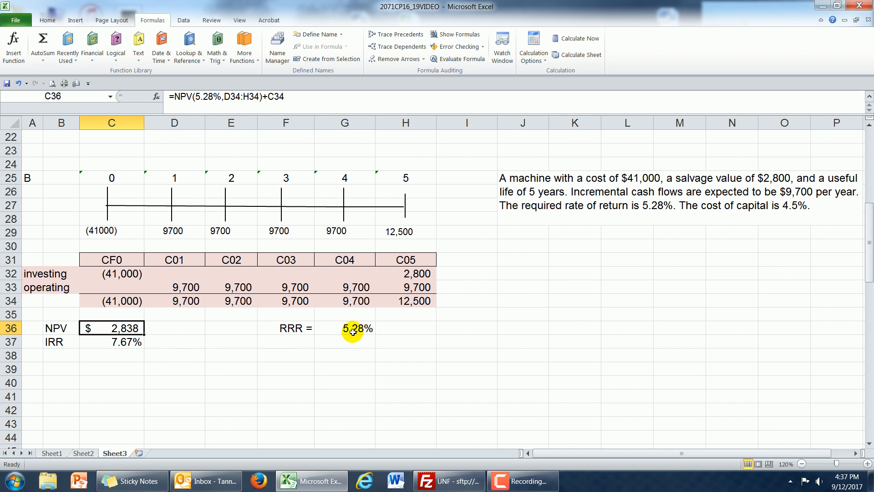
pyautogui.moveTo(343, 343)
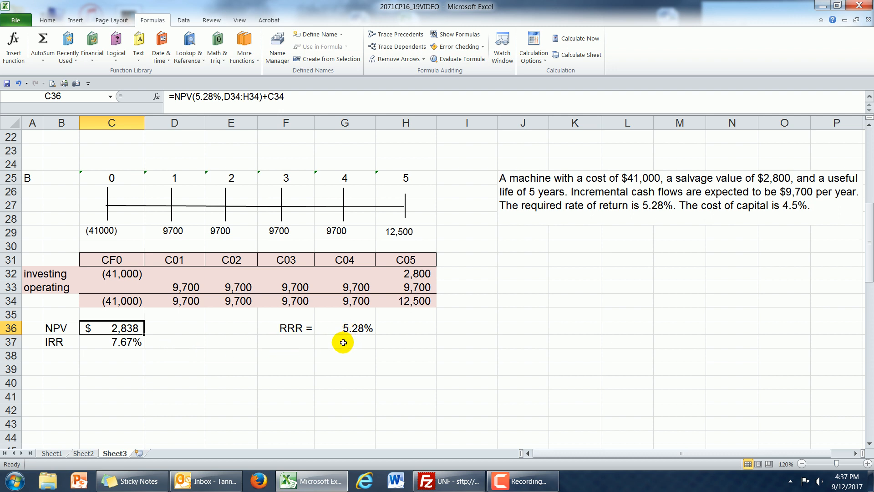
pyautogui.click(345, 341)
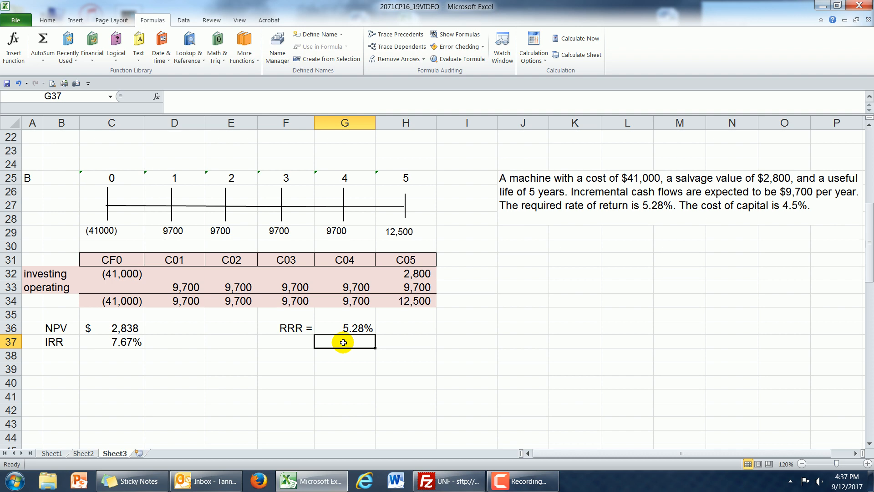
# Scroll to Part C and insert =IRR(D58:J58) in C61, which returns #NUM!
pyautogui.scroll(-3)
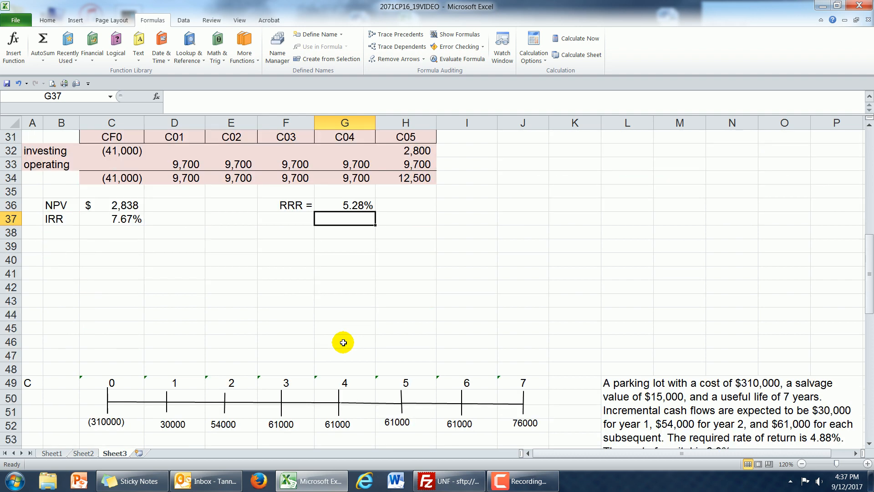
pyautogui.click(466, 342)
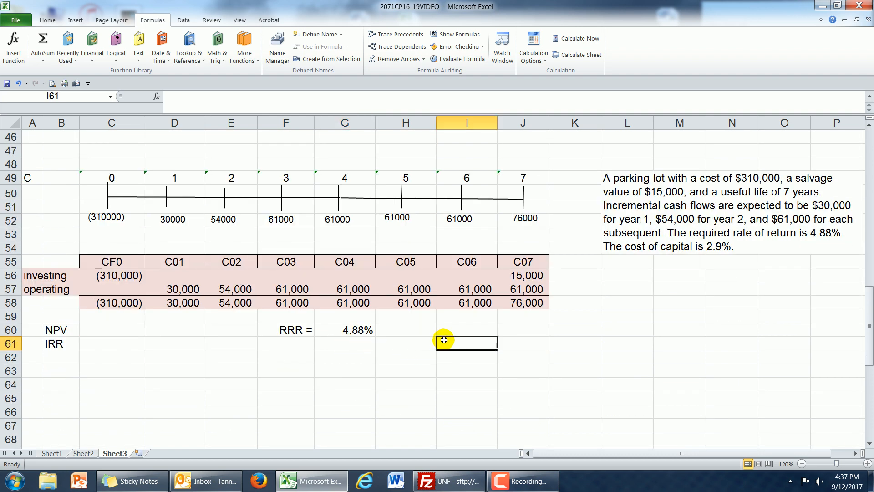
pyautogui.moveTo(110, 346)
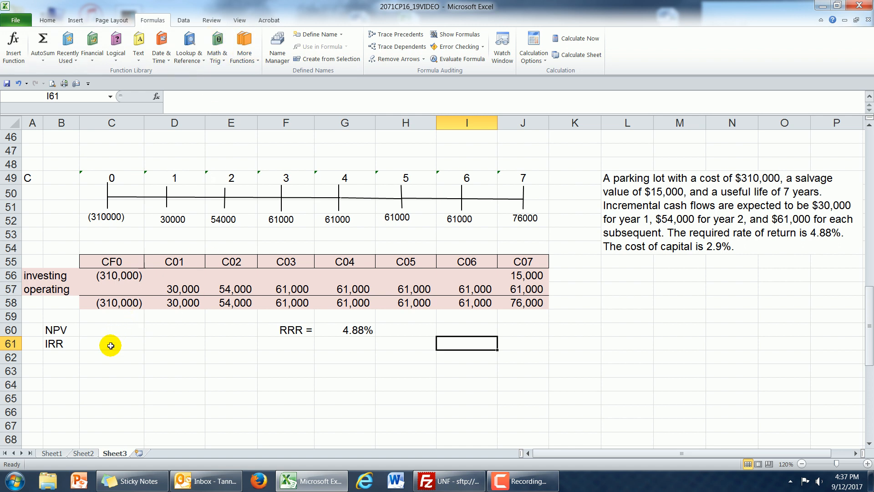
pyautogui.click(111, 344)
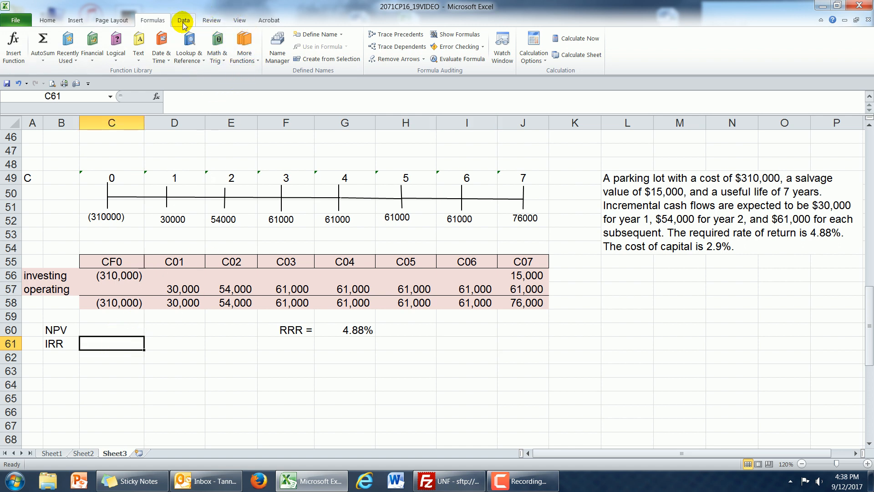
pyautogui.moveTo(13, 45)
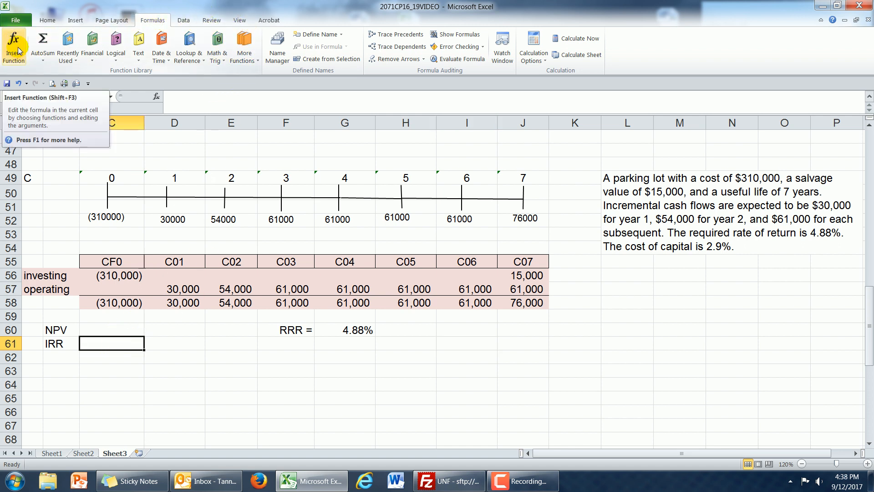
pyautogui.click(13, 46)
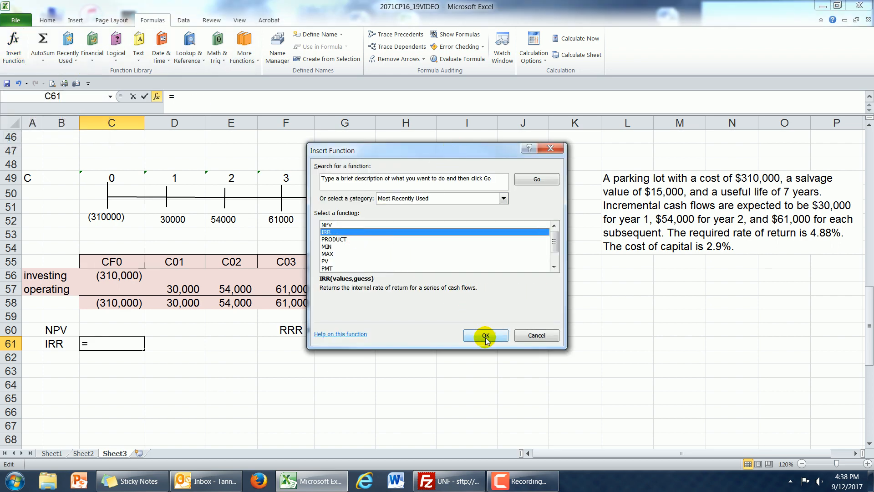
pyautogui.click(484, 335)
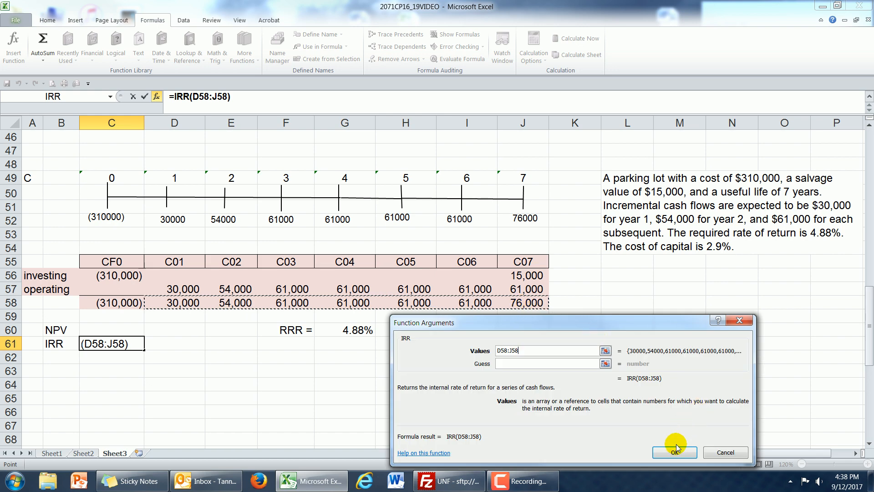
pyautogui.click(675, 451)
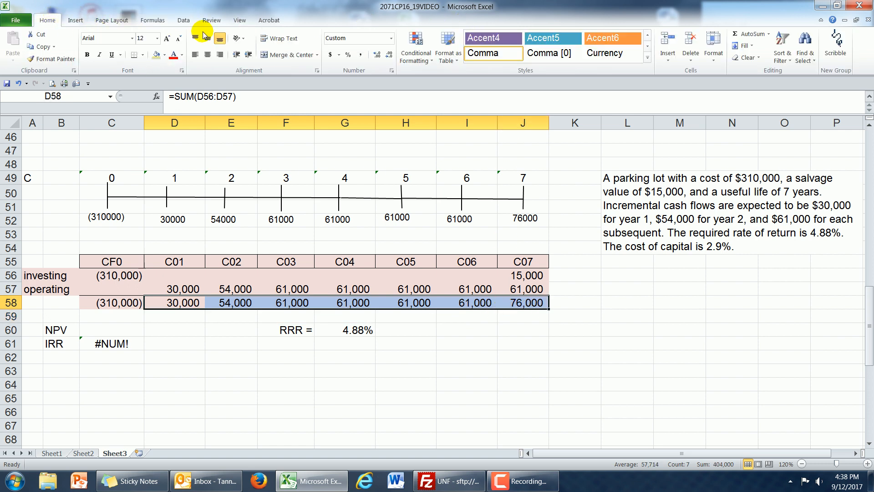
# Give Part C's totals two decimals, autofit the columns, and clear C61's IRR.
pyautogui.click(378, 54)
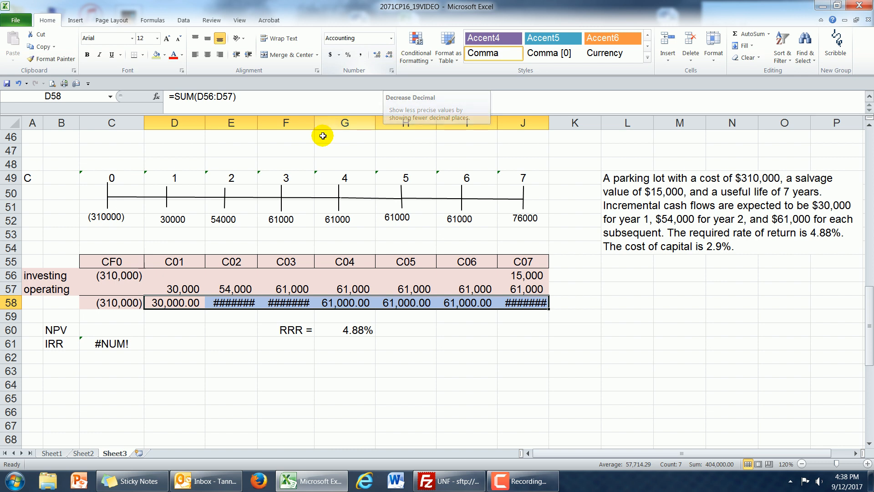
pyautogui.click(352, 149)
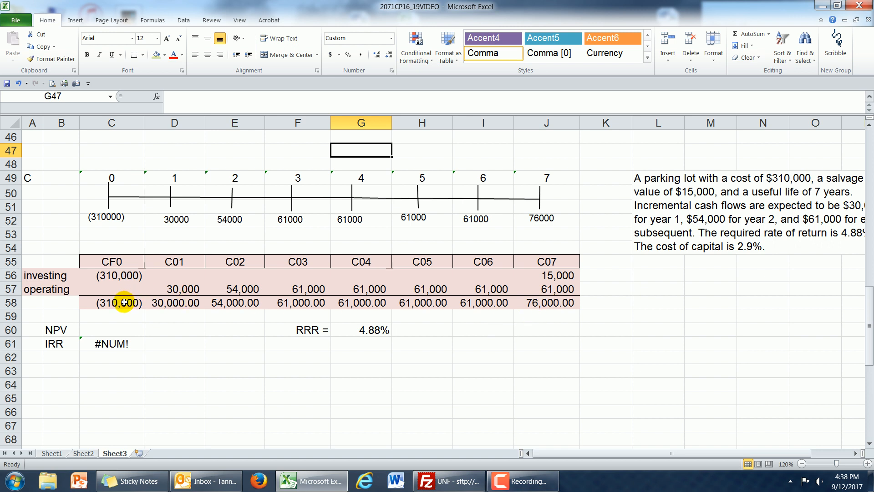
pyautogui.click(111, 303)
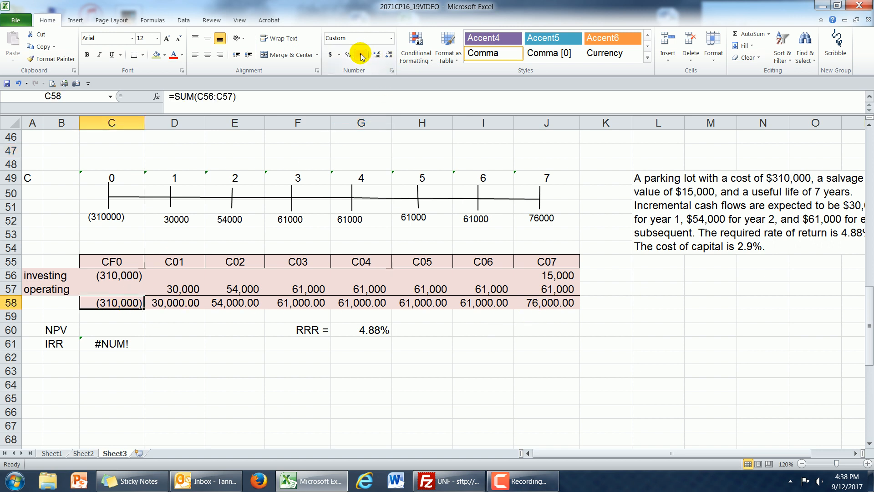
pyautogui.moveTo(129, 321)
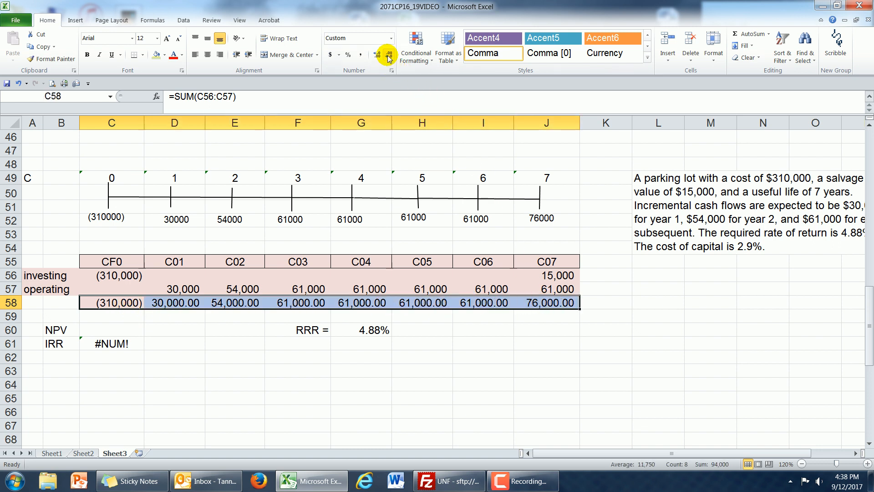
pyautogui.click(111, 343)
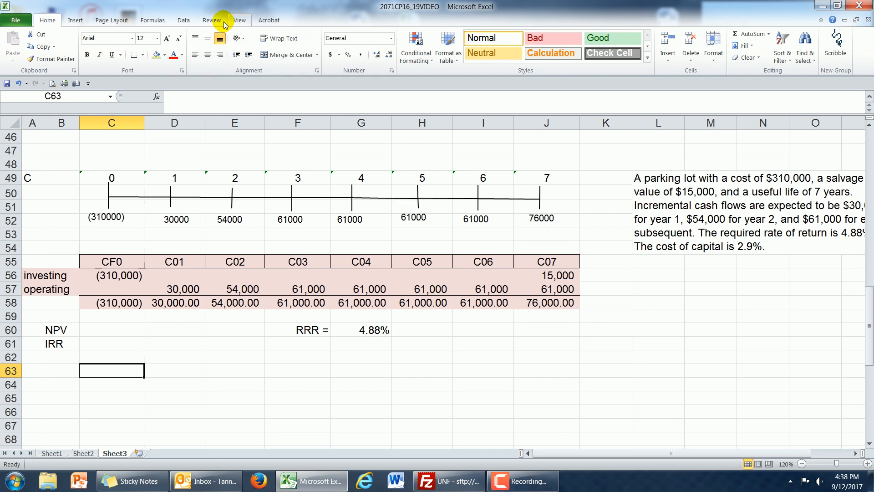
# Insert =IRR(C58:J58) in C61 for Part C, including year 0.
pyautogui.click(152, 20)
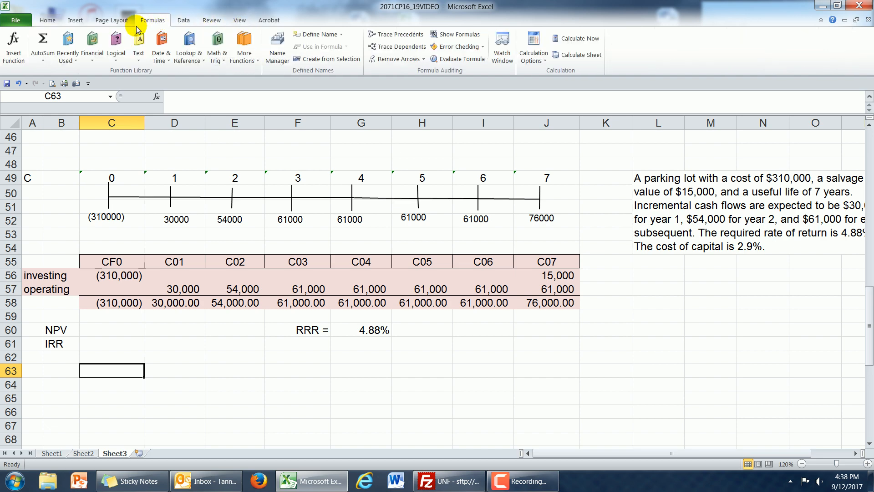
pyautogui.click(157, 97)
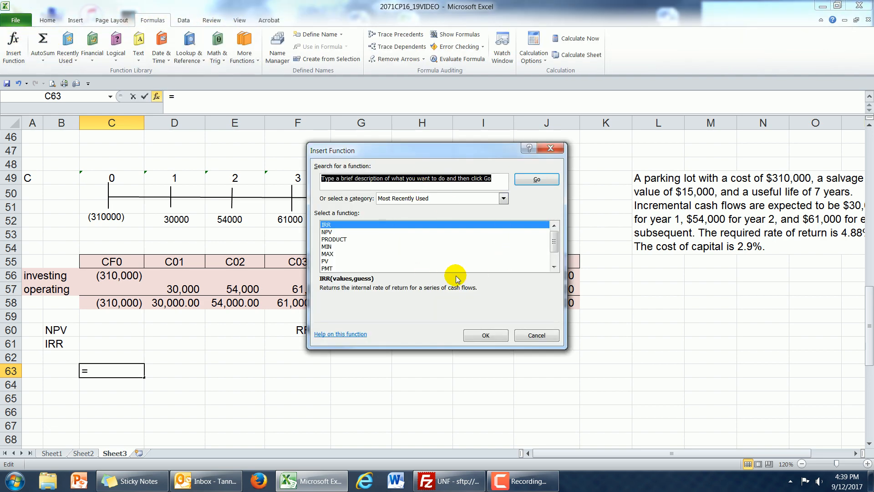
pyautogui.click(484, 335)
pyautogui.write('C58:J58')
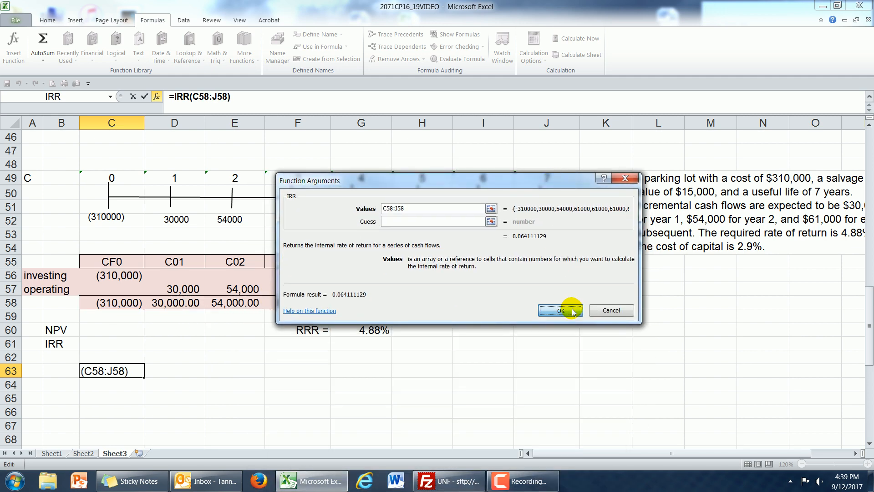
pyautogui.click(560, 310)
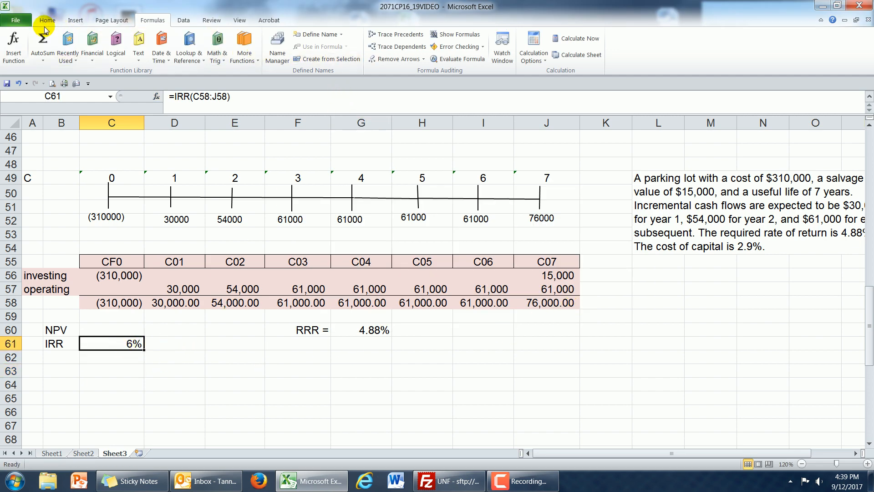
# Add two decimals so Part C's IRR shows 6.41%, and select the NPV cell.
pyautogui.click(375, 55)
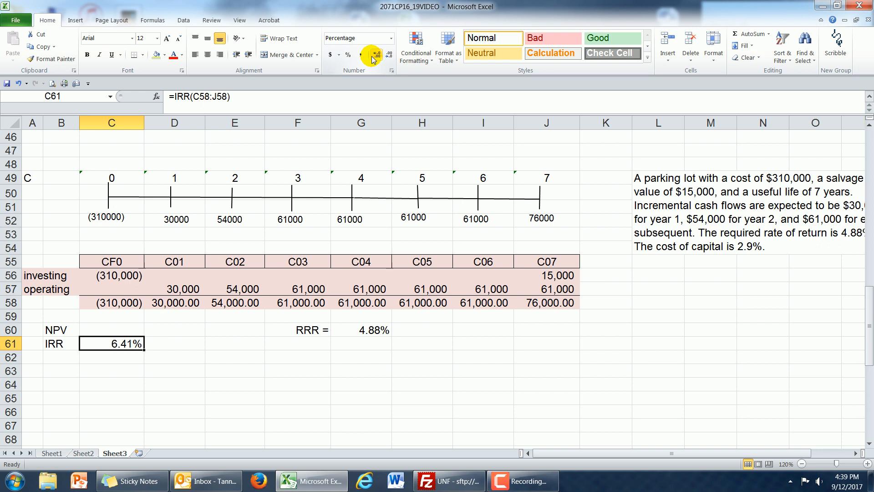
pyautogui.moveTo(333, 379)
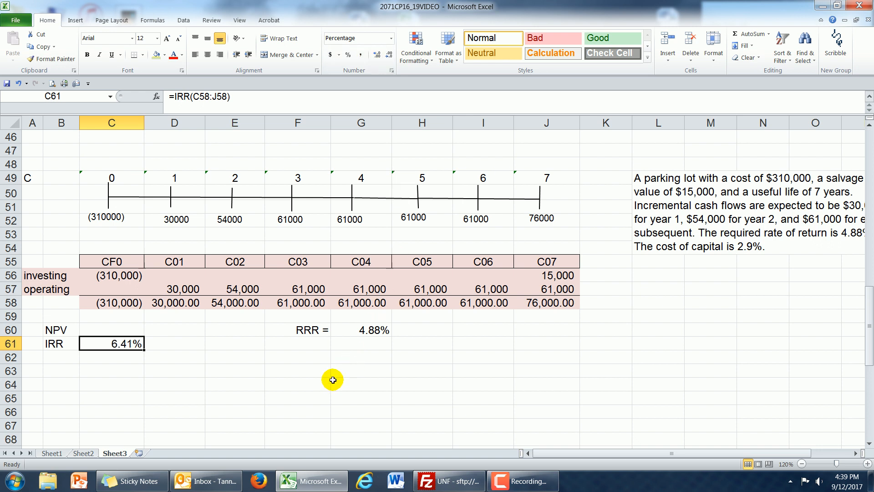
pyautogui.moveTo(131, 347)
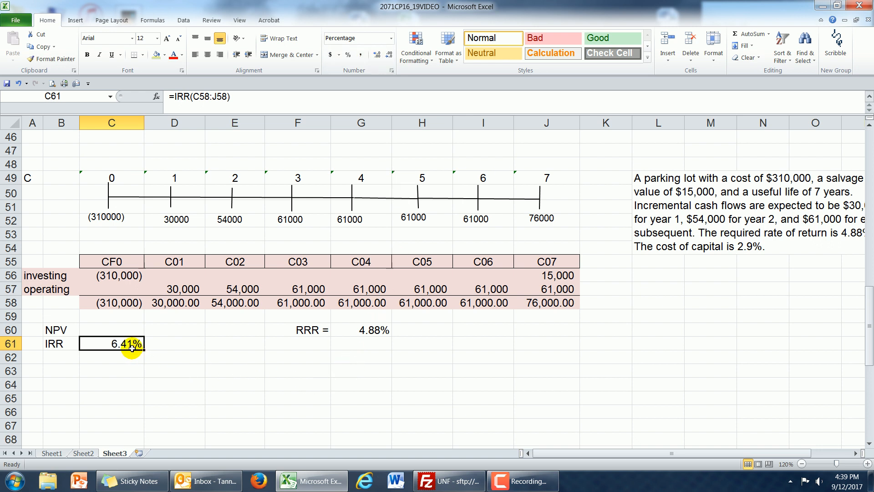
pyautogui.click(361, 330)
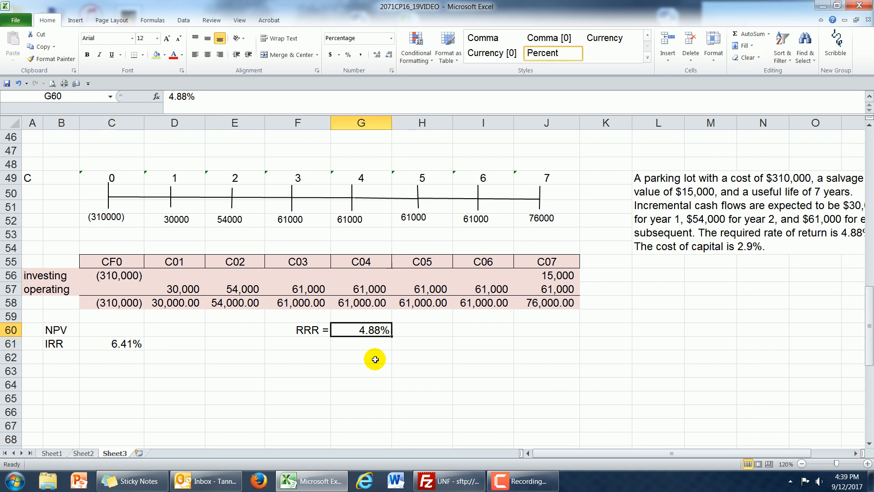
pyautogui.moveTo(375, 349)
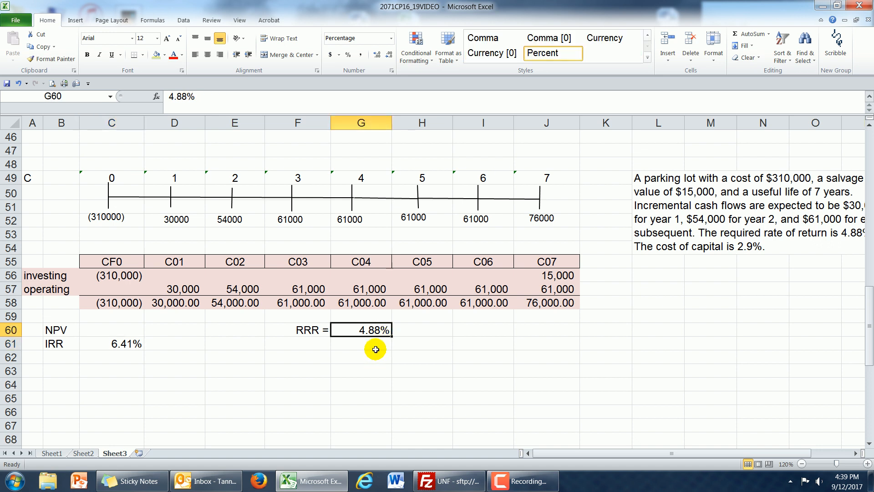
pyautogui.moveTo(162, 327)
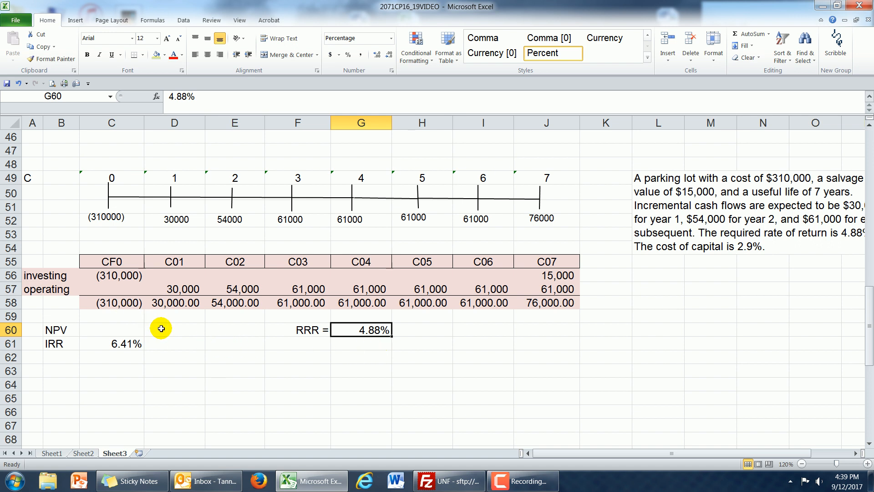
pyautogui.click(111, 329)
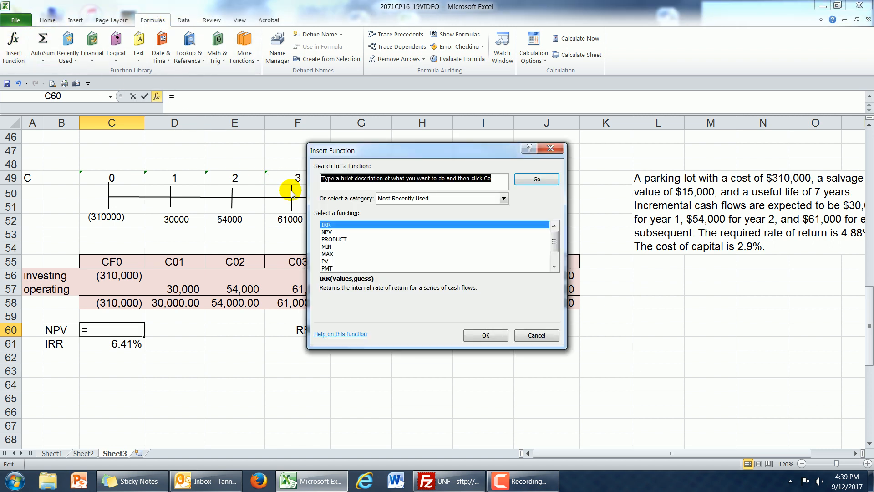
# Enter =NPV(G60,D58:J58) in C60 using the 4.88% rate, giving $329,333.
pyautogui.click(345, 232)
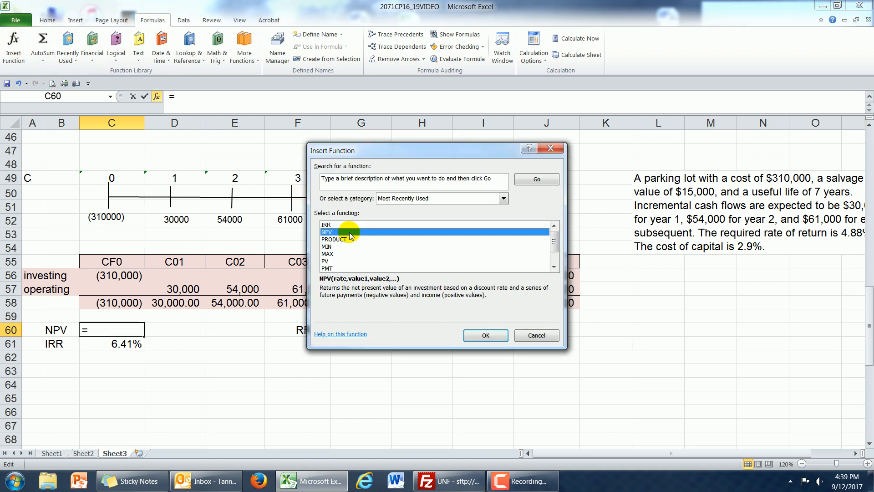
pyautogui.click(484, 335)
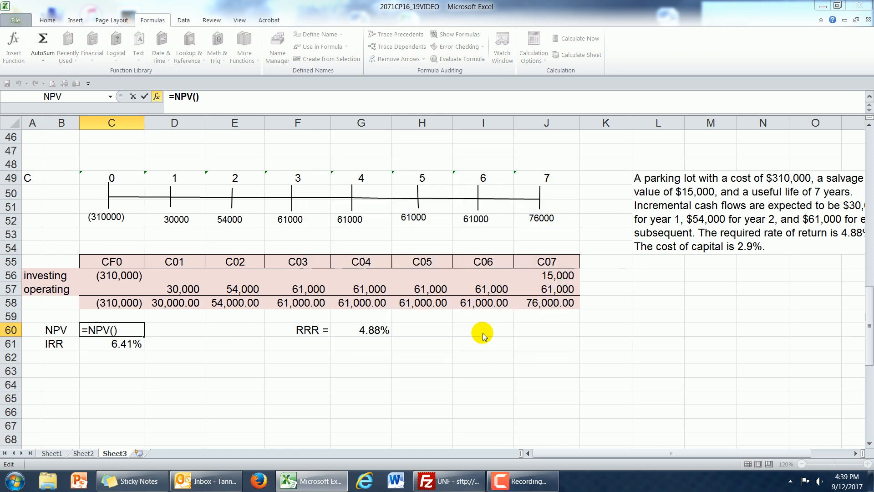
pyautogui.click(159, 97)
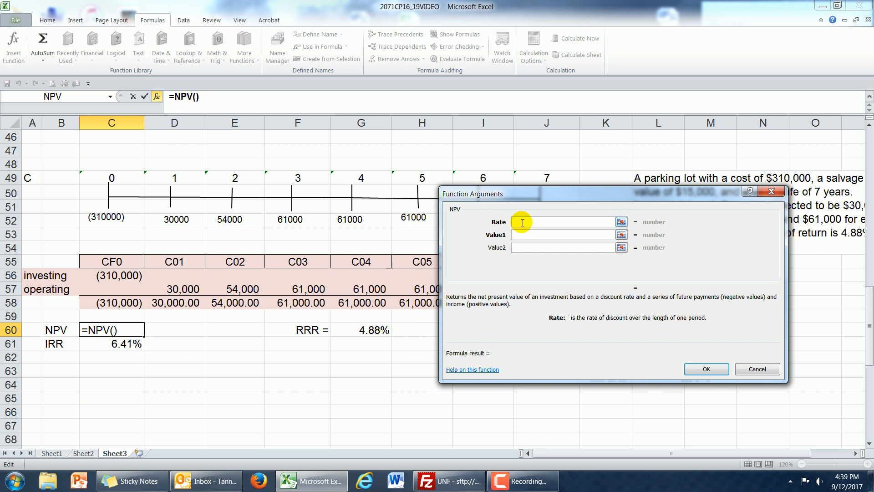
pyautogui.moveTo(415, 313)
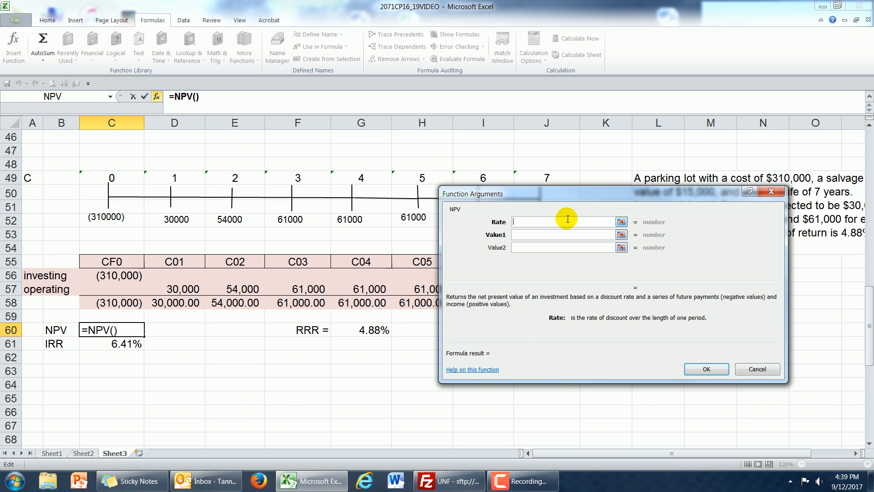
pyautogui.moveTo(376, 330)
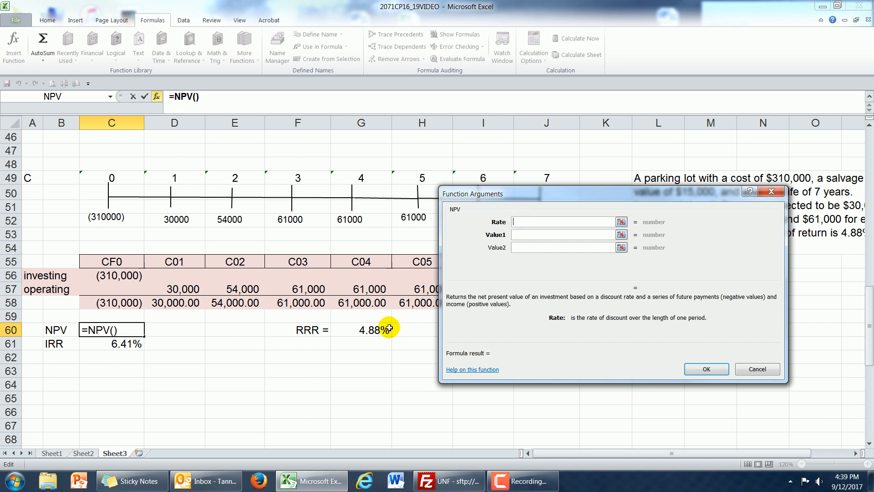
pyautogui.click(361, 330)
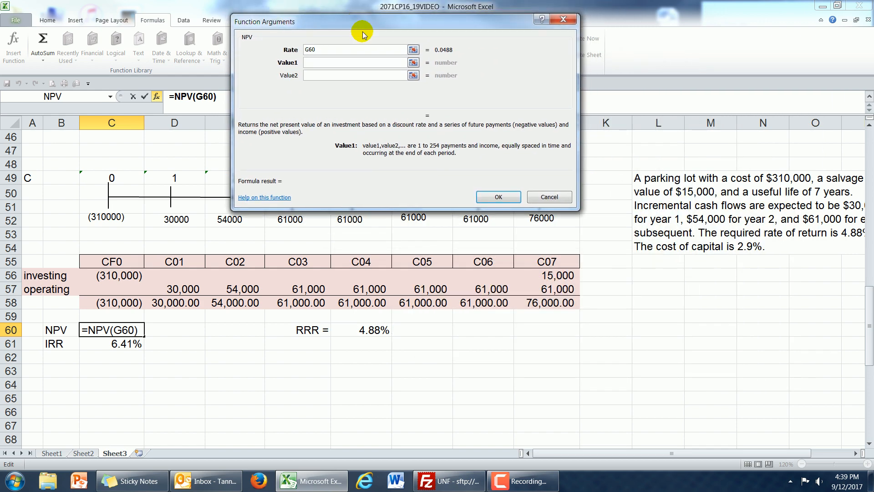
pyautogui.click(175, 302)
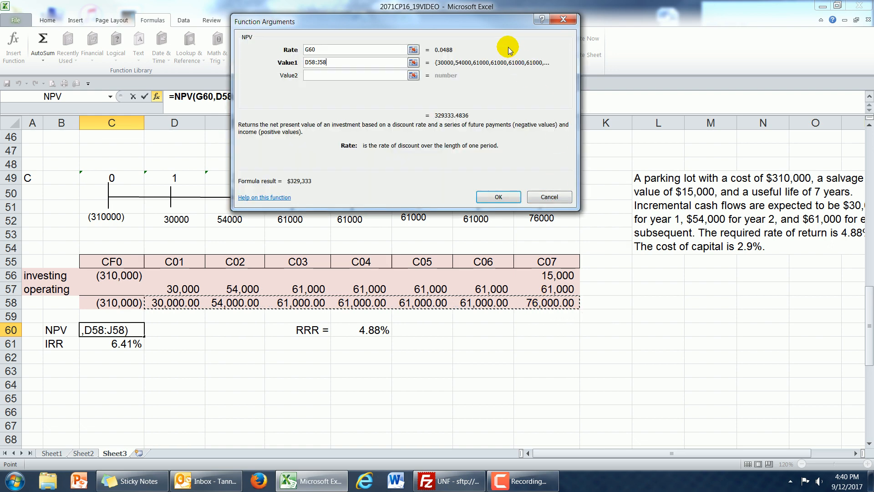
pyautogui.moveTo(318, 72)
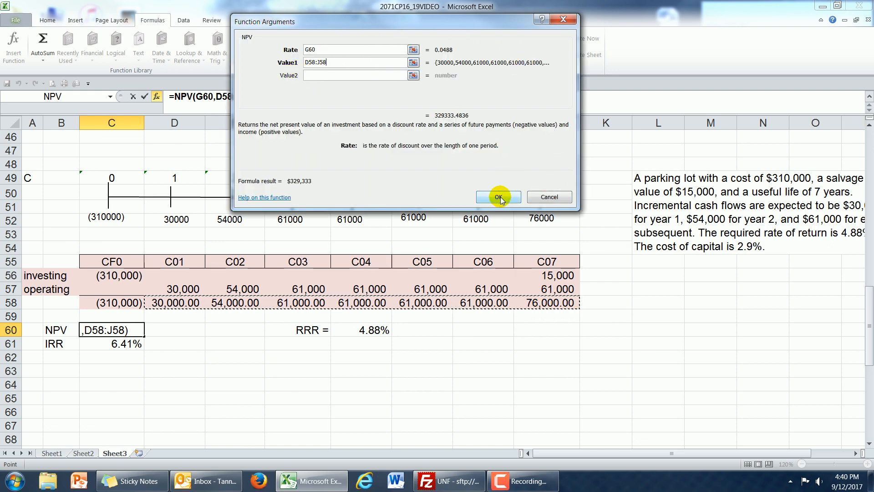
pyautogui.click(497, 196)
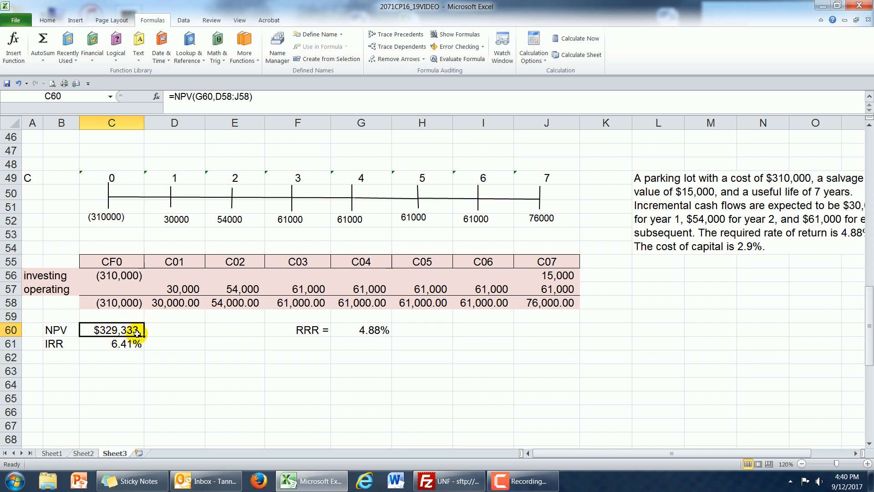
pyautogui.moveTo(448, 283)
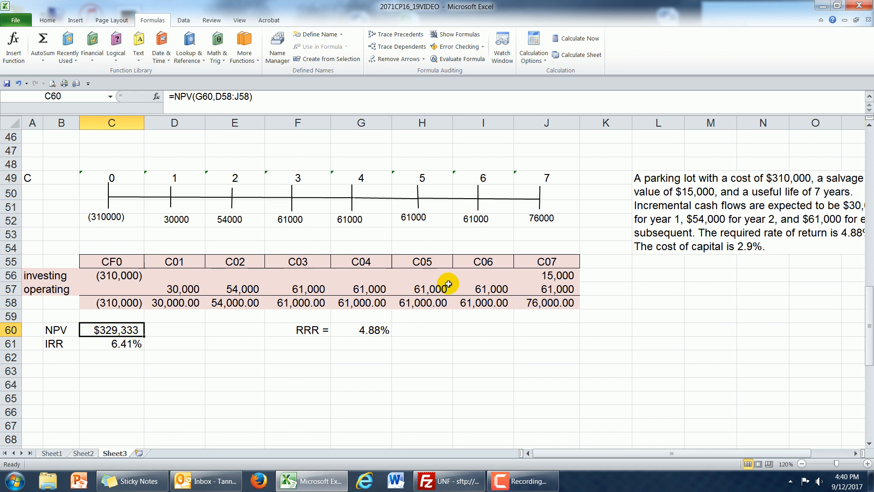
pyautogui.moveTo(248, 107)
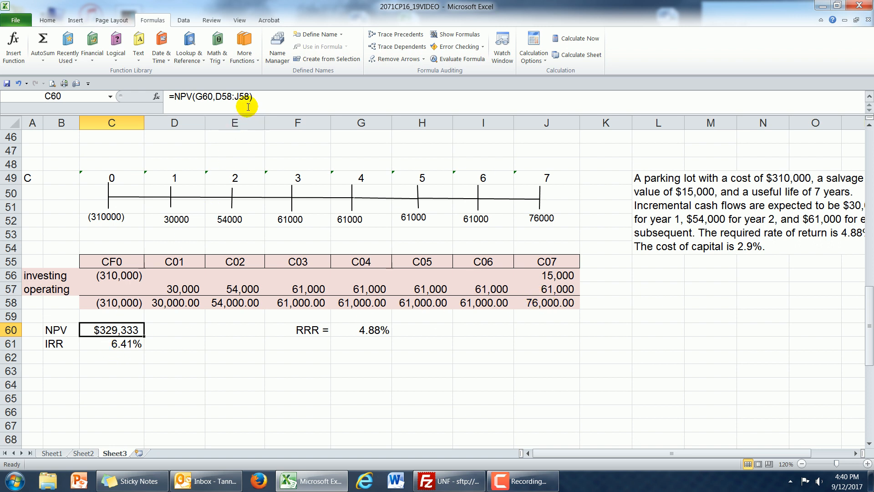
# Append +C58 to Part C's NPV formula in C60, giving $19,333.
pyautogui.doubleClick(111, 329)
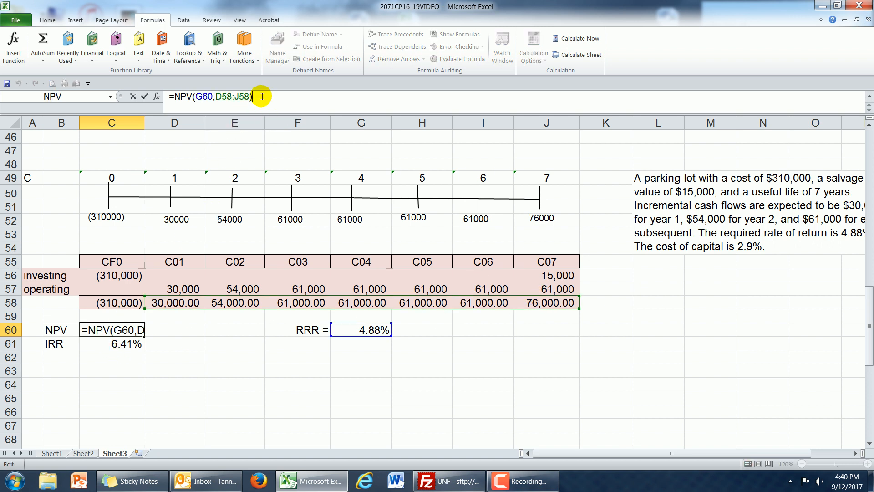
pyautogui.write('+')
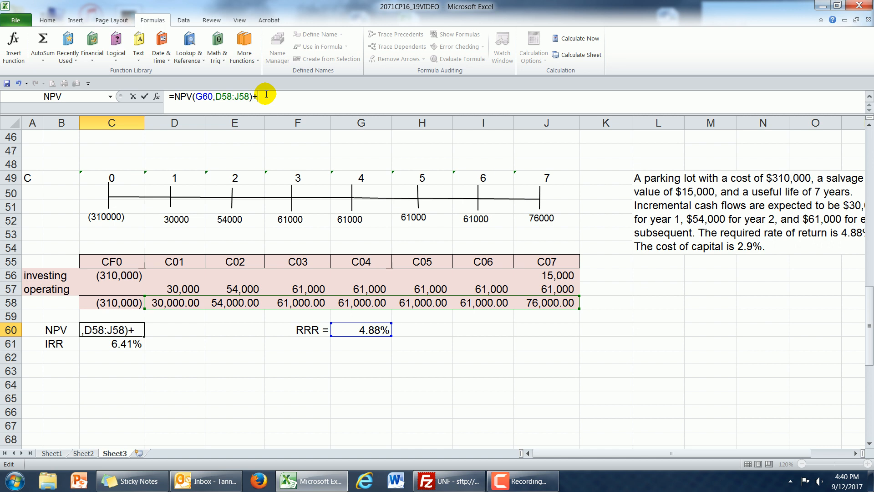
pyautogui.moveTo(262, 107)
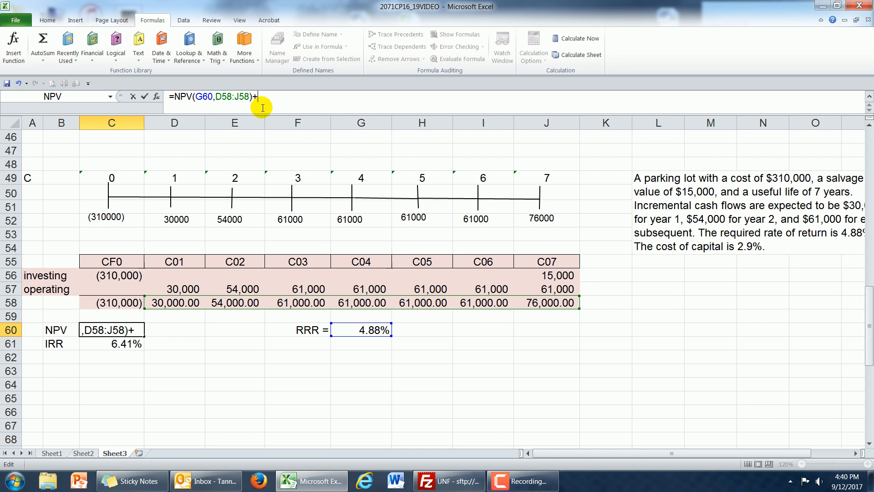
pyautogui.click(111, 303)
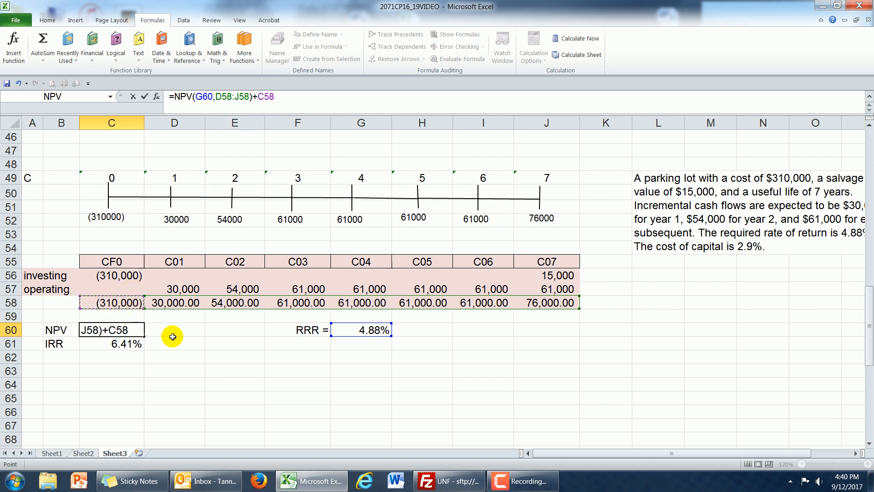
pyautogui.moveTo(176, 335)
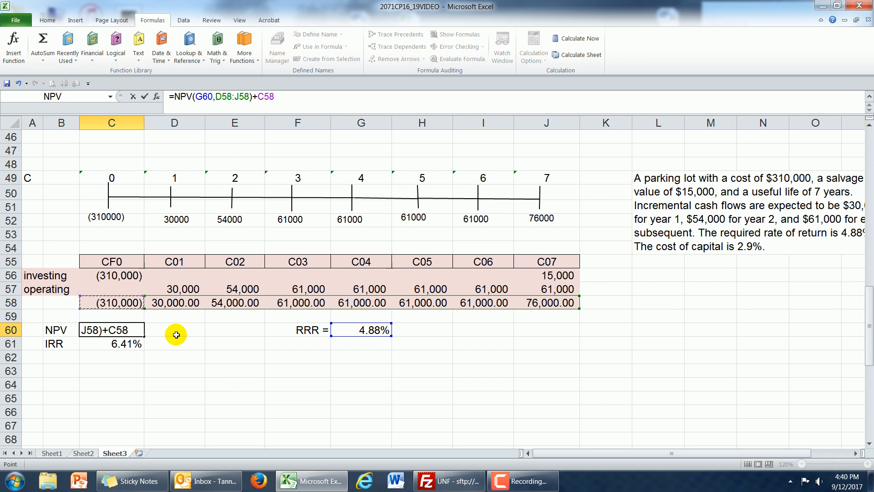
pyautogui.press('Return')
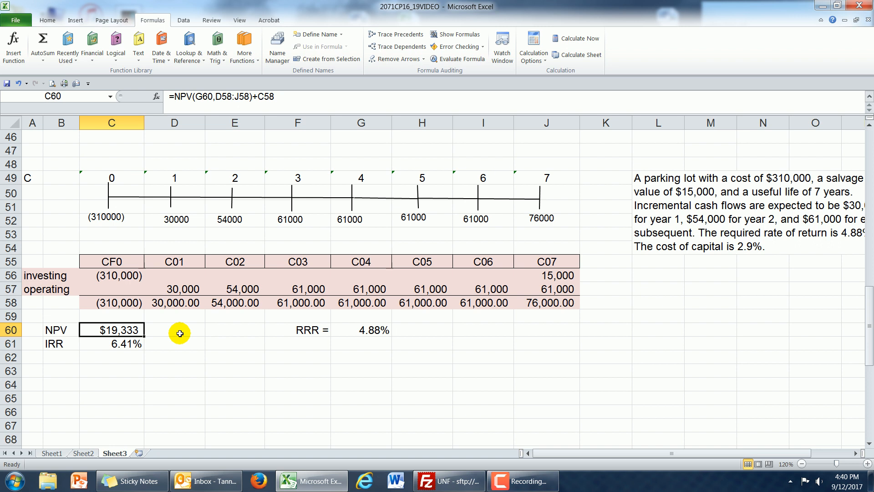
pyautogui.moveTo(124, 325)
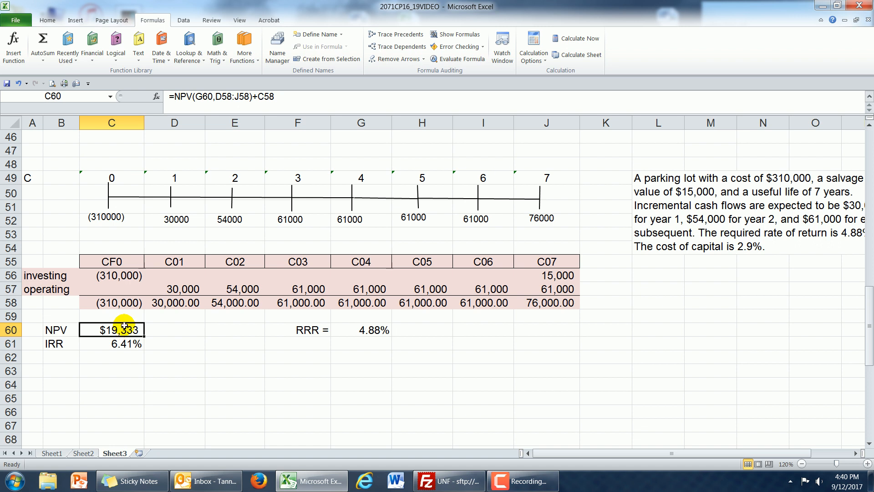
pyautogui.moveTo(156, 327)
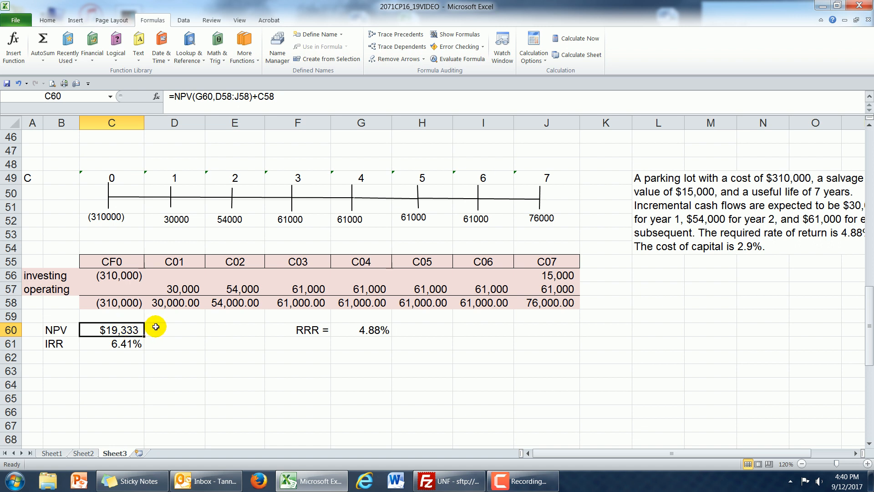
pyautogui.moveTo(369, 330)
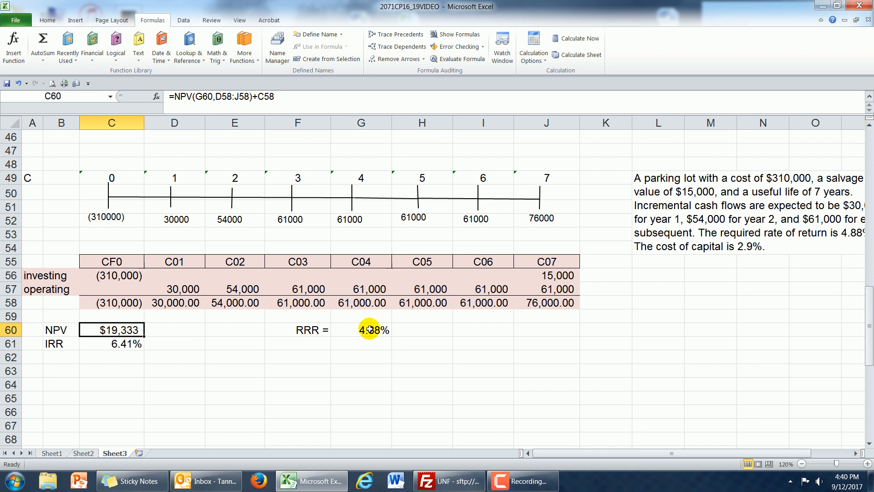
# Check Part C's 4.88% rate in G60 and scroll down to Part D's patent table.
pyautogui.click(360, 330)
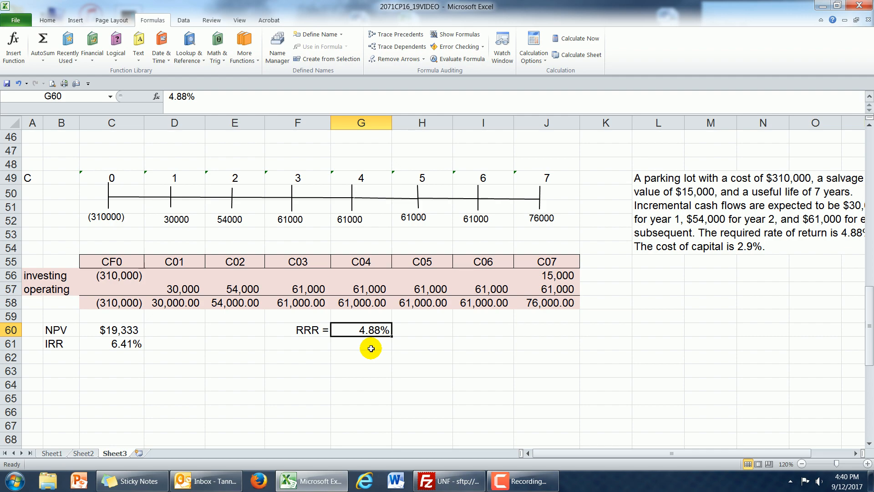
pyautogui.scroll(-3)
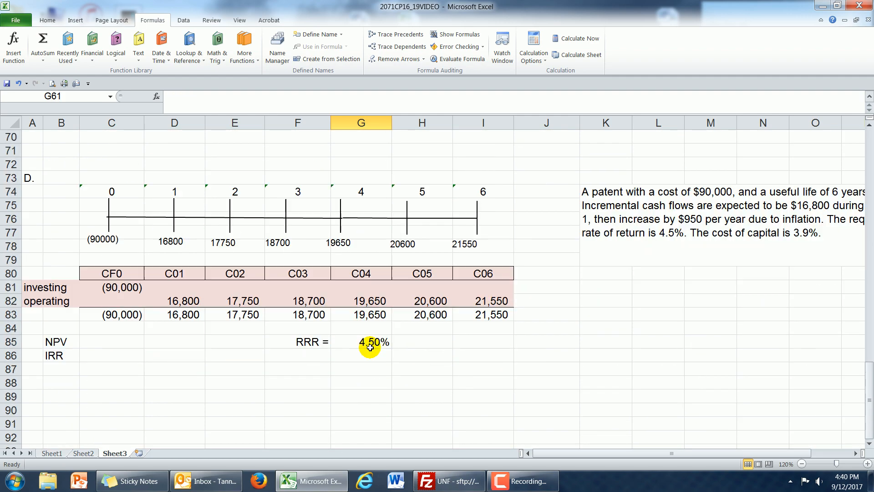
pyautogui.click(482, 314)
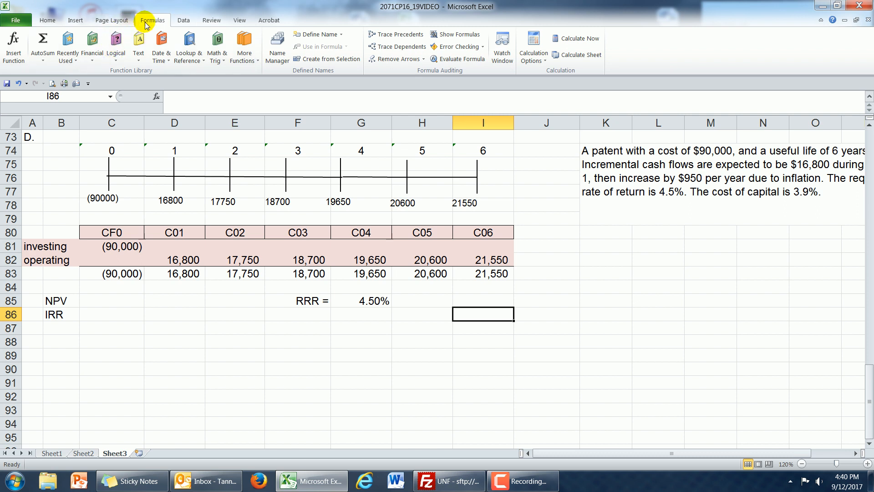
pyautogui.click(13, 47)
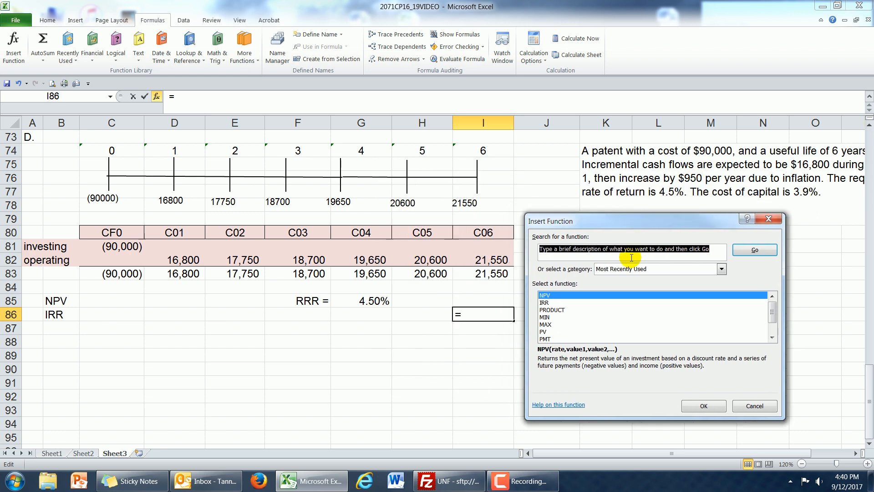
pyautogui.moveTo(720, 377)
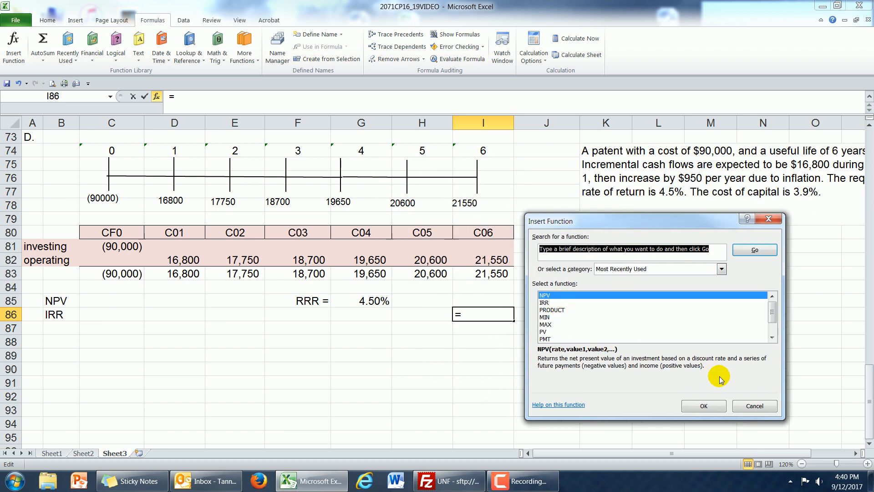
pyautogui.click(754, 405)
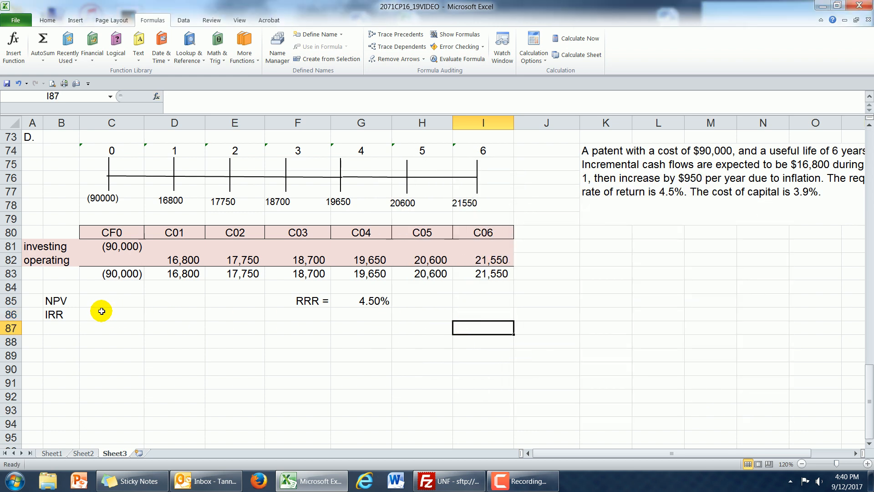
# Insert =IRR(C83:I83) for Part D, giving 7.17%, and select C85.
pyautogui.click(110, 314)
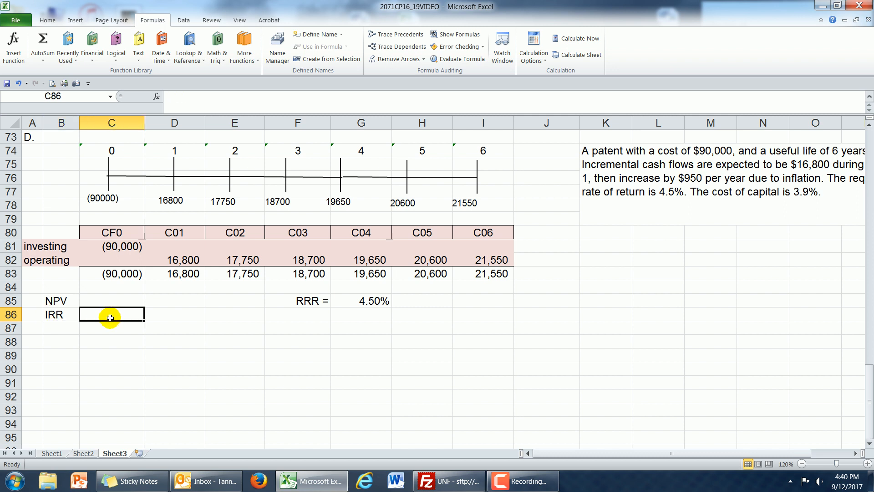
pyautogui.moveTo(43, 42)
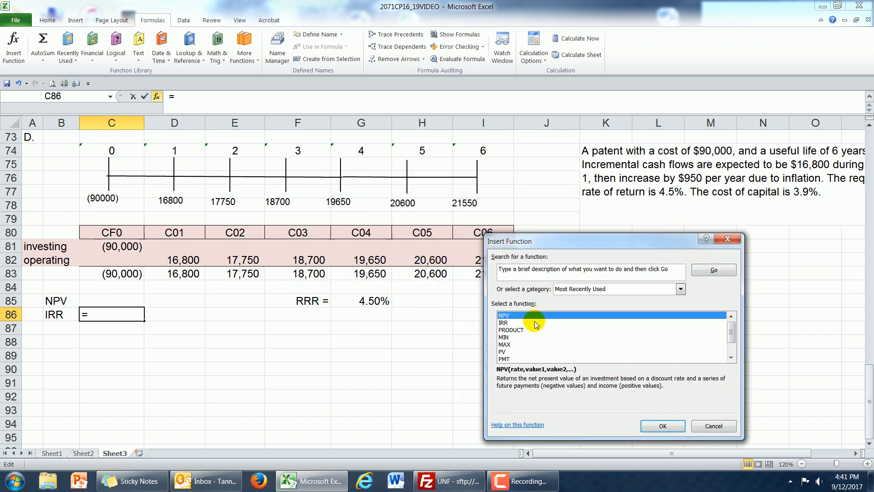
pyautogui.click(504, 322)
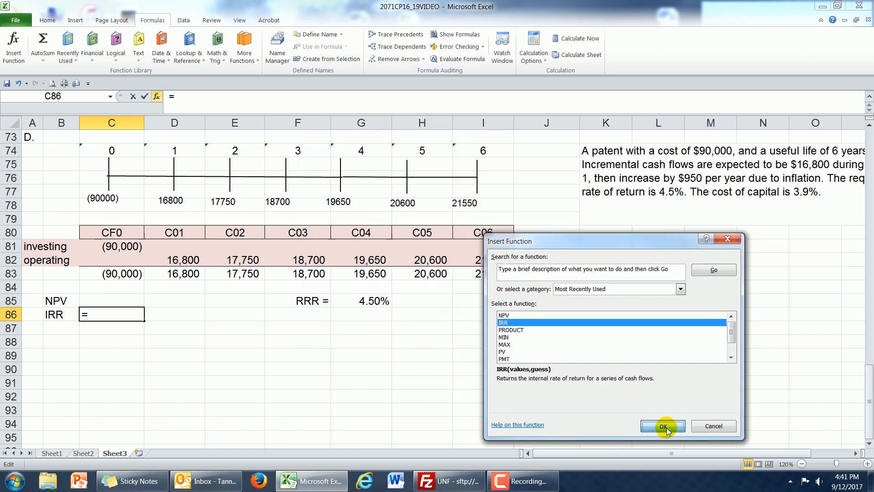
pyautogui.click(662, 426)
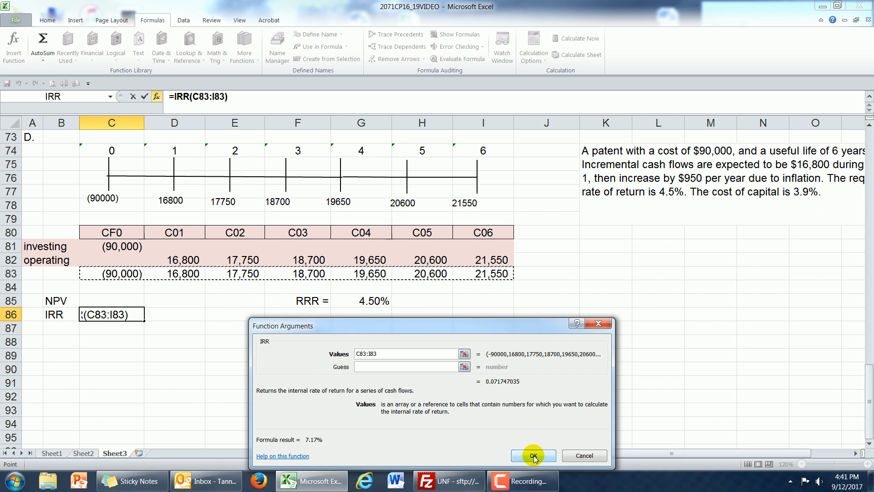
pyautogui.click(533, 455)
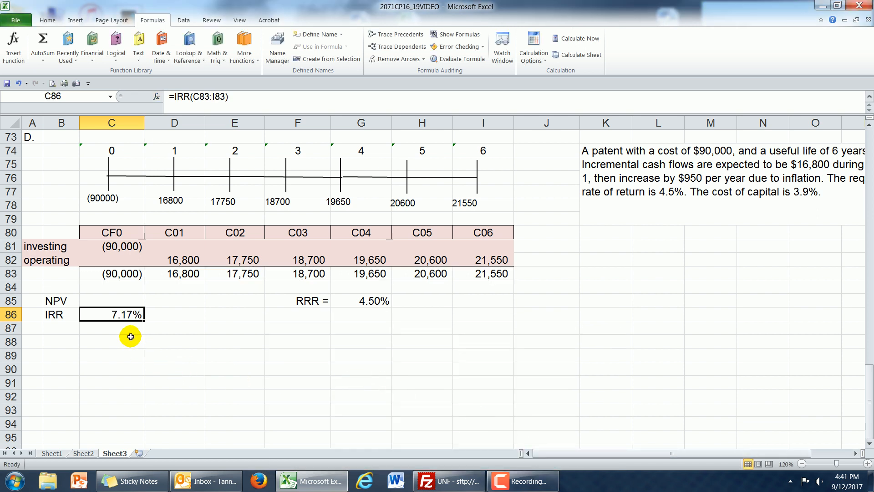
pyautogui.moveTo(374, 306)
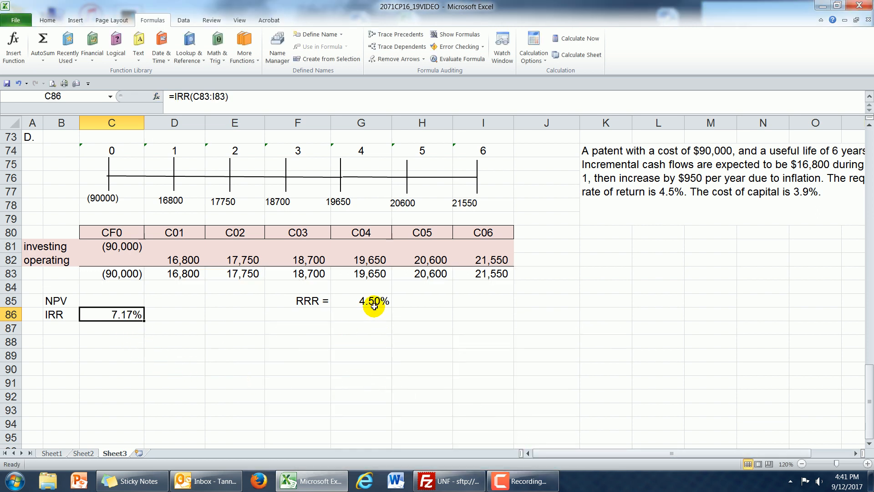
pyautogui.moveTo(373, 313)
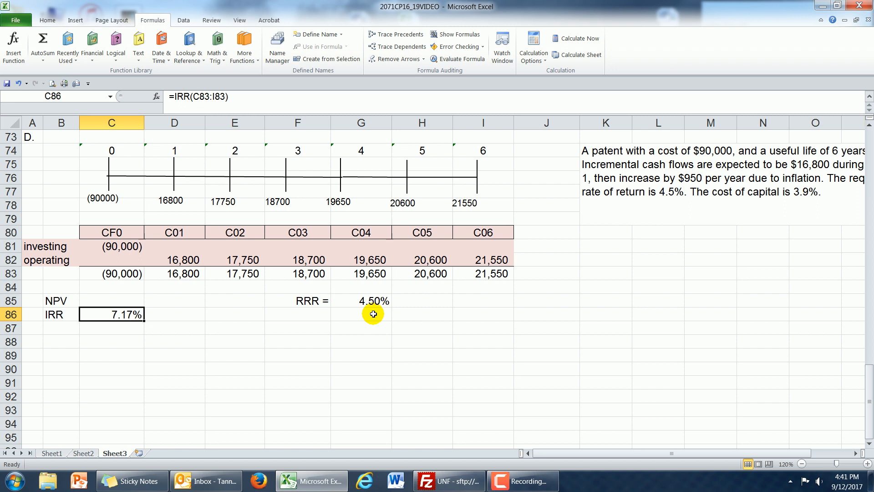
pyautogui.click(110, 301)
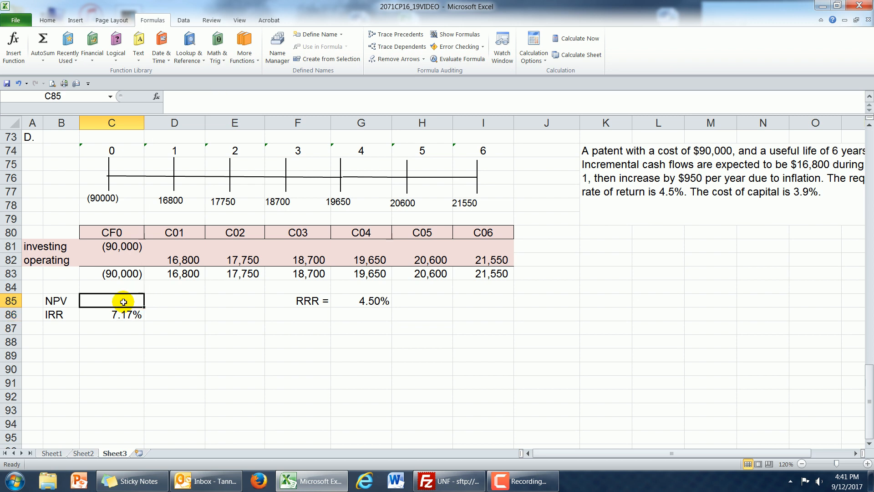
pyautogui.moveTo(156, 20)
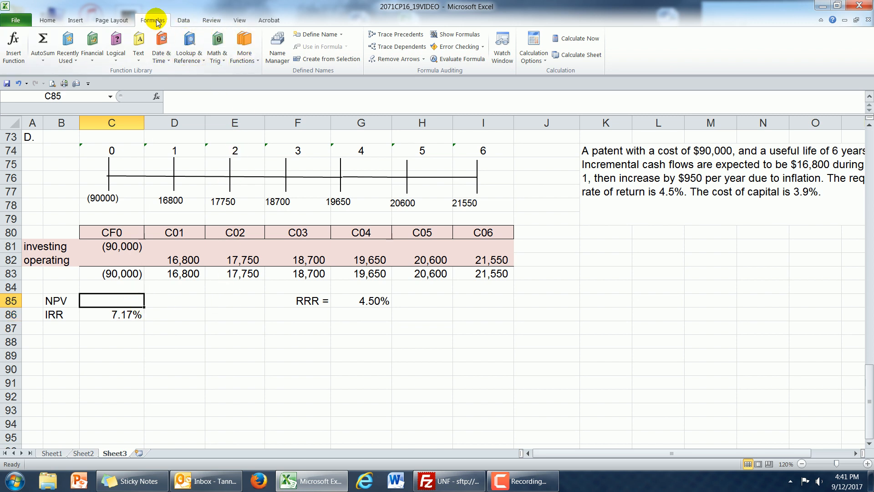
# Insert =NPV(G85,D83:I83) in C85 at the 4.50% rate, giving $98,274.
pyautogui.click(157, 96)
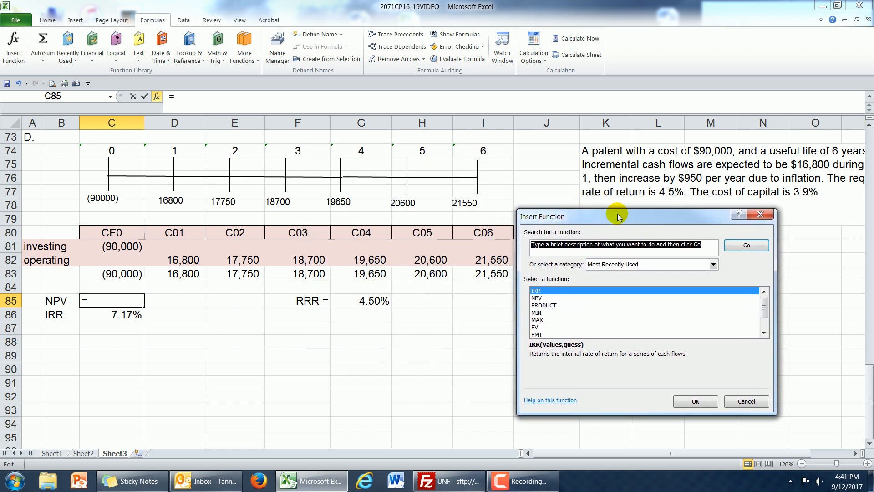
pyautogui.click(537, 298)
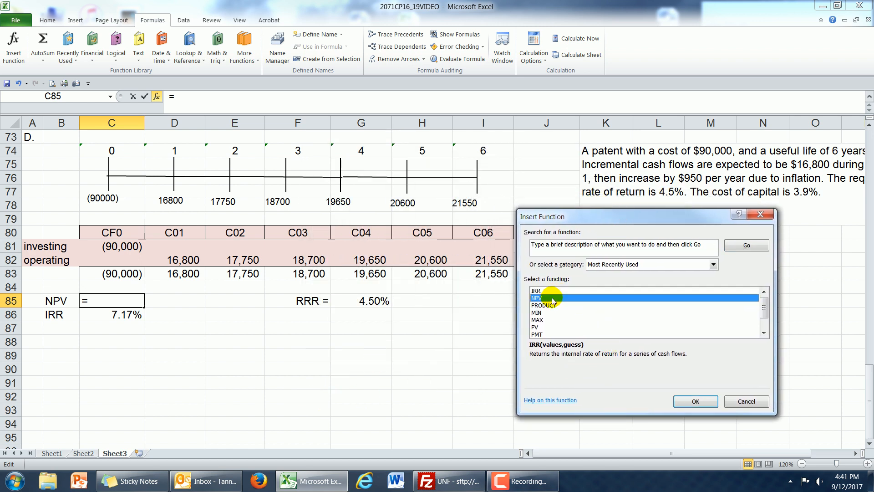
pyautogui.click(537, 298)
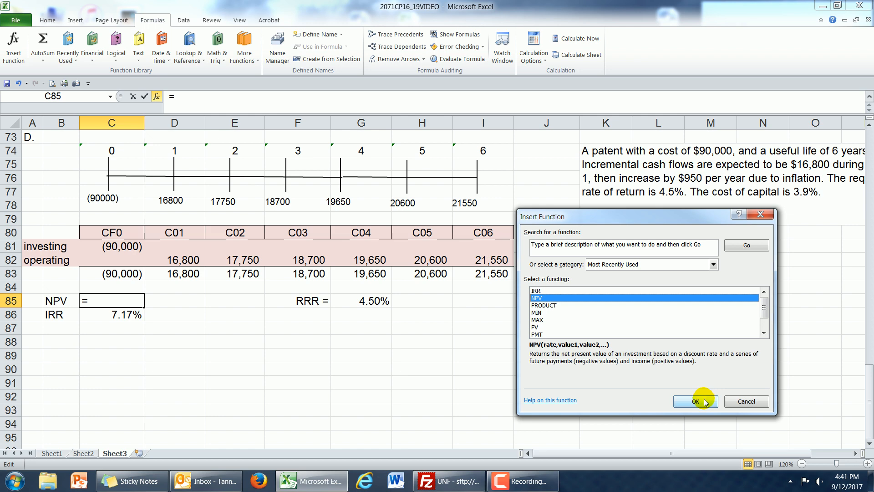
pyautogui.click(694, 401)
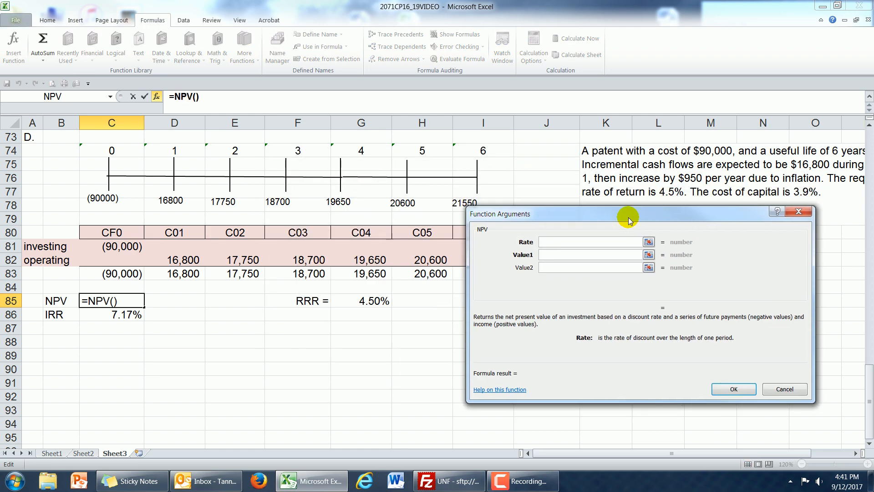
pyautogui.click(360, 300)
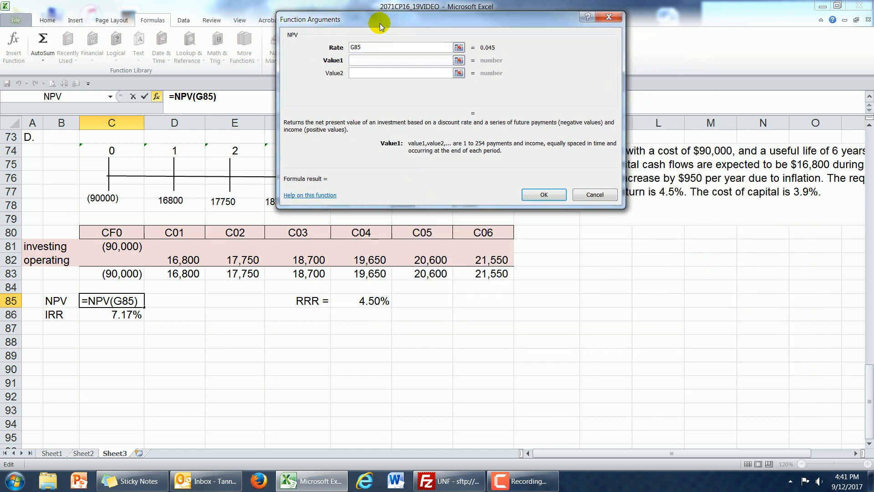
pyautogui.moveTo(365, 69)
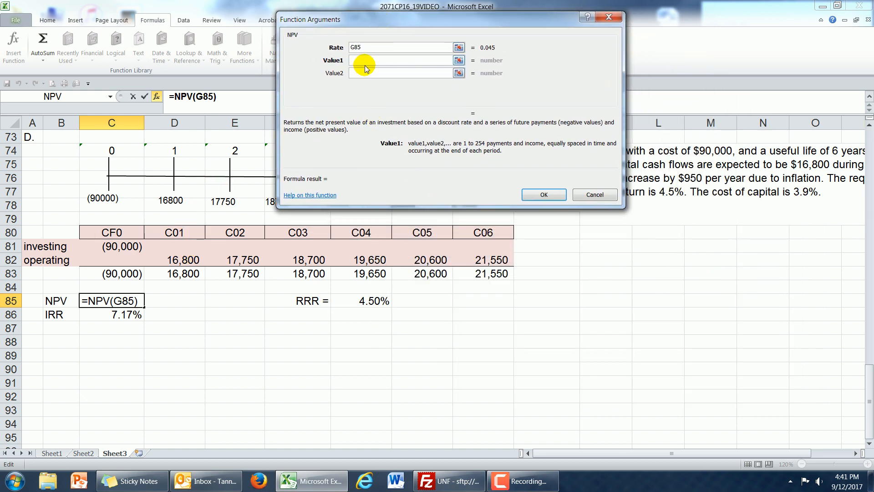
pyautogui.moveTo(189, 266)
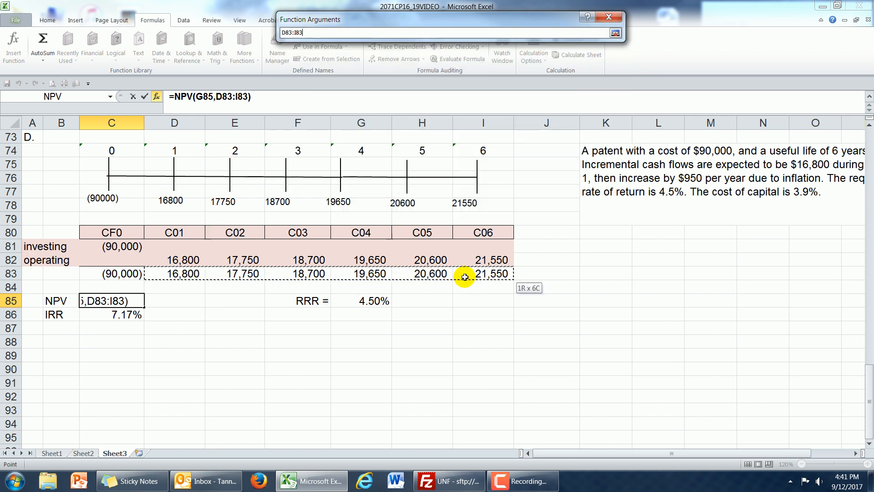
pyautogui.click(615, 33)
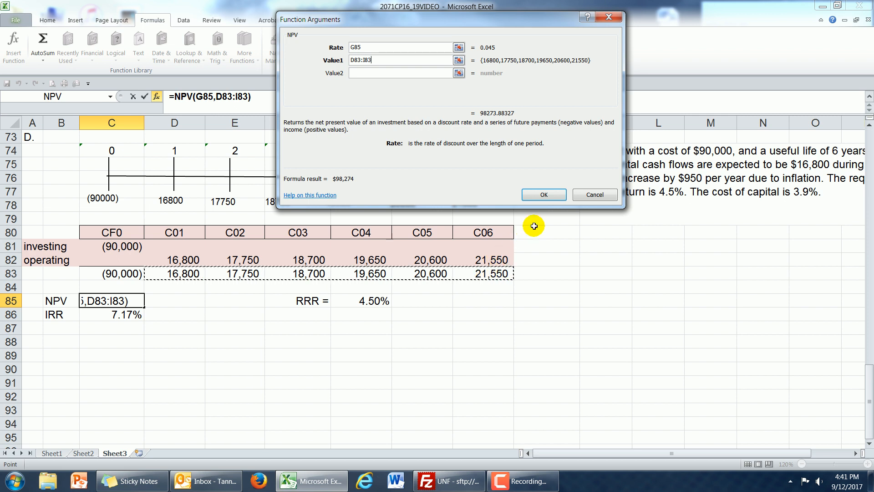
pyautogui.click(542, 195)
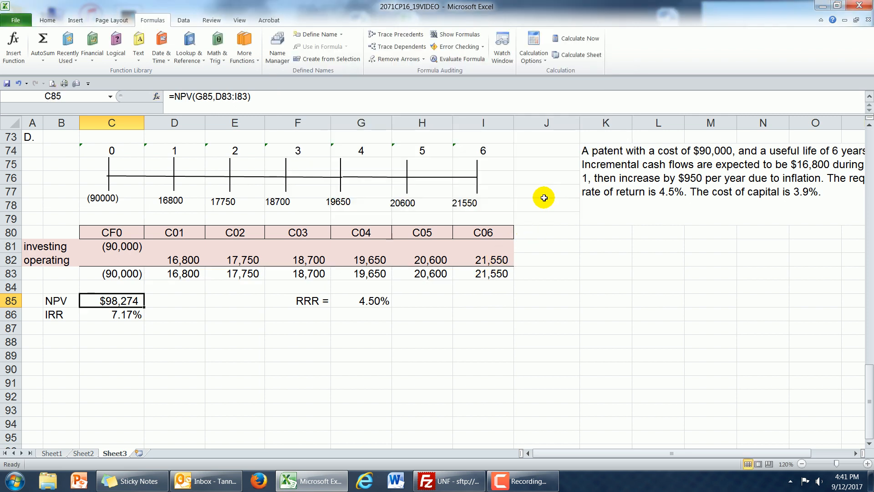
pyautogui.moveTo(174, 273)
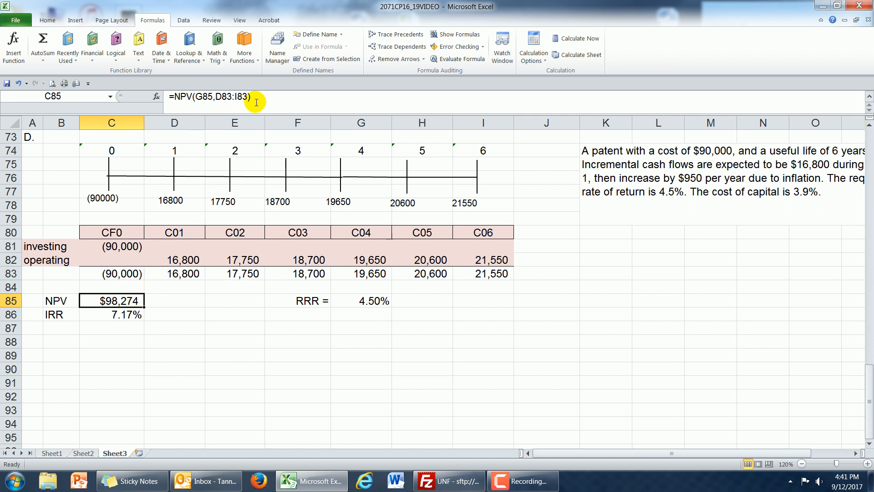
# Append +C83 to the NPV formula in C85 to include the $90,000 outlay.
pyautogui.doubleClick(111, 300)
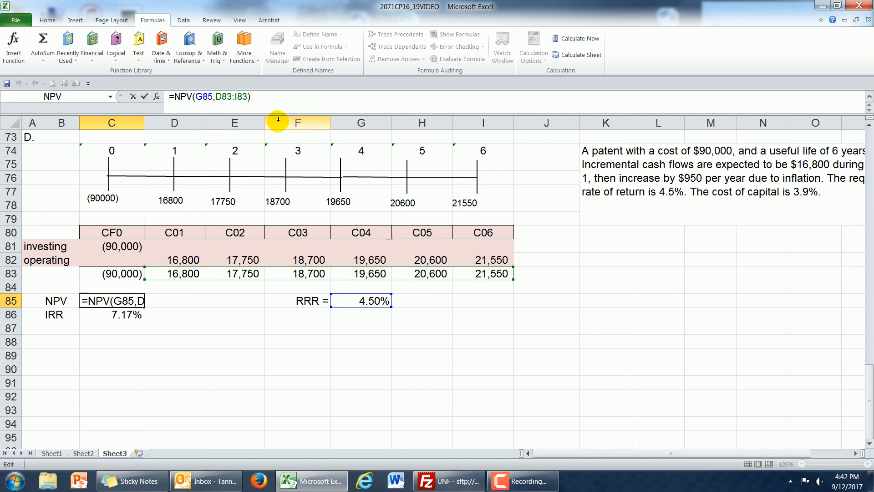
pyautogui.write('+')
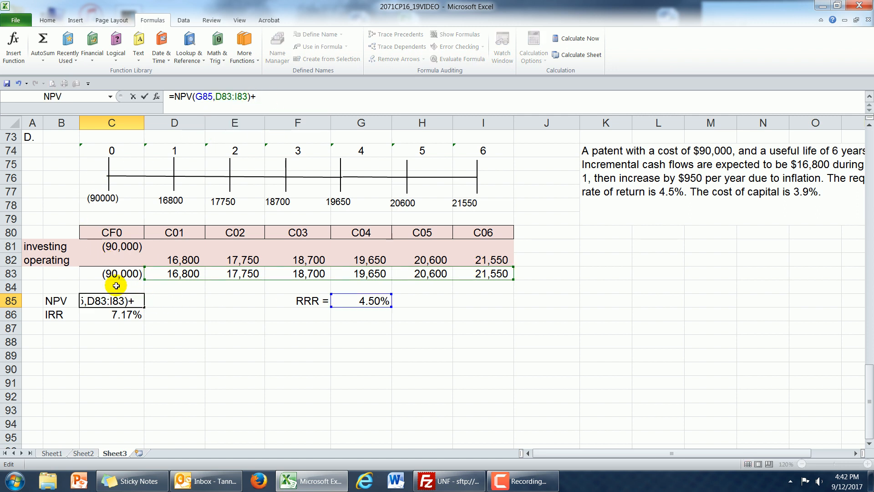
pyautogui.click(111, 273)
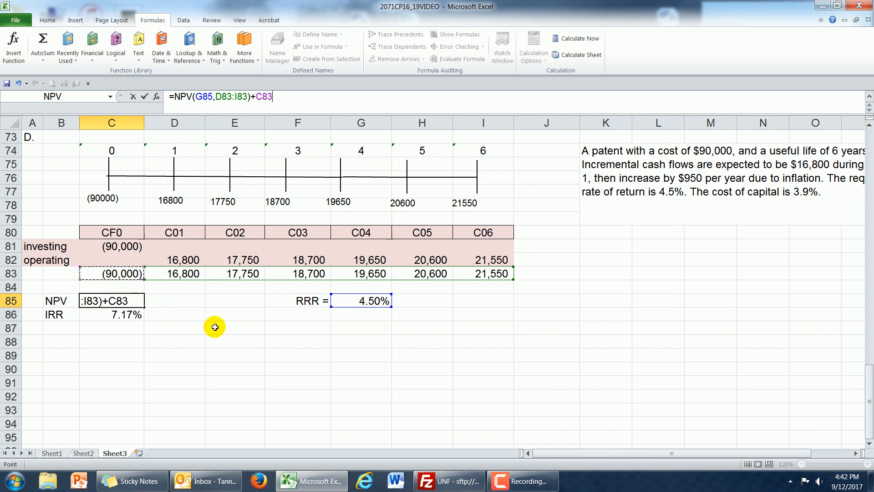
pyautogui.press('Return')
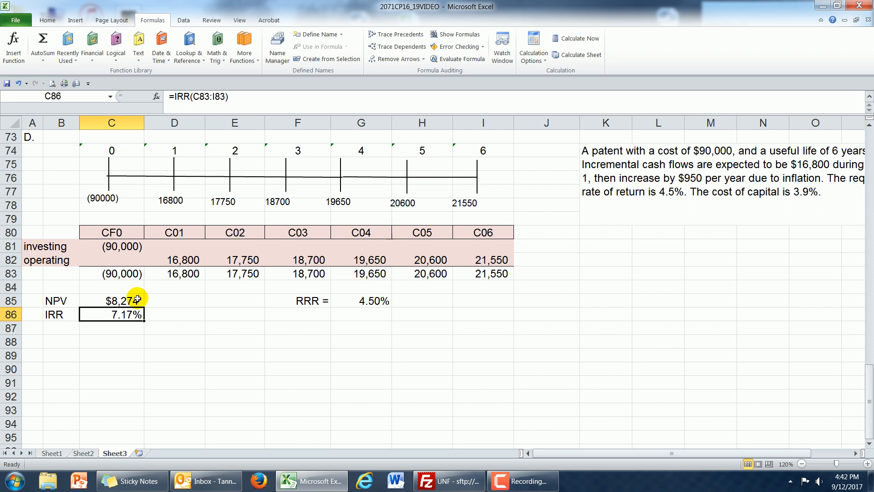
# Verify C85 now shows Part D's NPV of $8,274 alongside the 7.17% IRR.
pyautogui.click(111, 301)
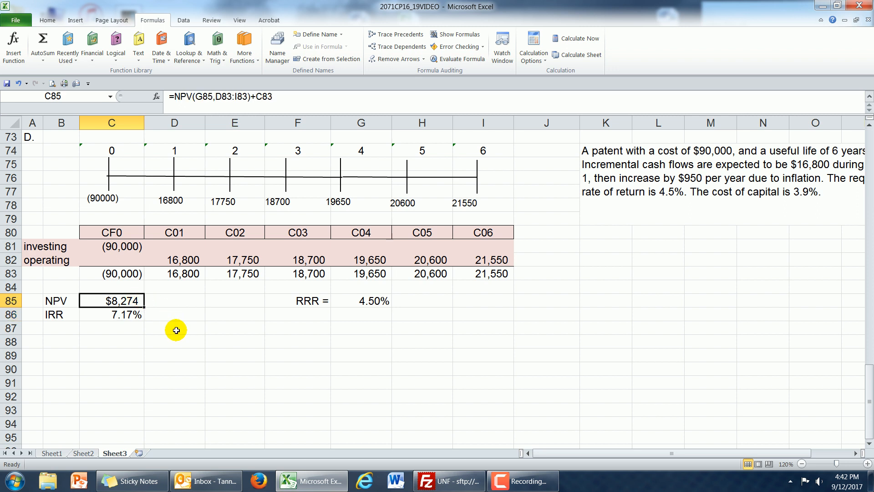
pyautogui.moveTo(144, 301)
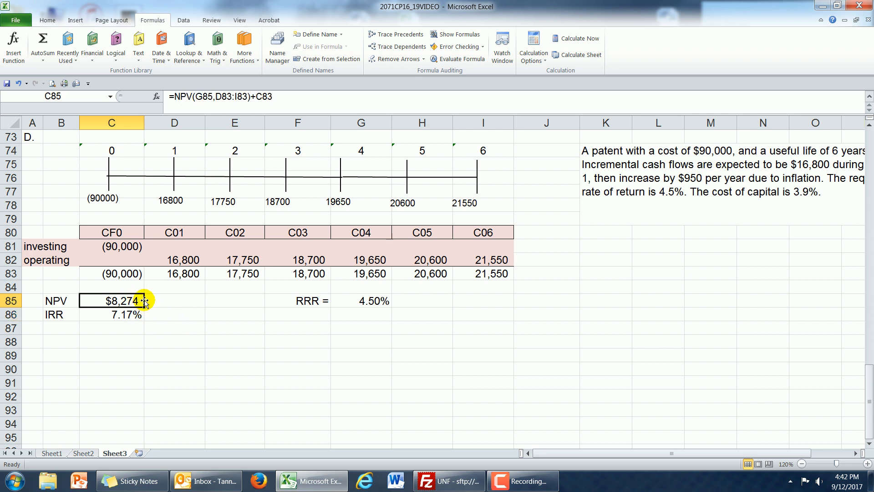
pyautogui.moveTo(342, 299)
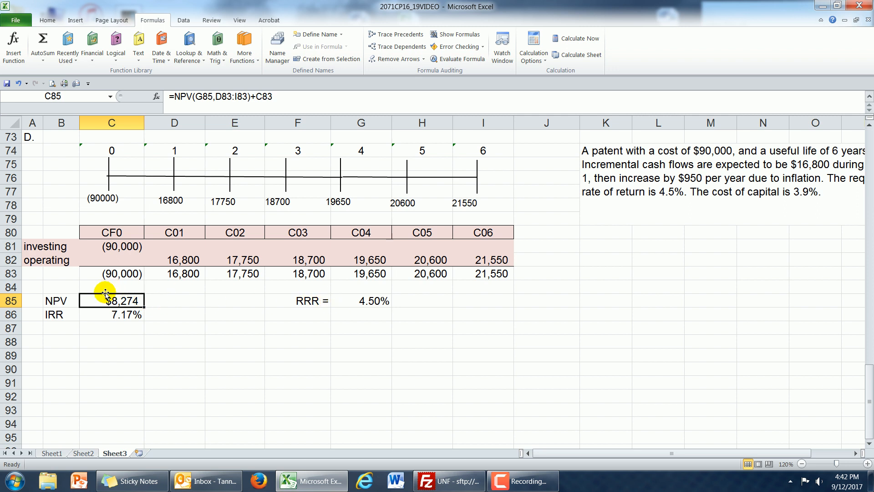
pyautogui.click(235, 327)
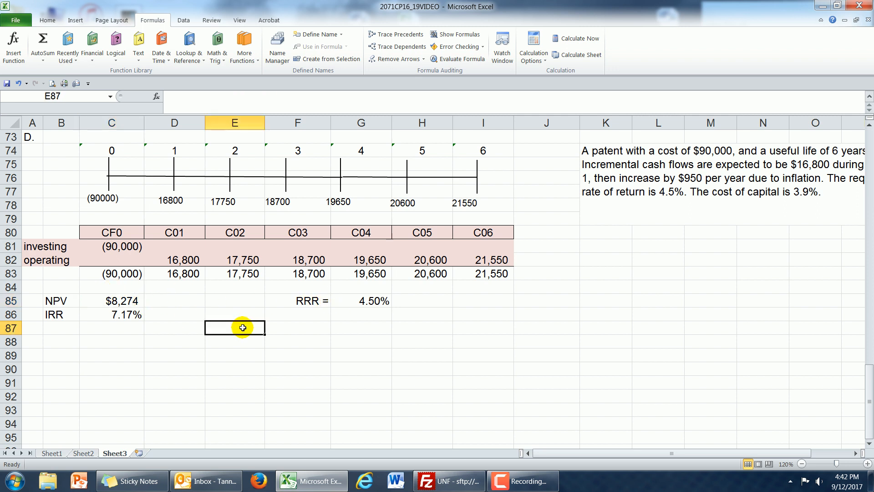
pyautogui.click(606, 341)
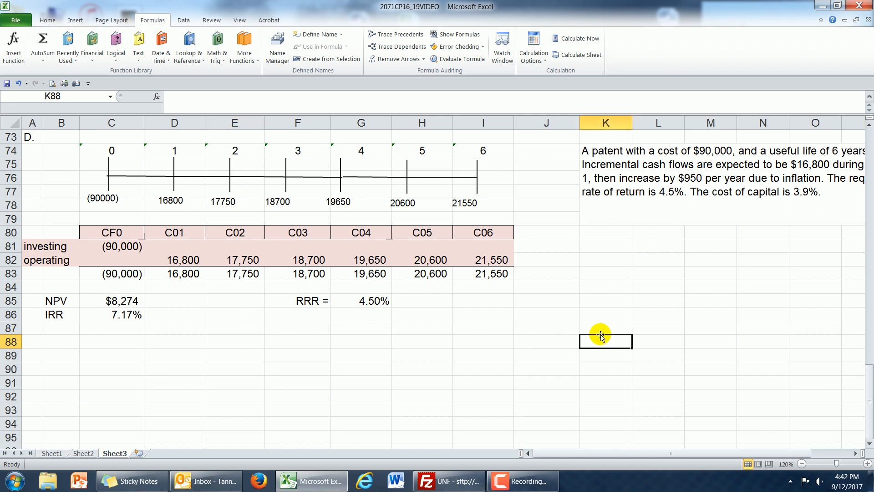